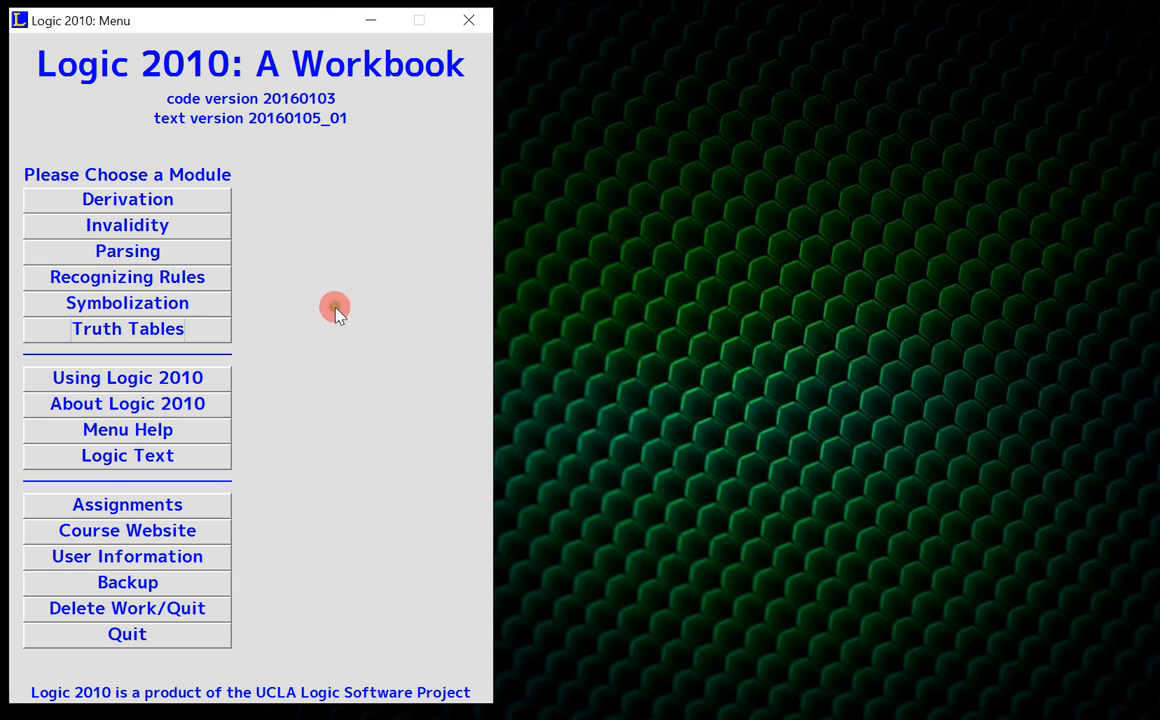
mouse_move(370, 288)
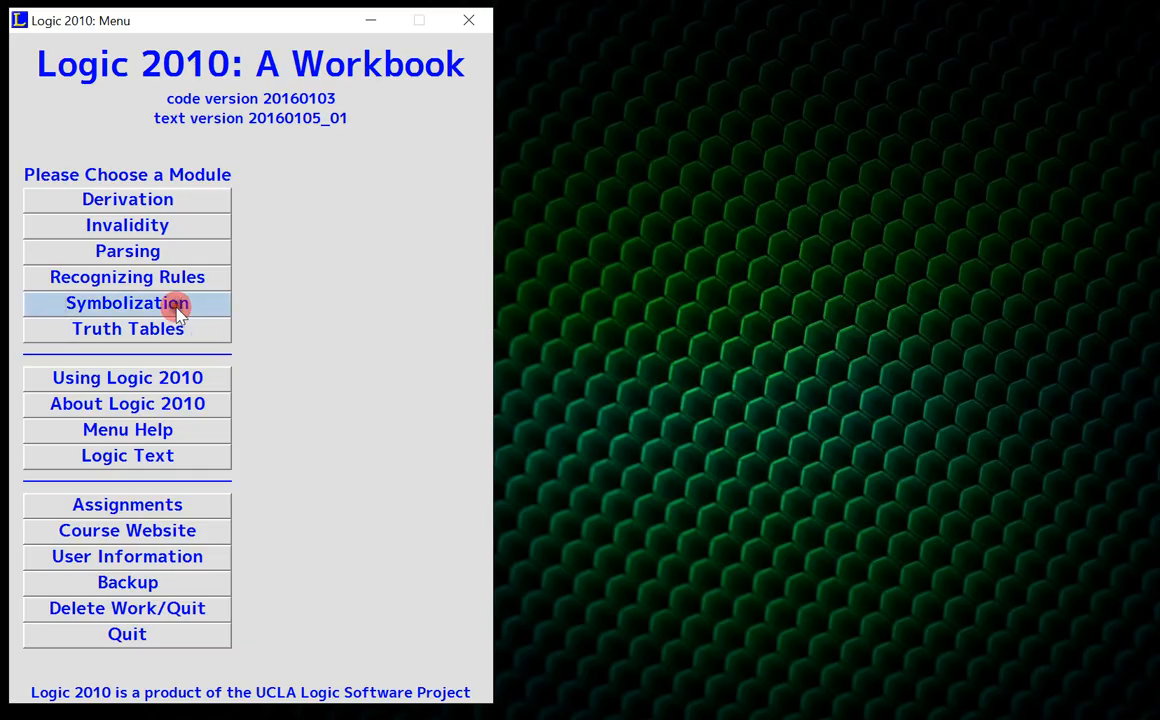
- Load symbolization problem 1.021 about the cancelled interview and Rudolf's election
click(128, 304)
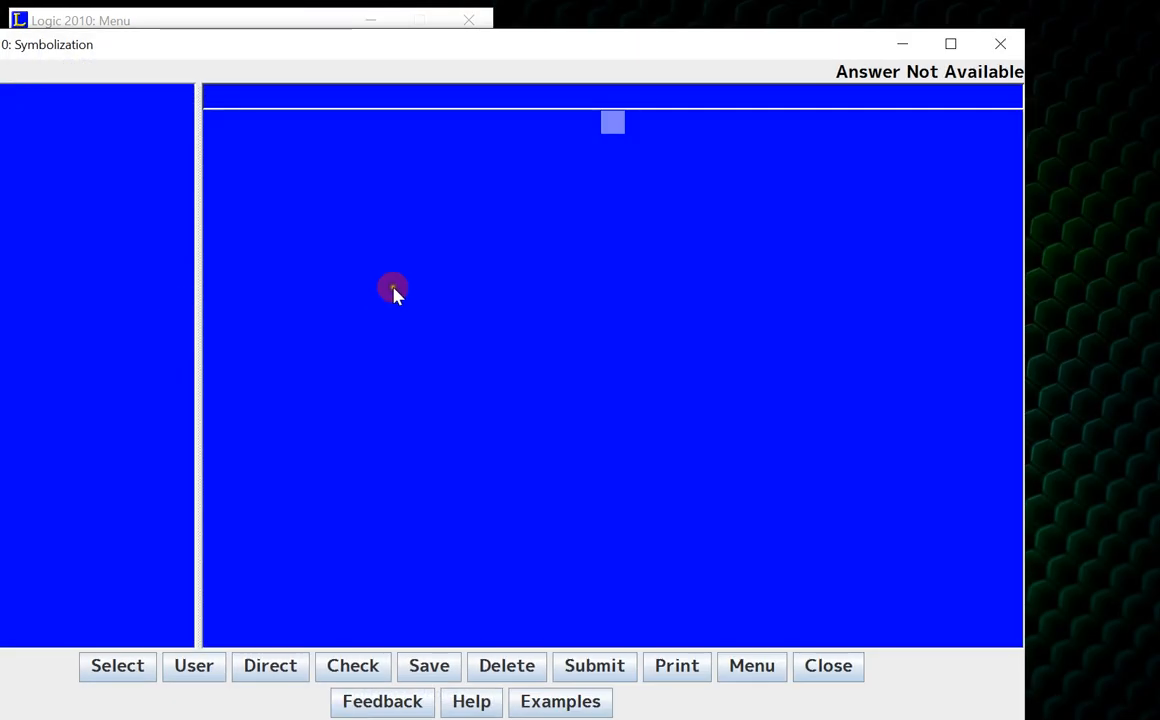
mouse_move(172, 484)
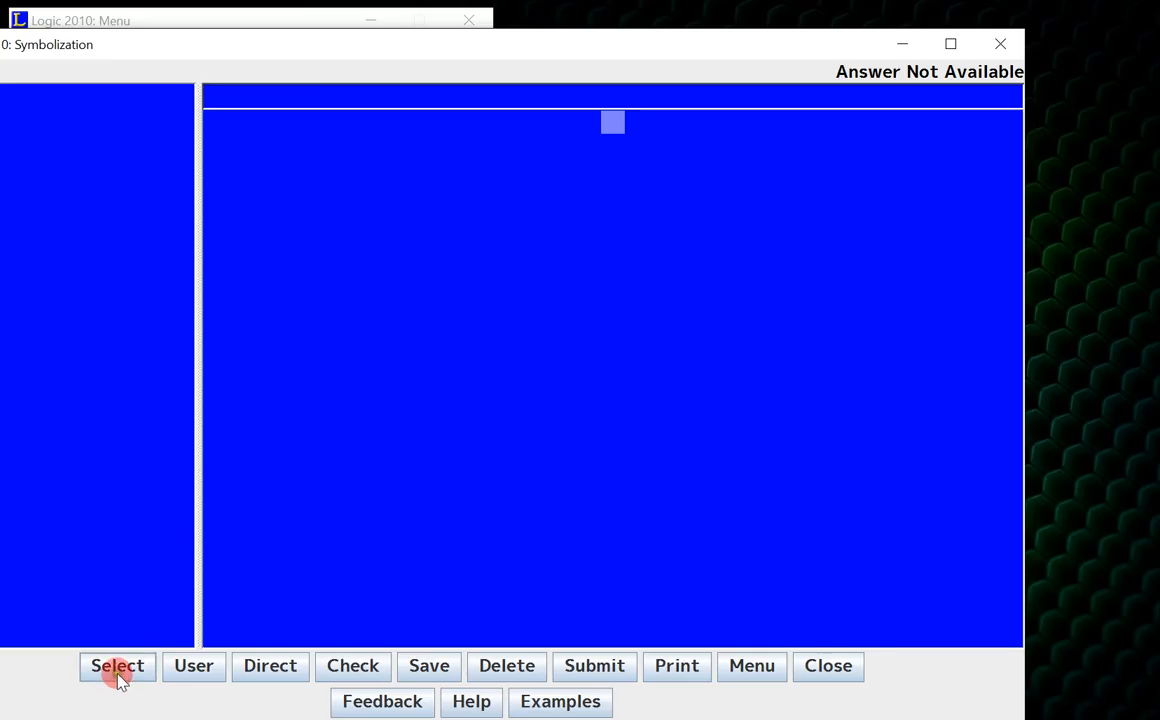
click(116, 664)
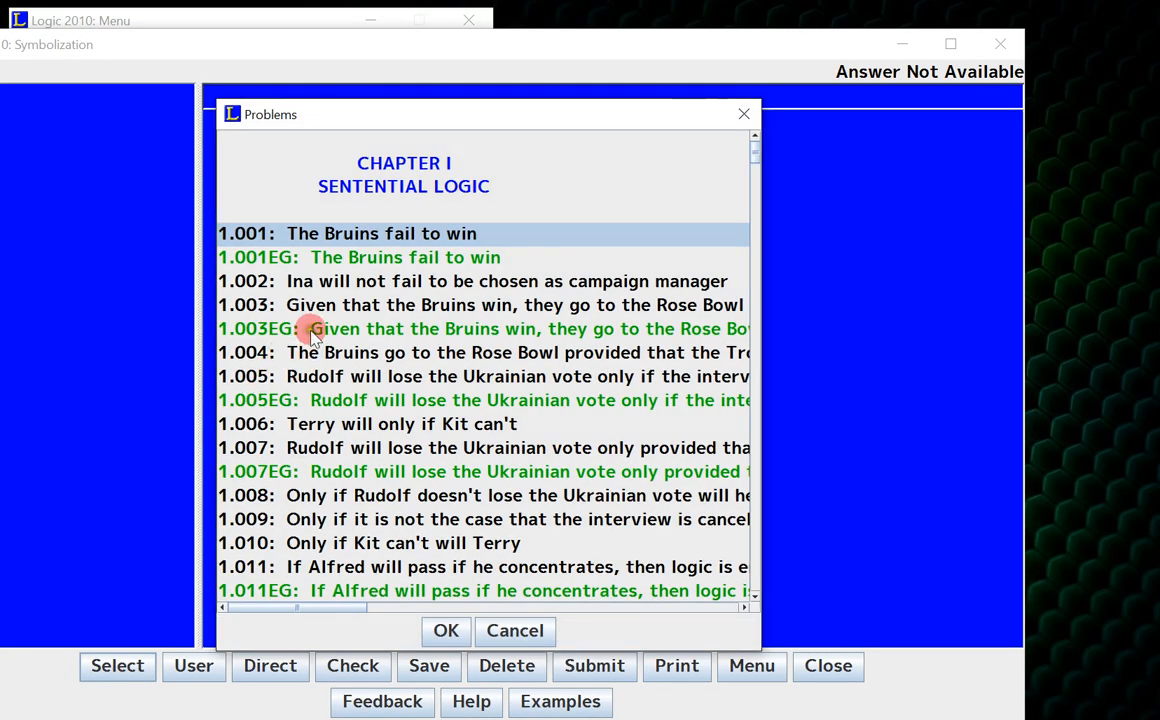
scroll(down, 3)
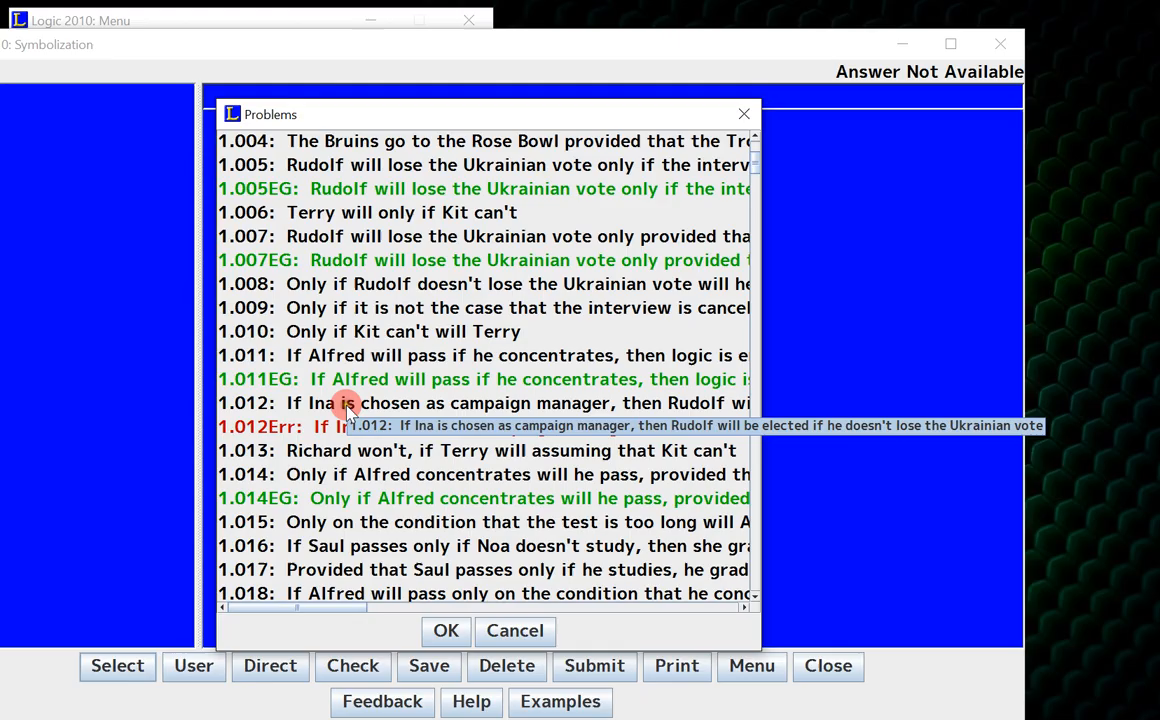
scroll(down, 3)
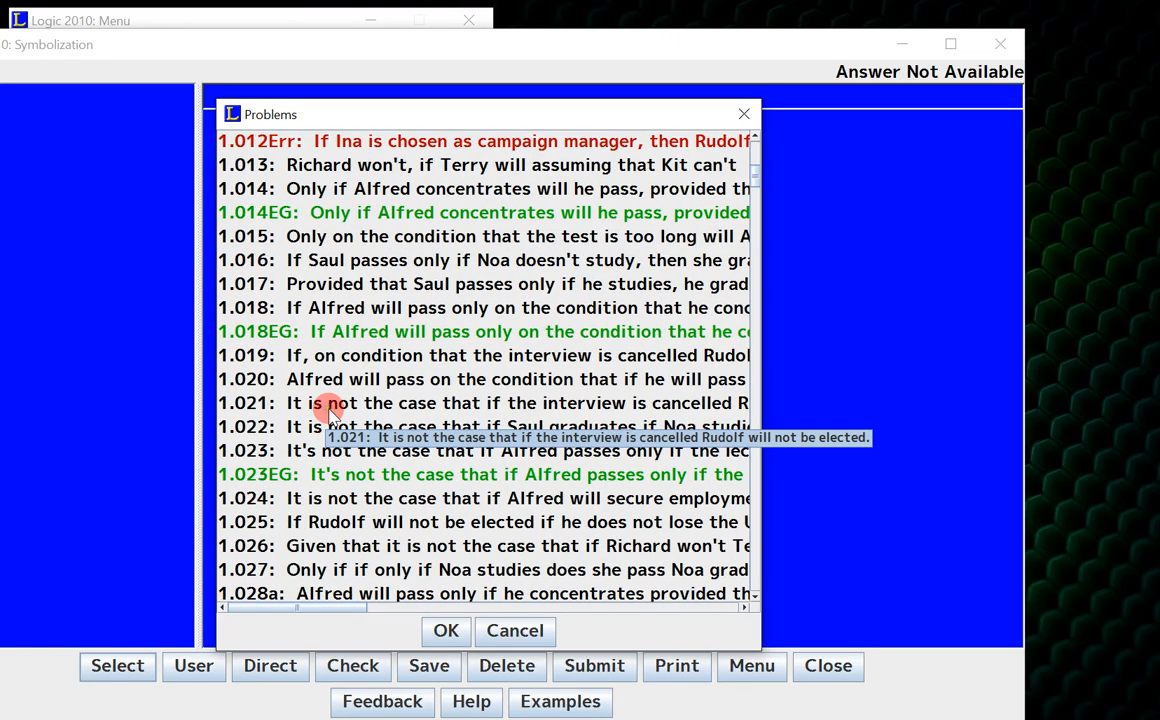
click(330, 380)
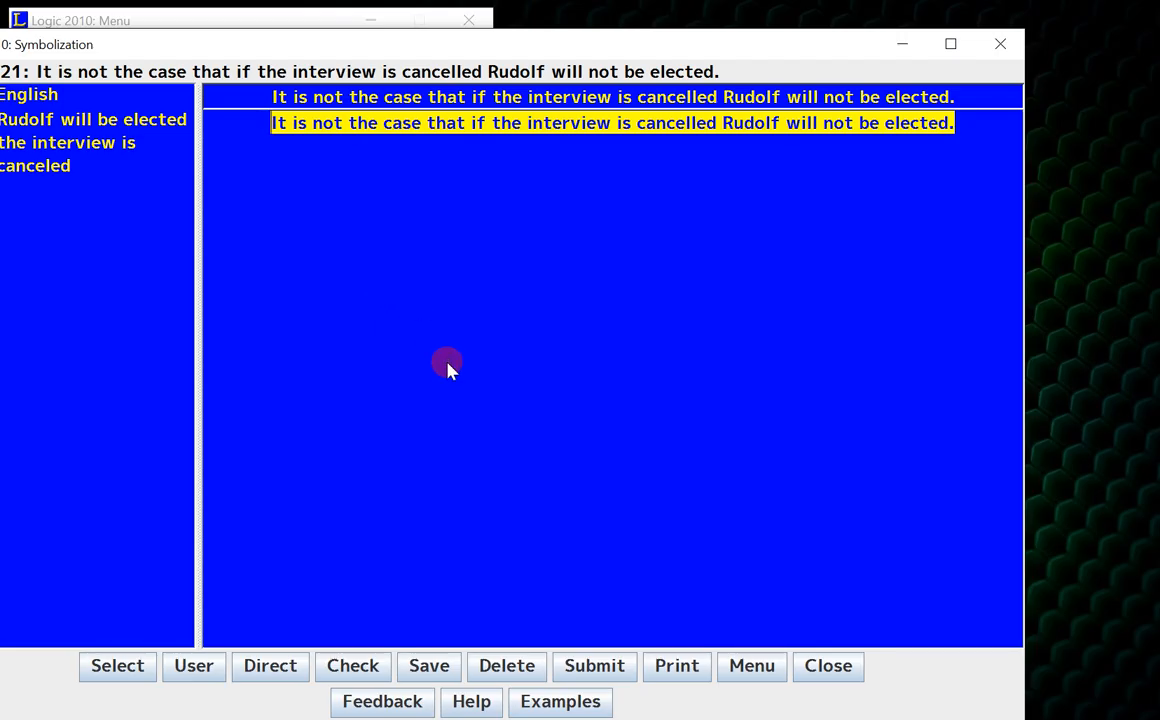
mouse_move(584, 44)
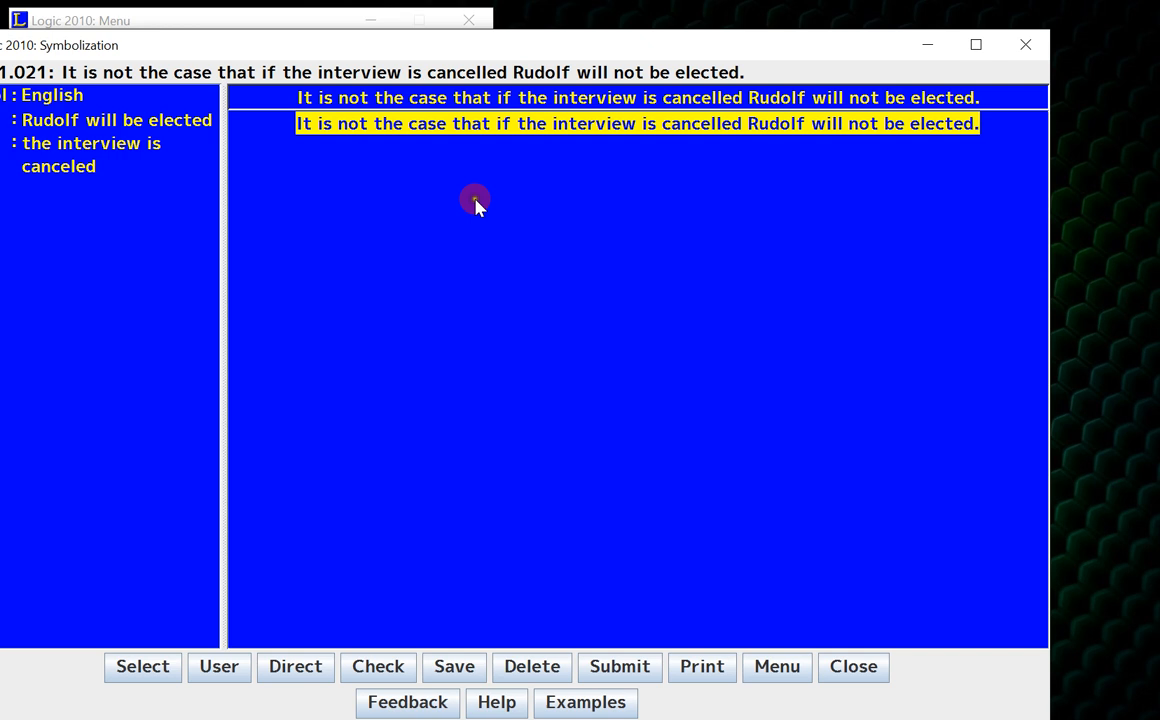
mouse_move(778, 206)
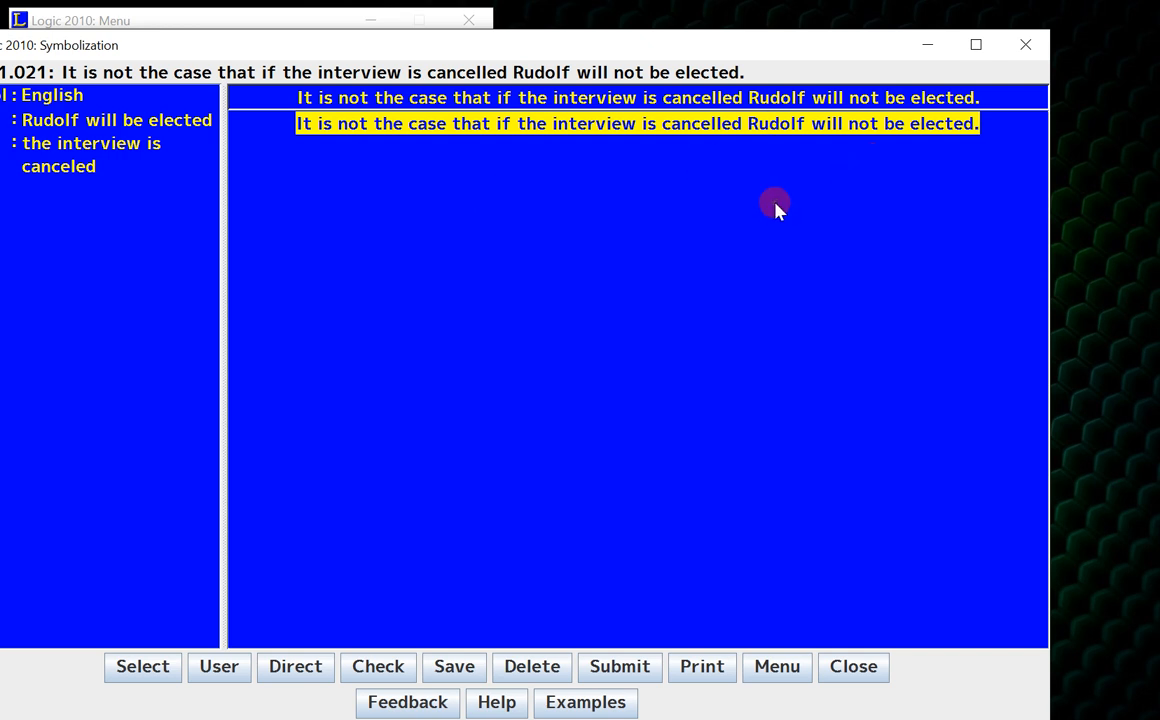
mouse_move(830, 238)
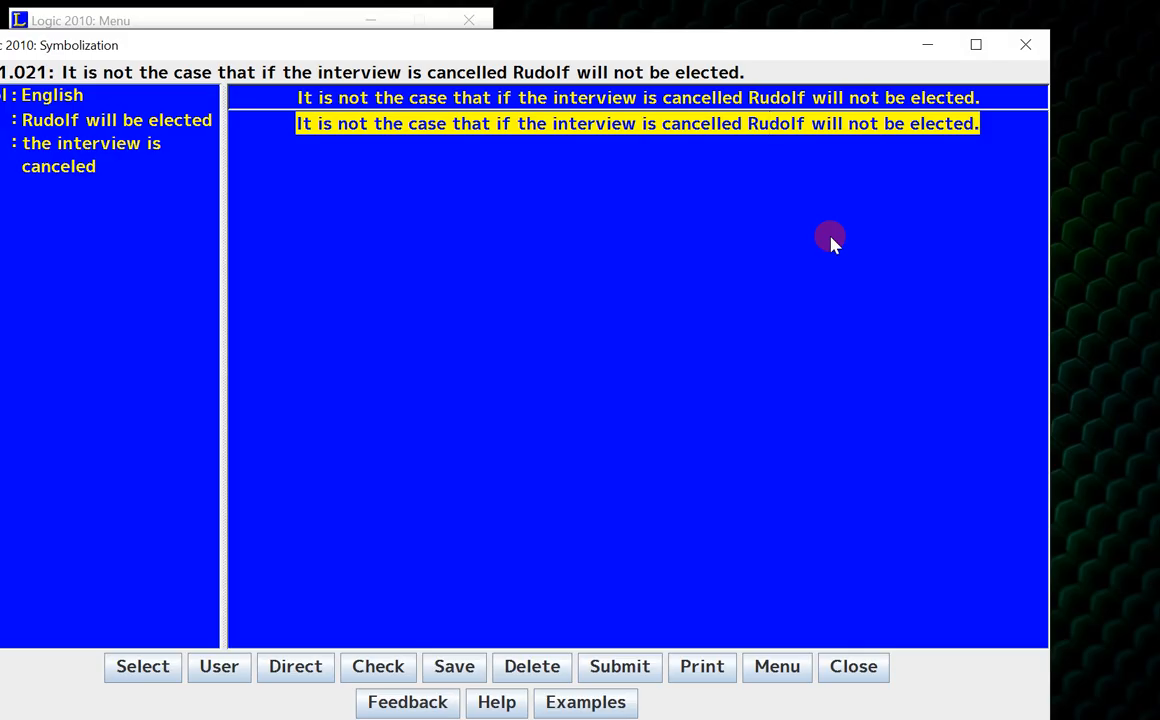
mouse_move(648, 220)
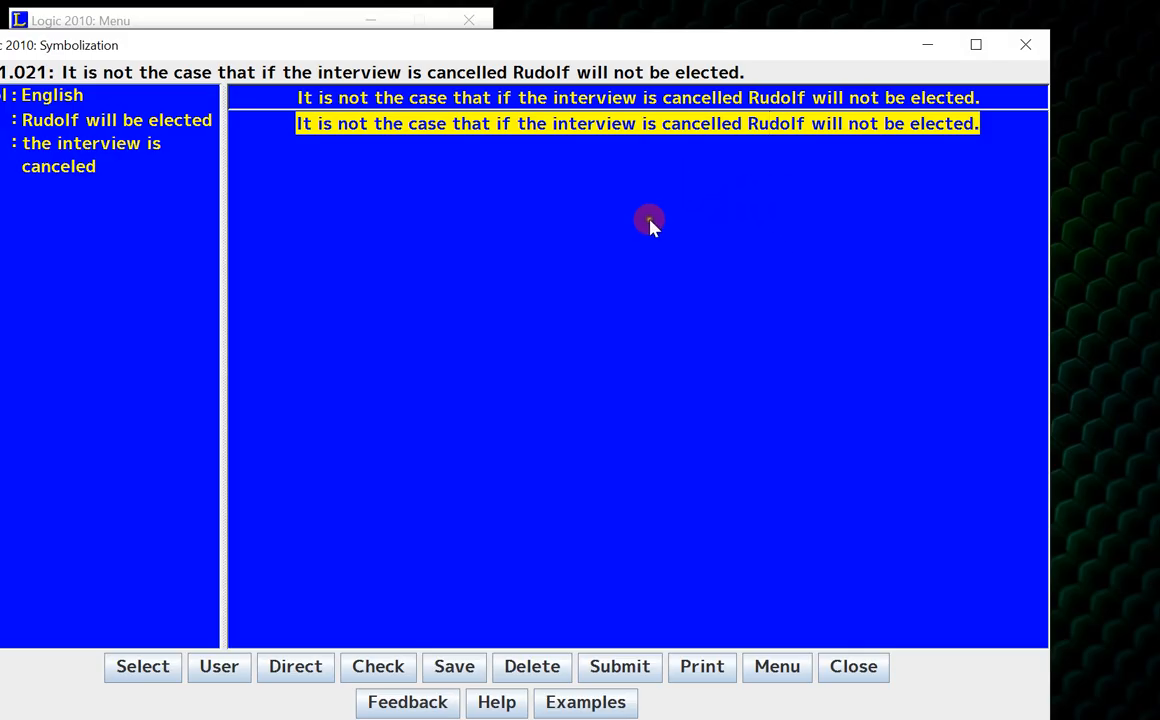
mouse_move(950, 124)
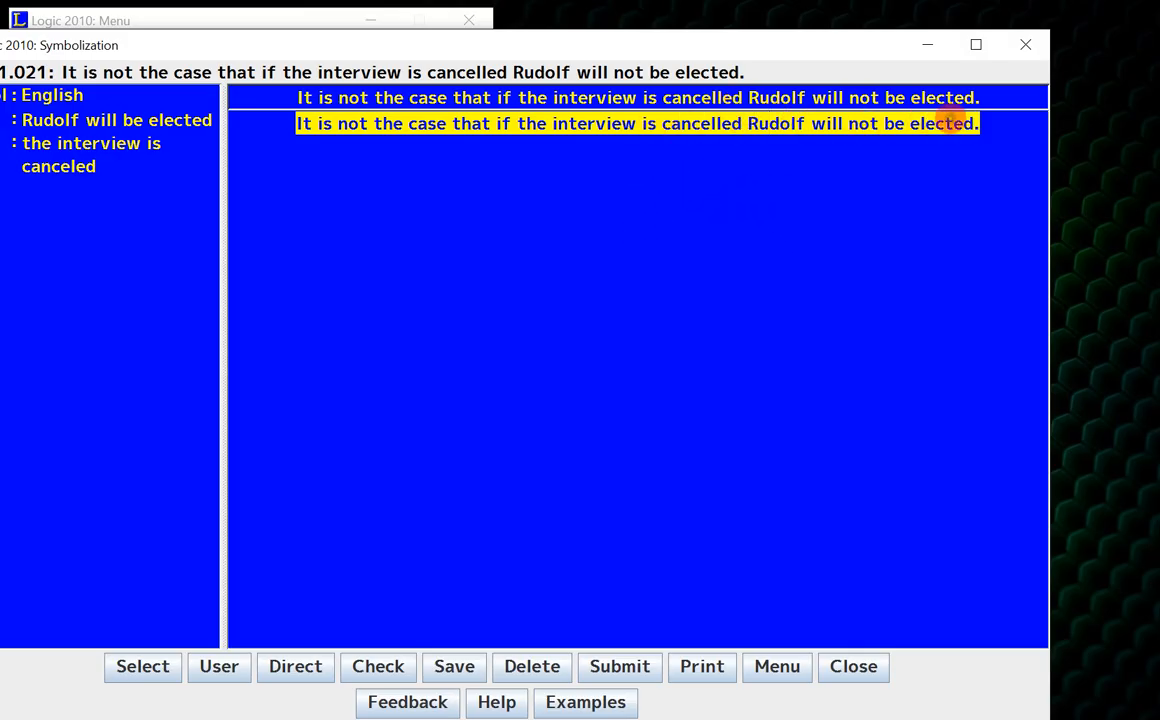
mouse_move(896, 218)
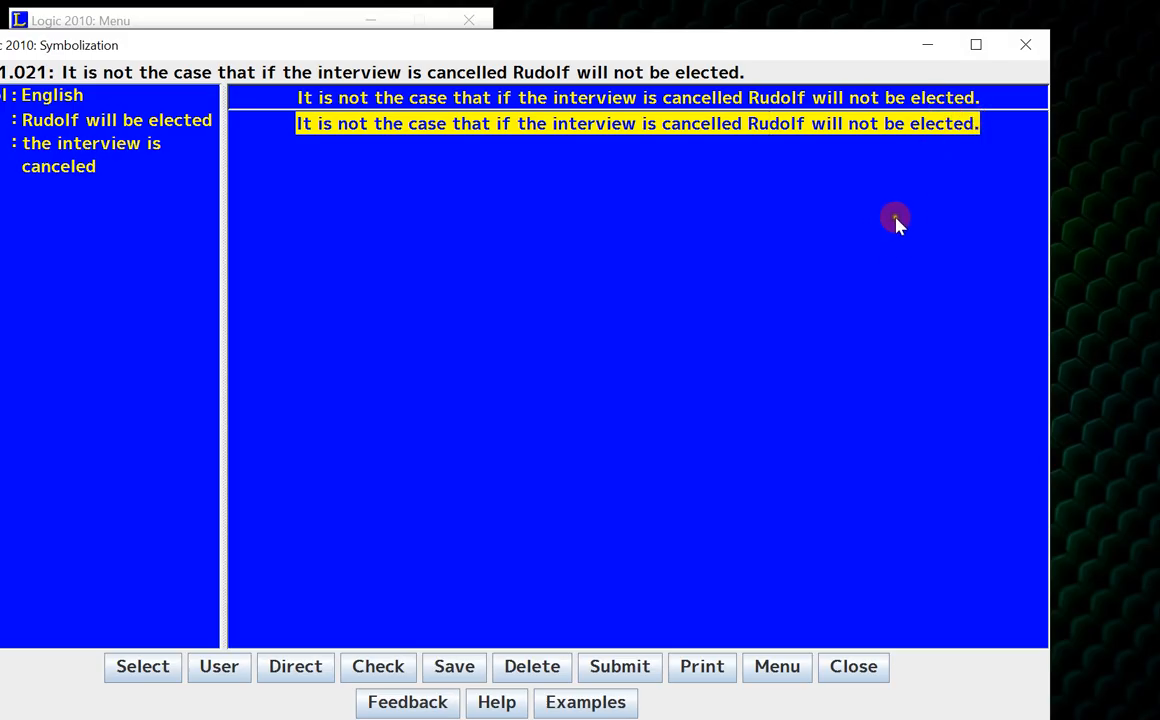
mouse_move(922, 242)
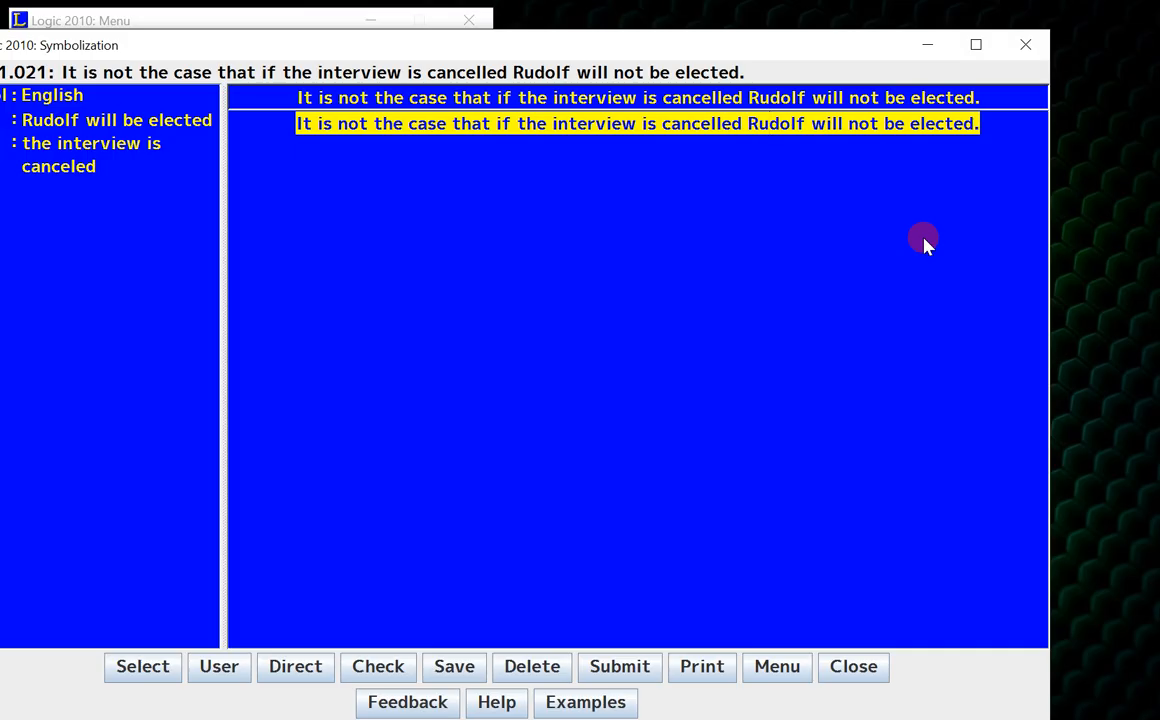
mouse_move(912, 218)
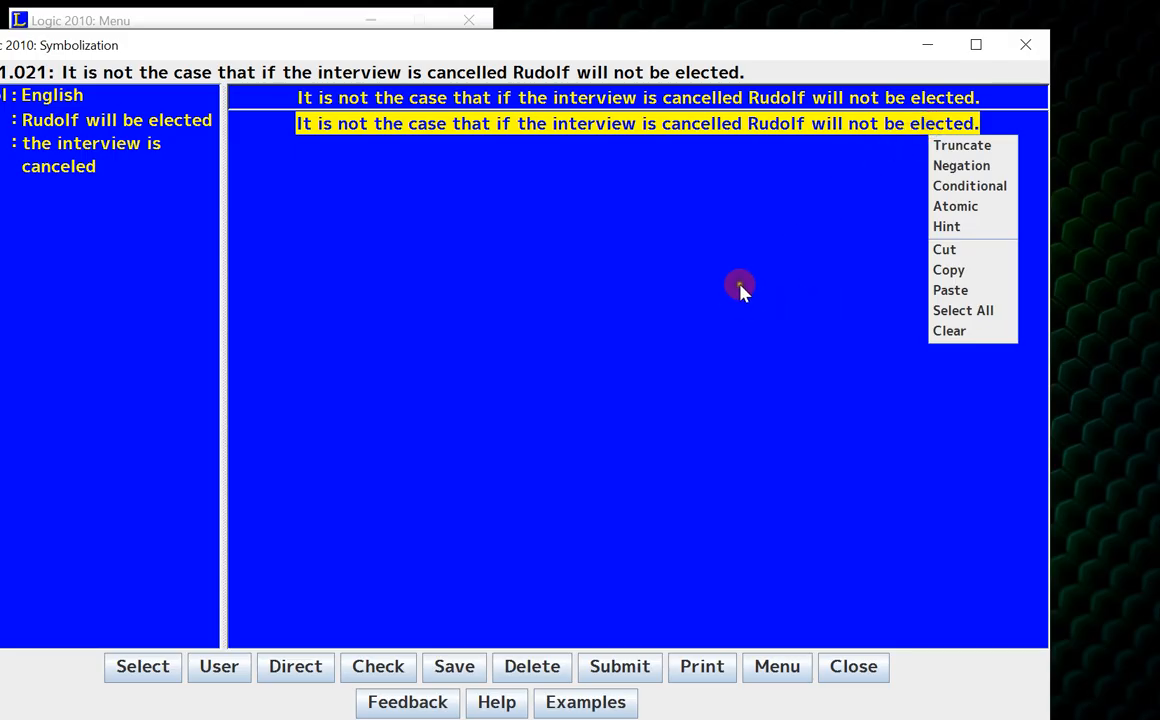
mouse_move(960, 380)
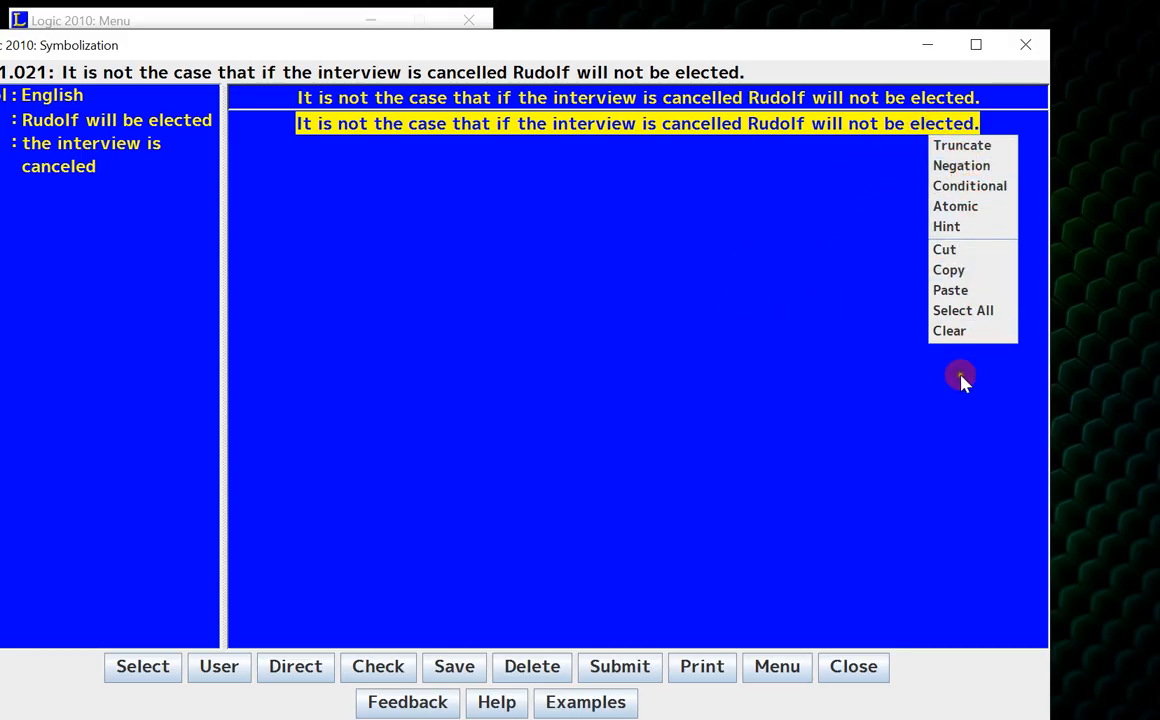
- Analyse the sentence as a negation and truncate 'It is not the case that' from the clause
click(960, 164)
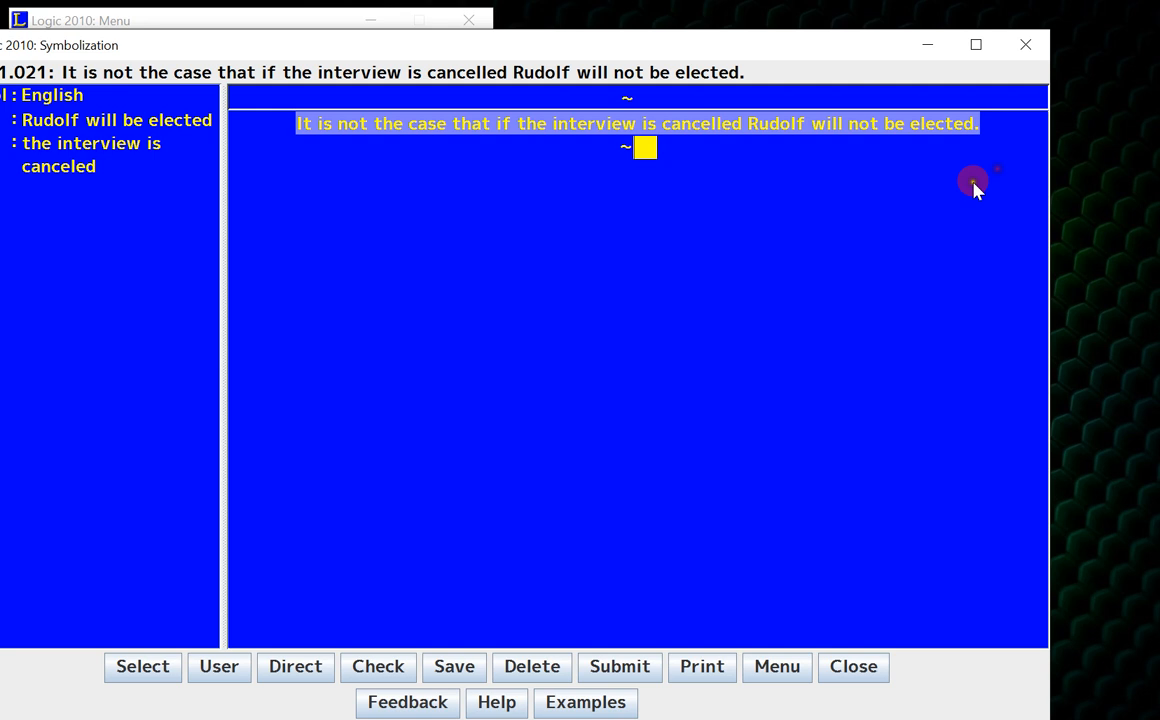
mouse_move(704, 308)
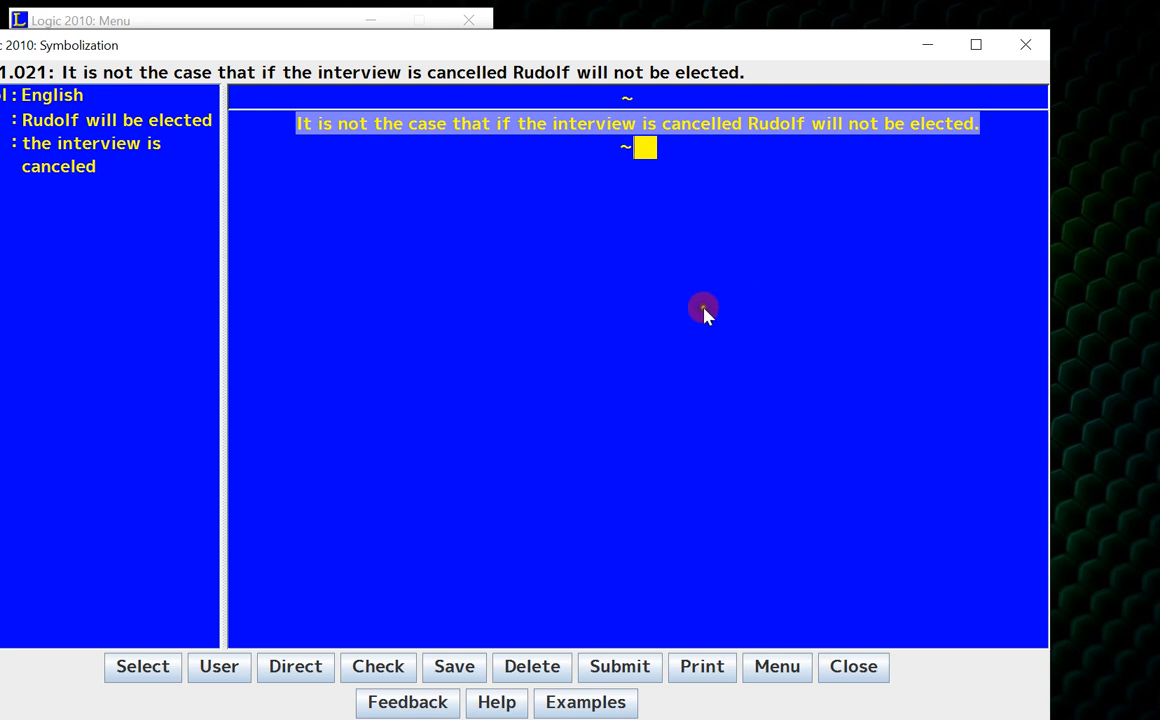
mouse_move(432, 228)
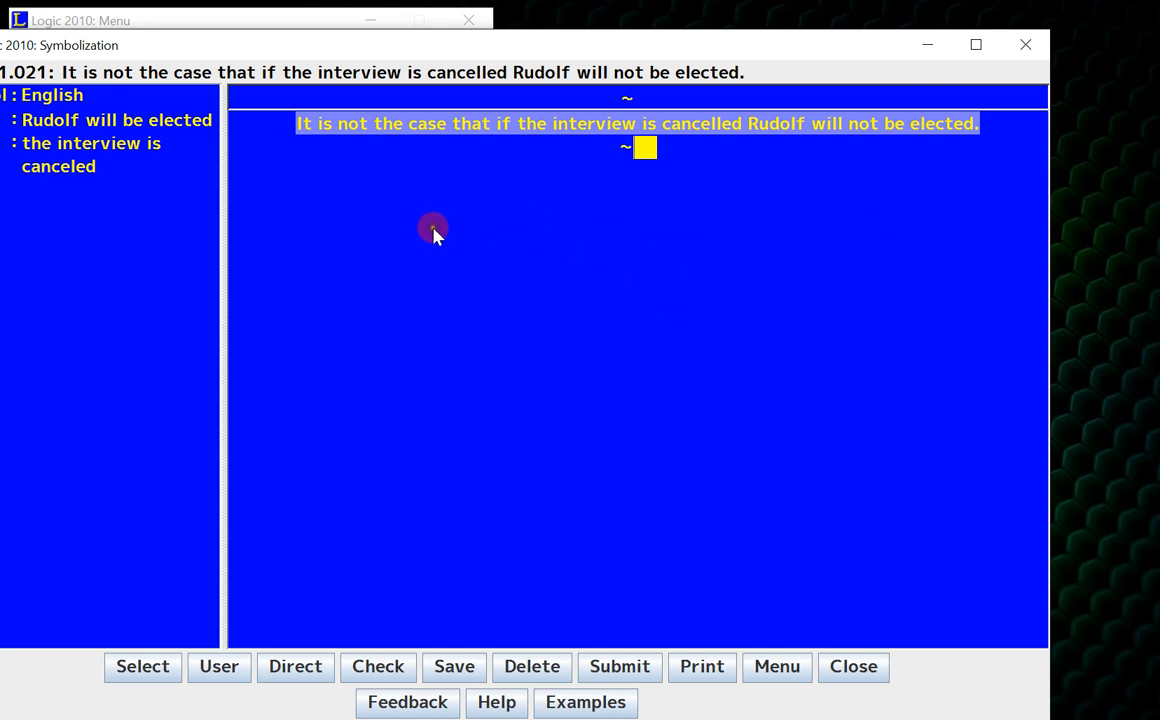
mouse_move(312, 152)
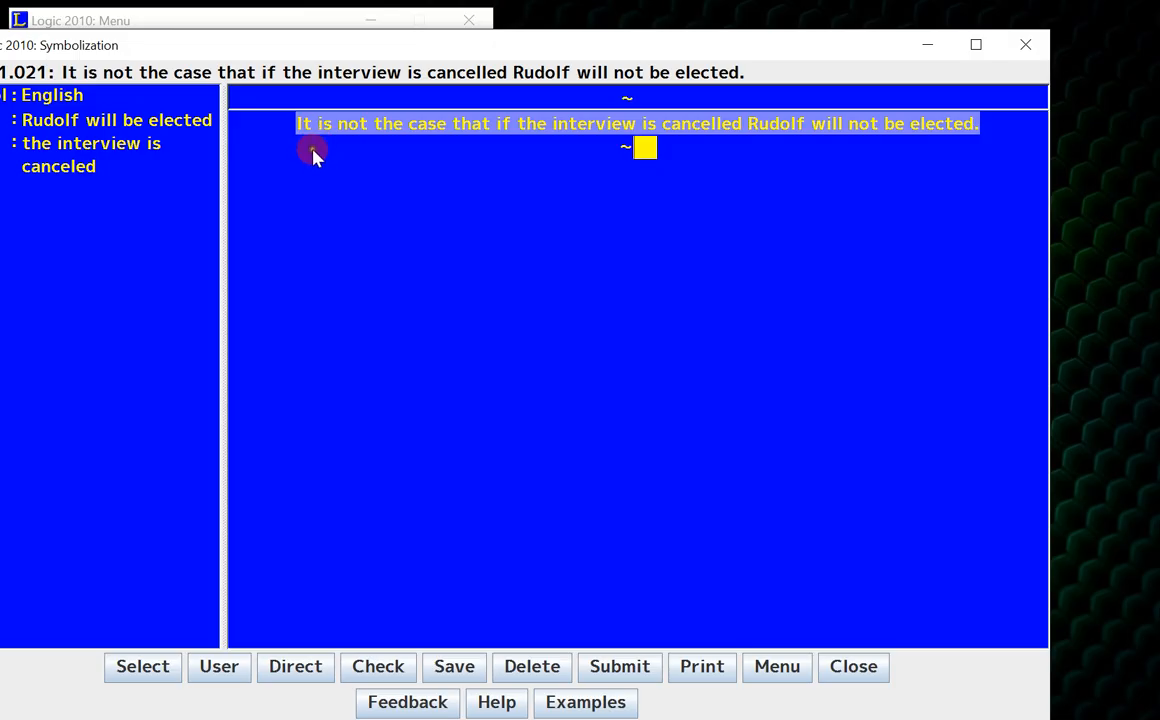
mouse_move(604, 144)
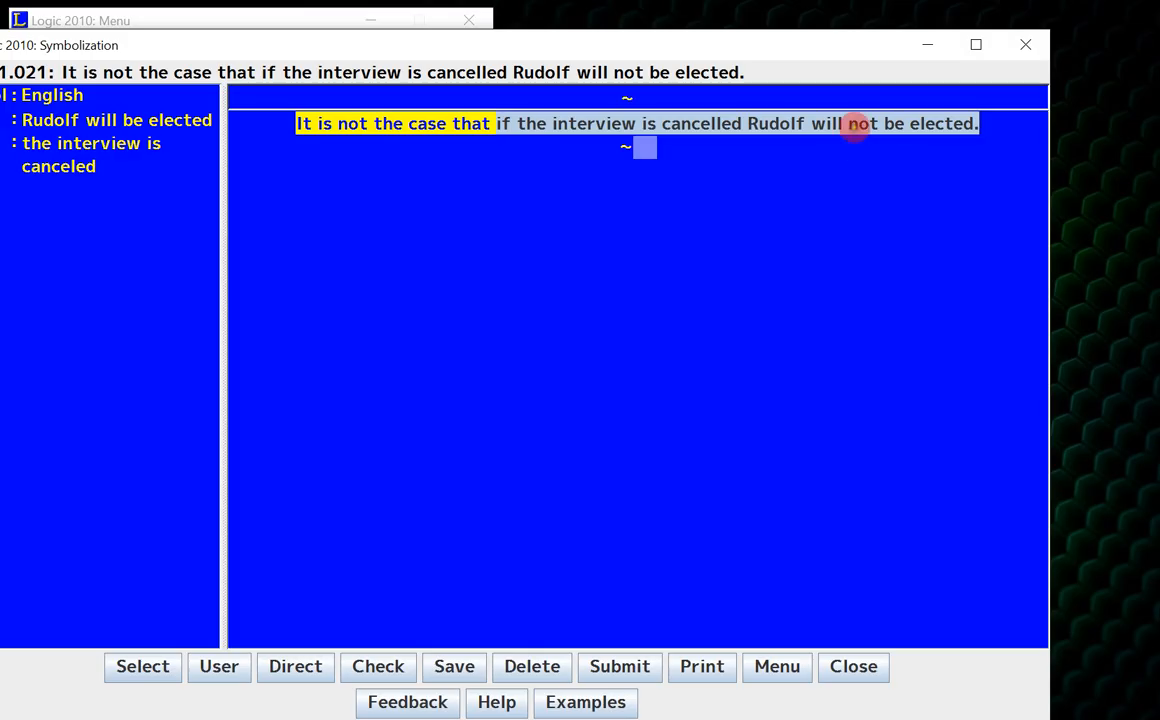
mouse_move(906, 266)
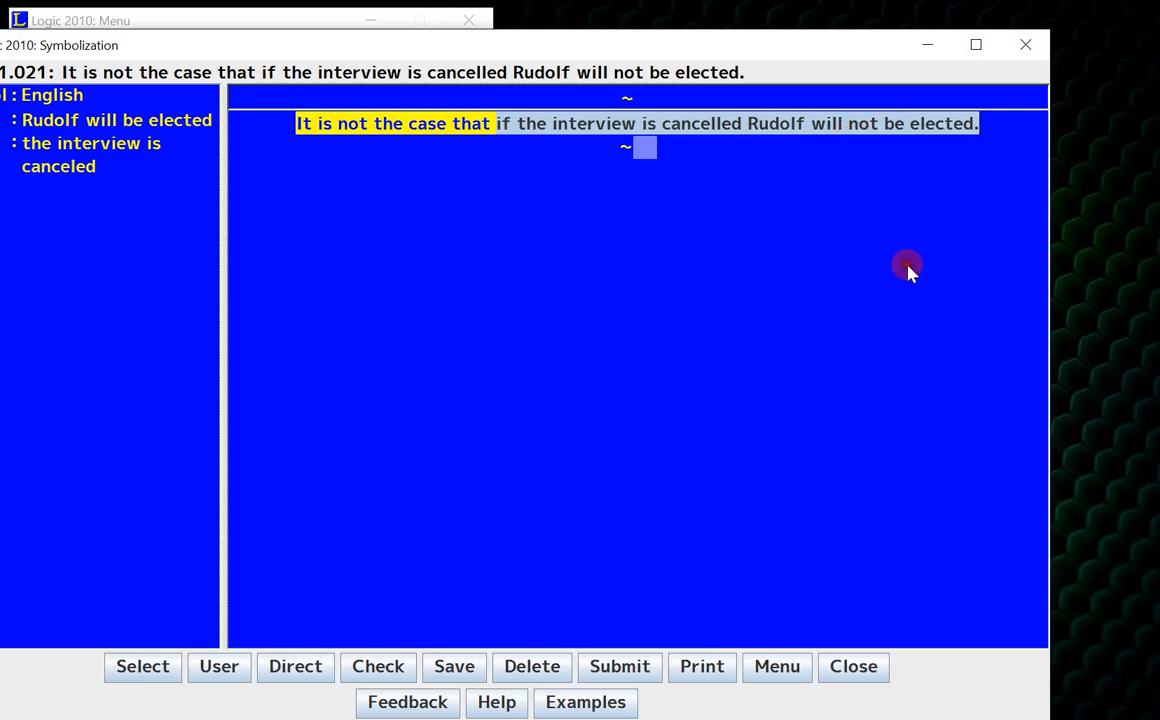
right_click(644, 148)
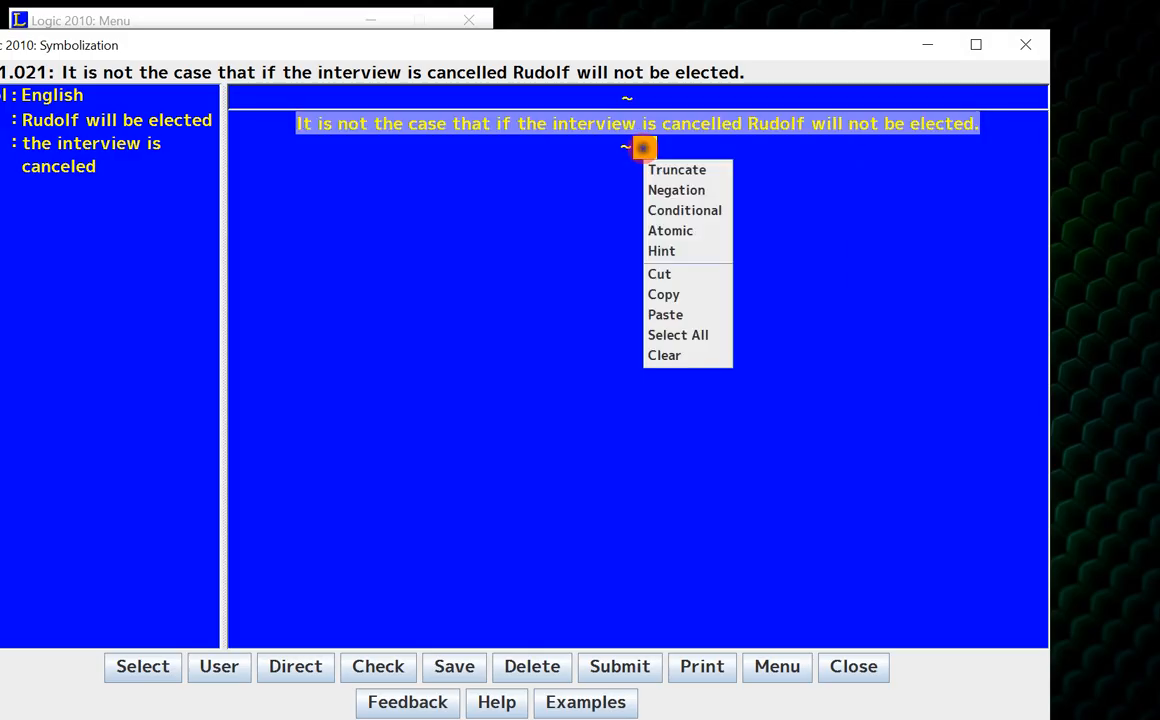
click(676, 190)
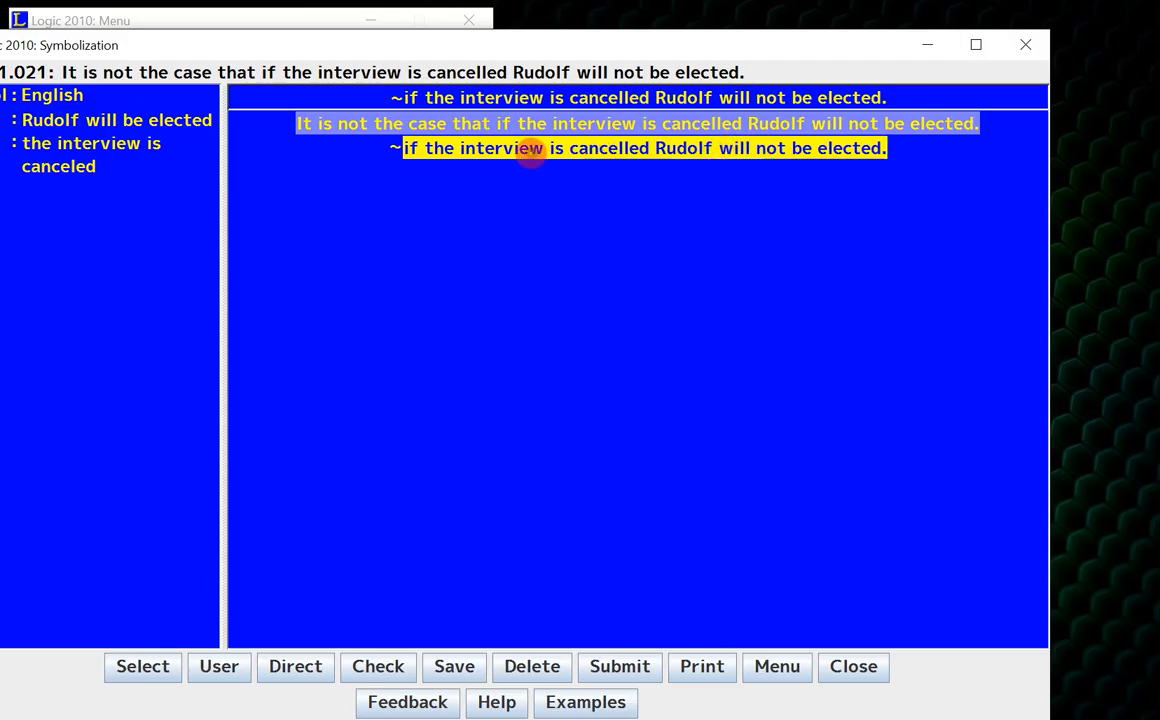
- Analyse the negated clause as a conditional, giving the shape ~( → )
right_click(684, 148)
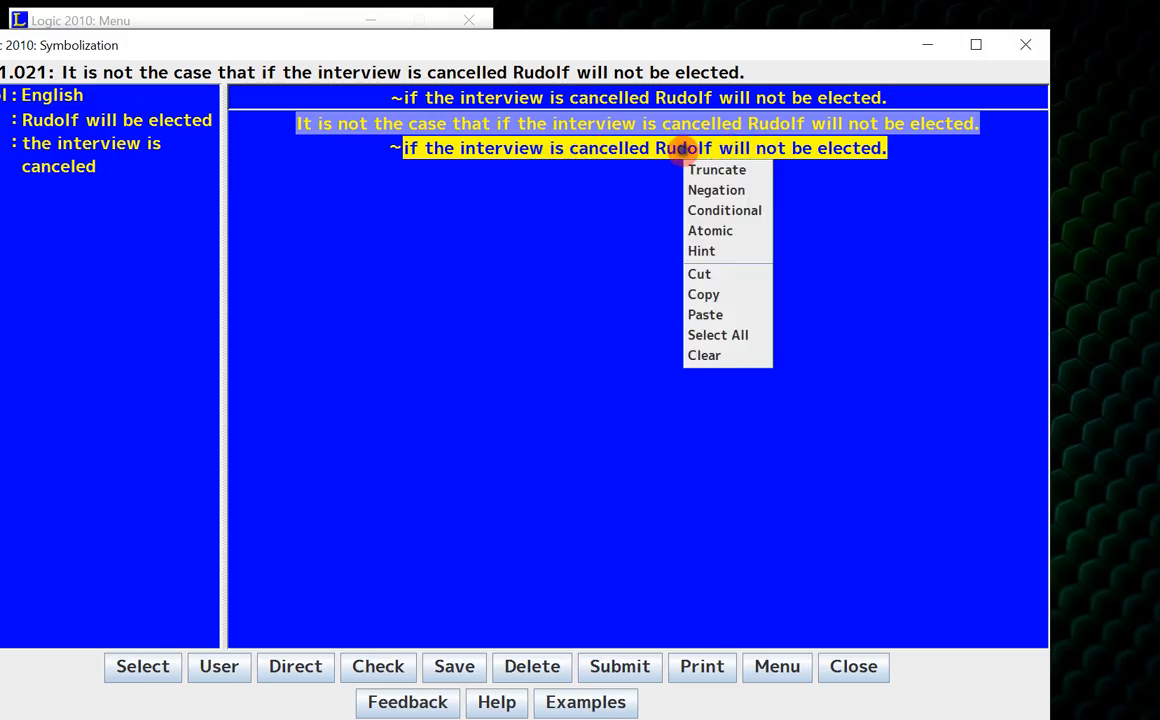
mouse_move(724, 210)
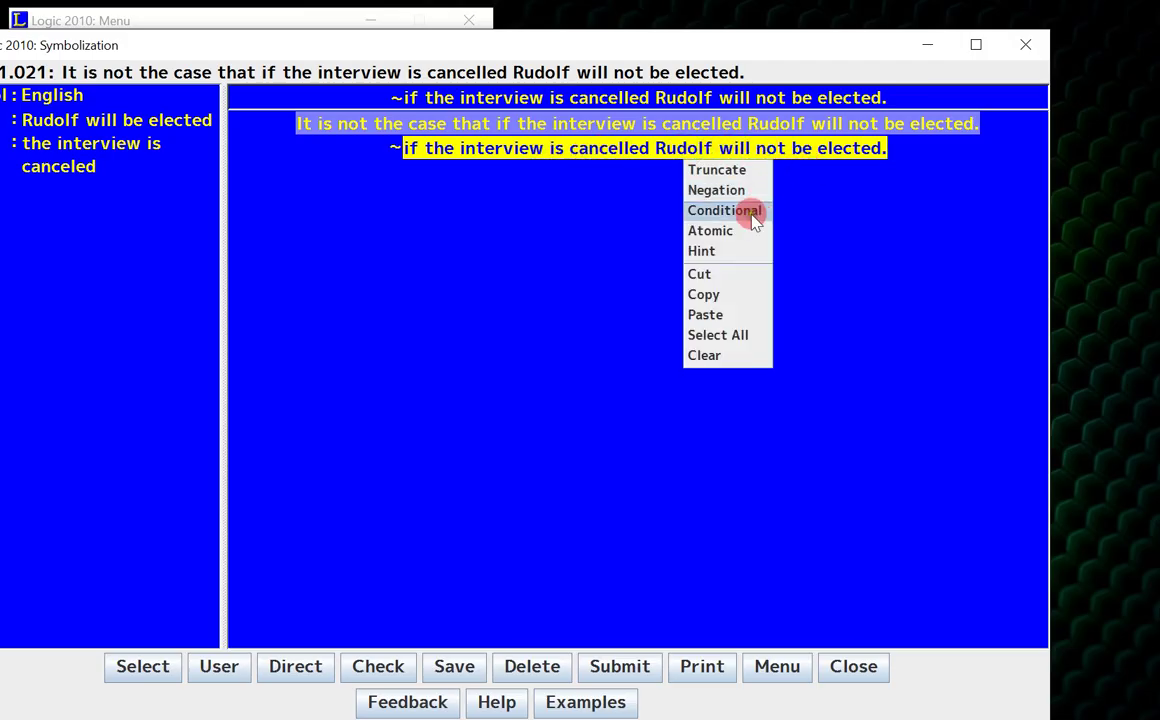
click(724, 210)
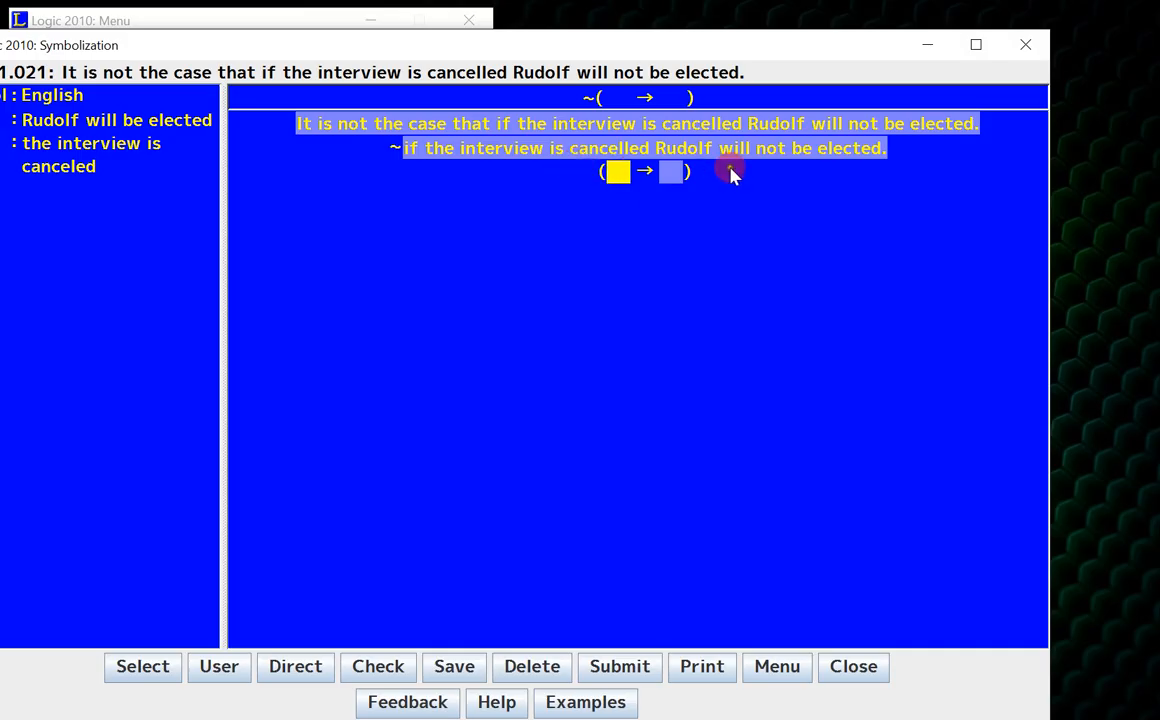
mouse_move(662, 204)
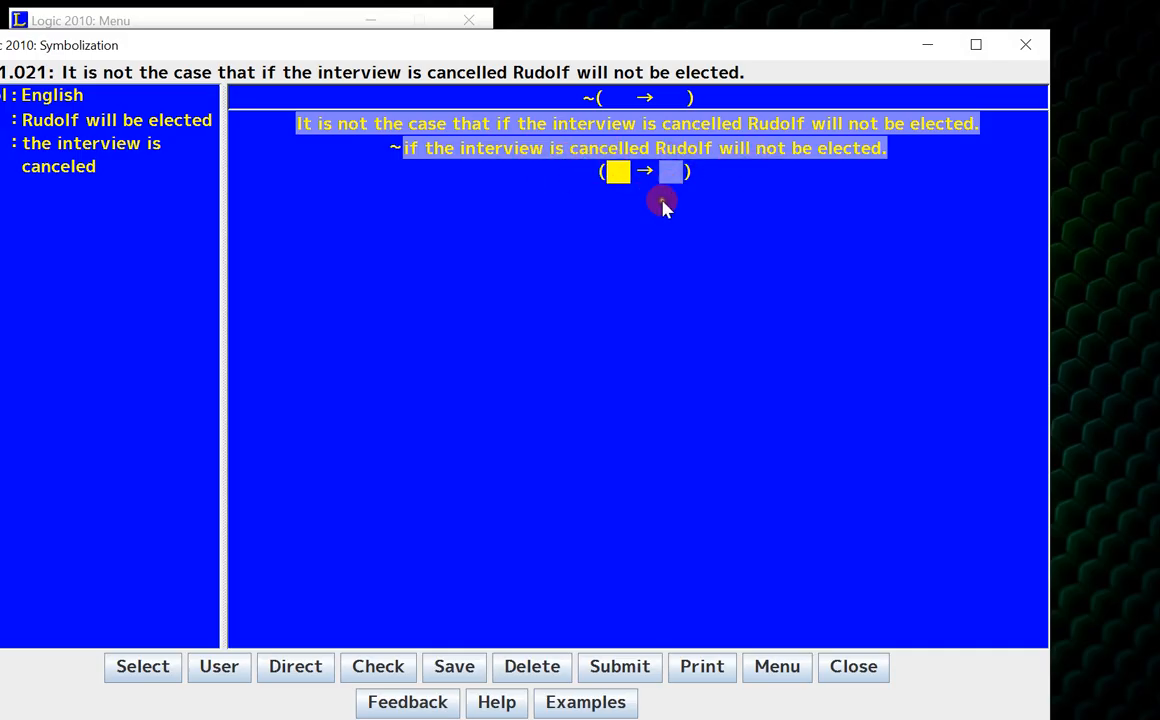
text(aklasjdfl)
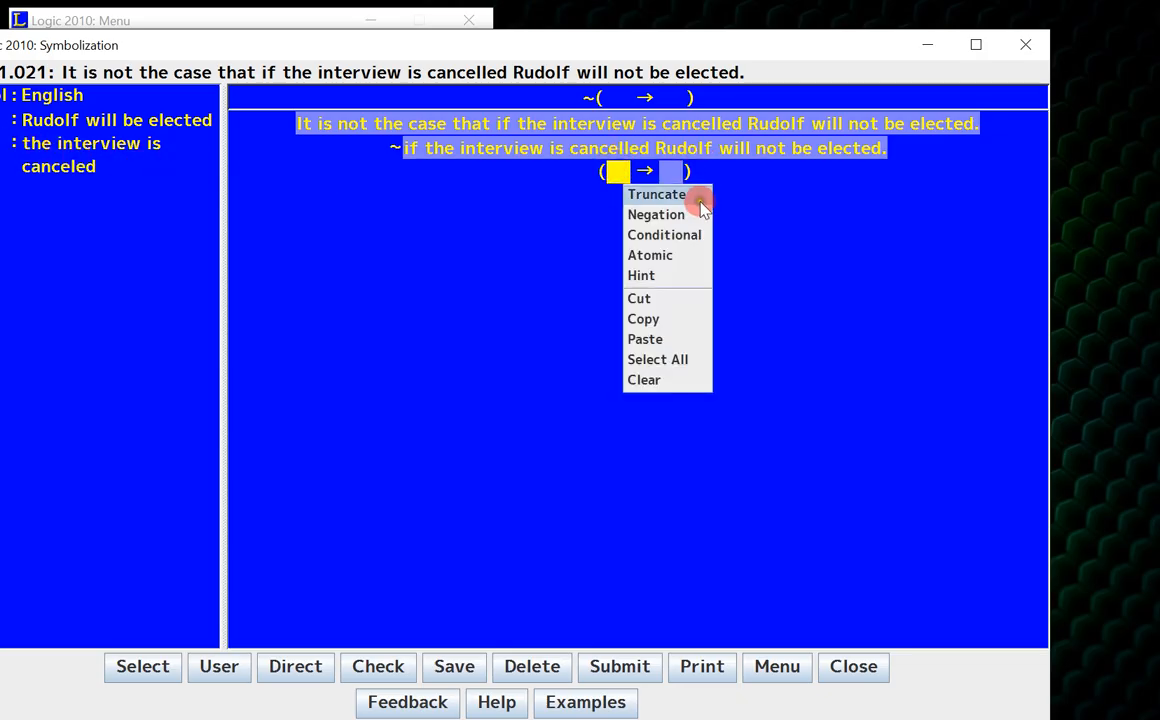
mouse_move(670, 256)
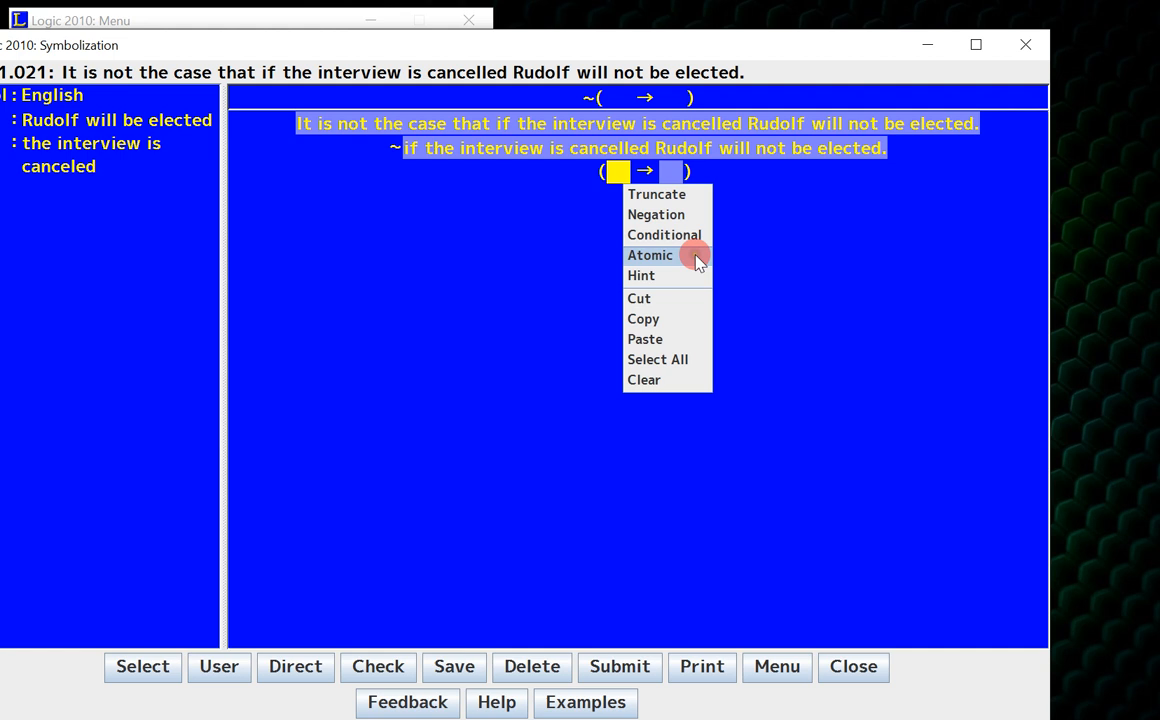
- Symbolize the antecedent 'the interview is cancelled' as atomic T, giving ~(T → )
click(648, 256)
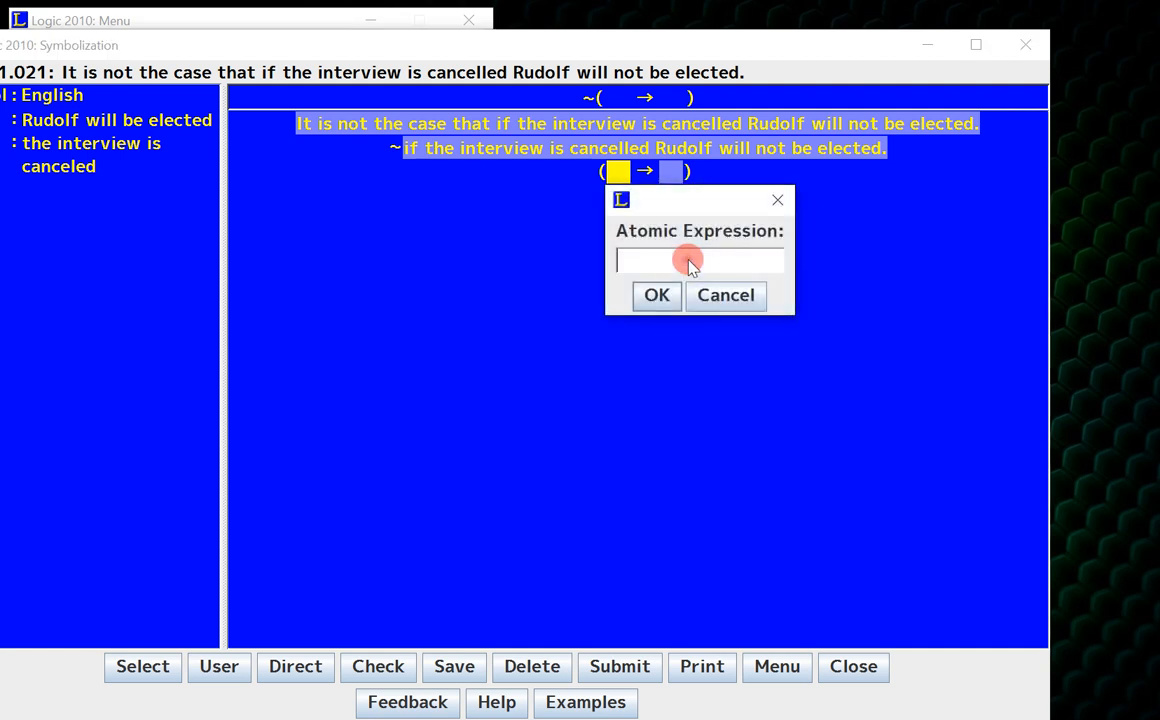
mouse_move(704, 278)
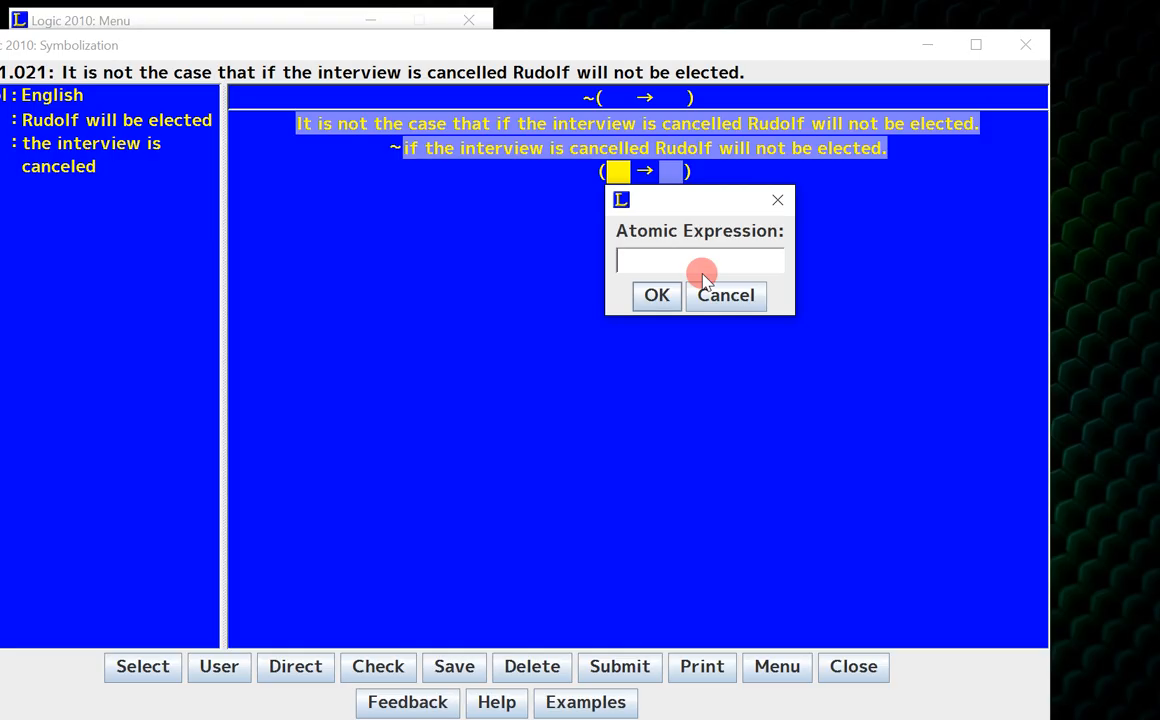
click(656, 296)
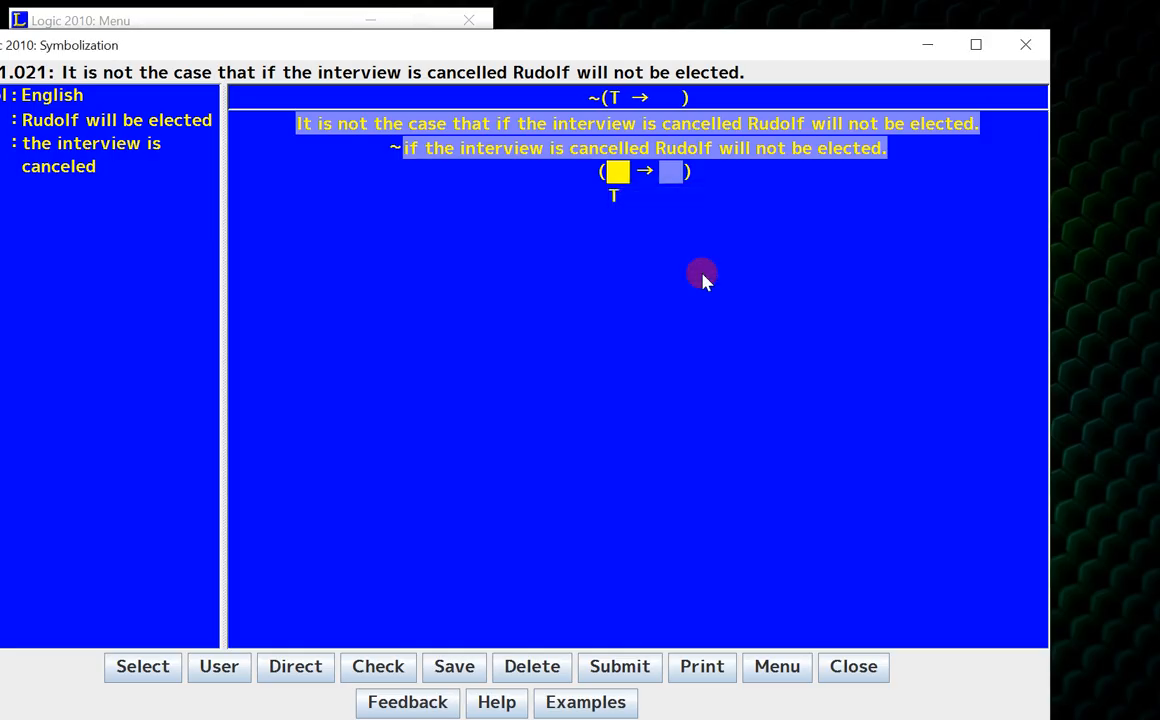
mouse_move(676, 238)
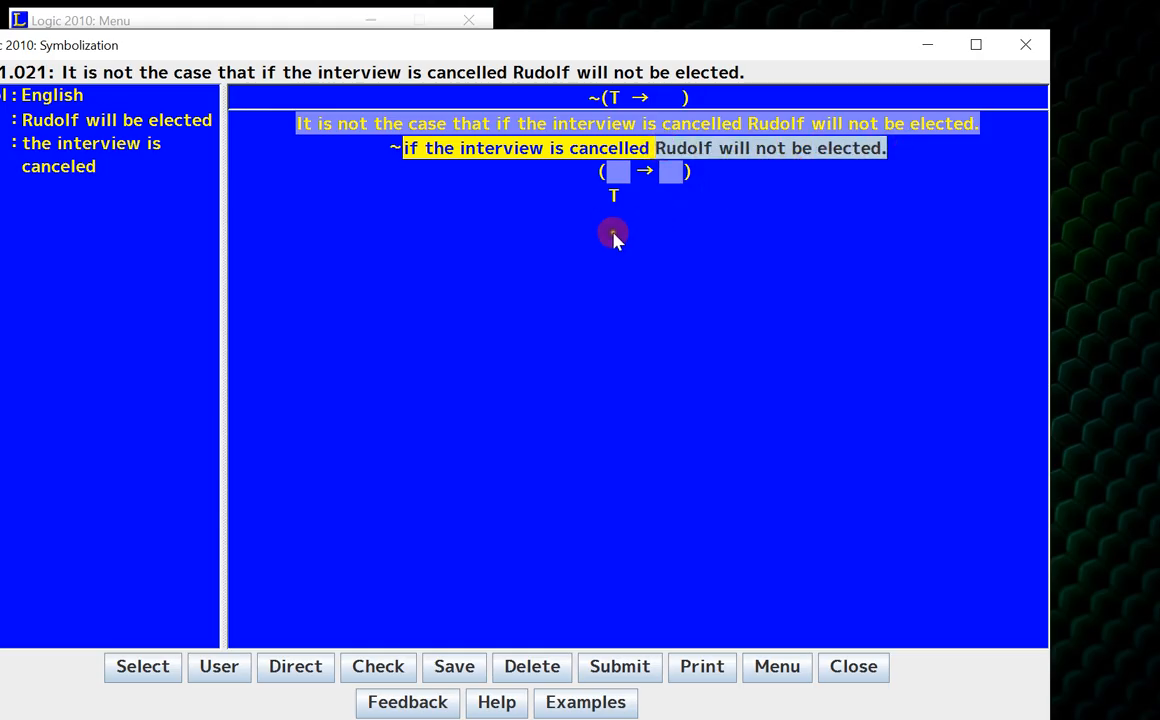
- Analyse the consequent 'Rudolf will not be elected' as a negation of an atomic sentence
click(670, 170)
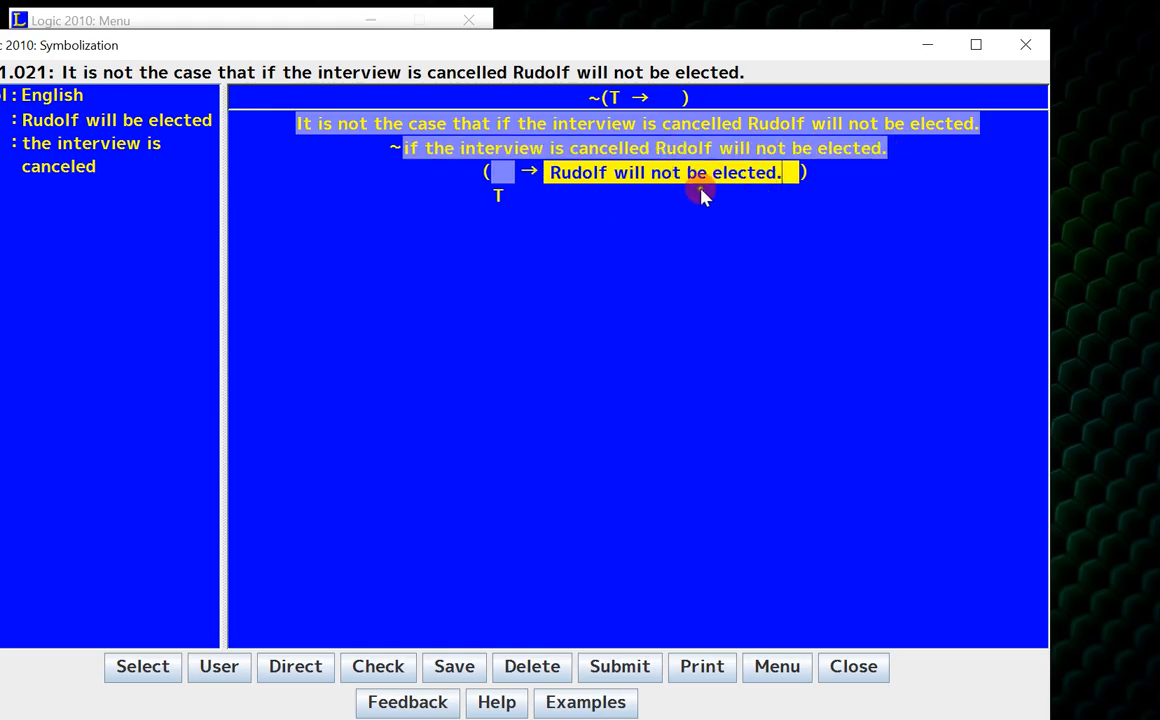
right_click(700, 192)
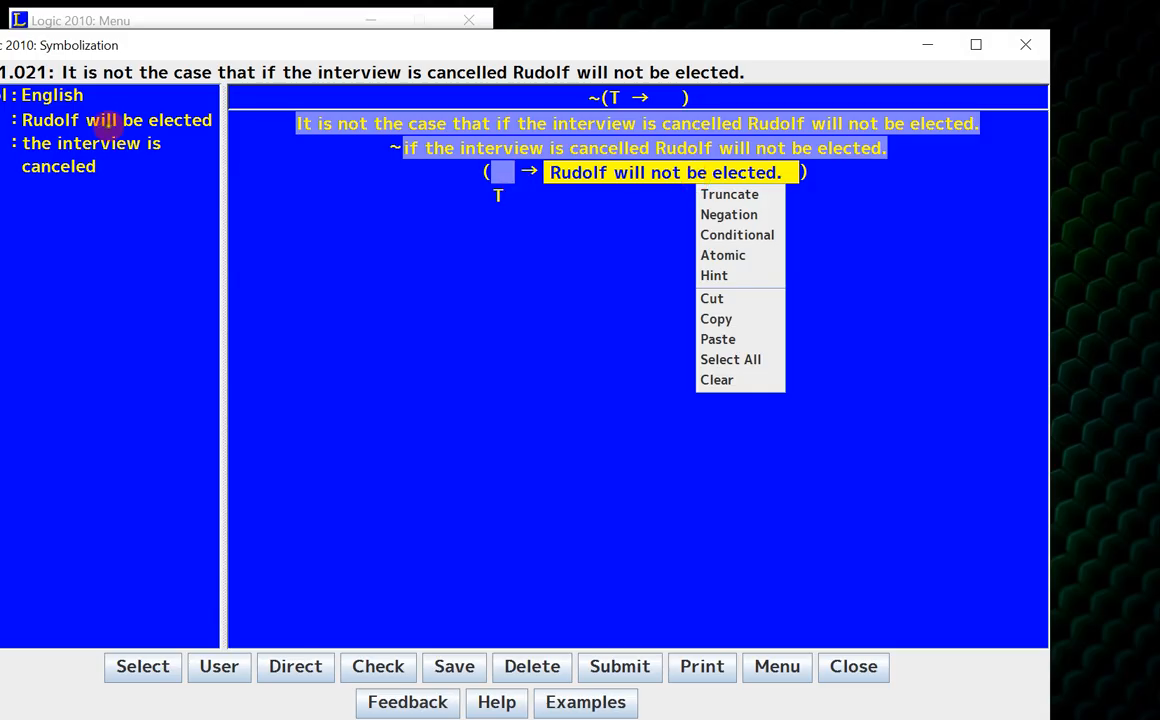
mouse_move(144, 120)
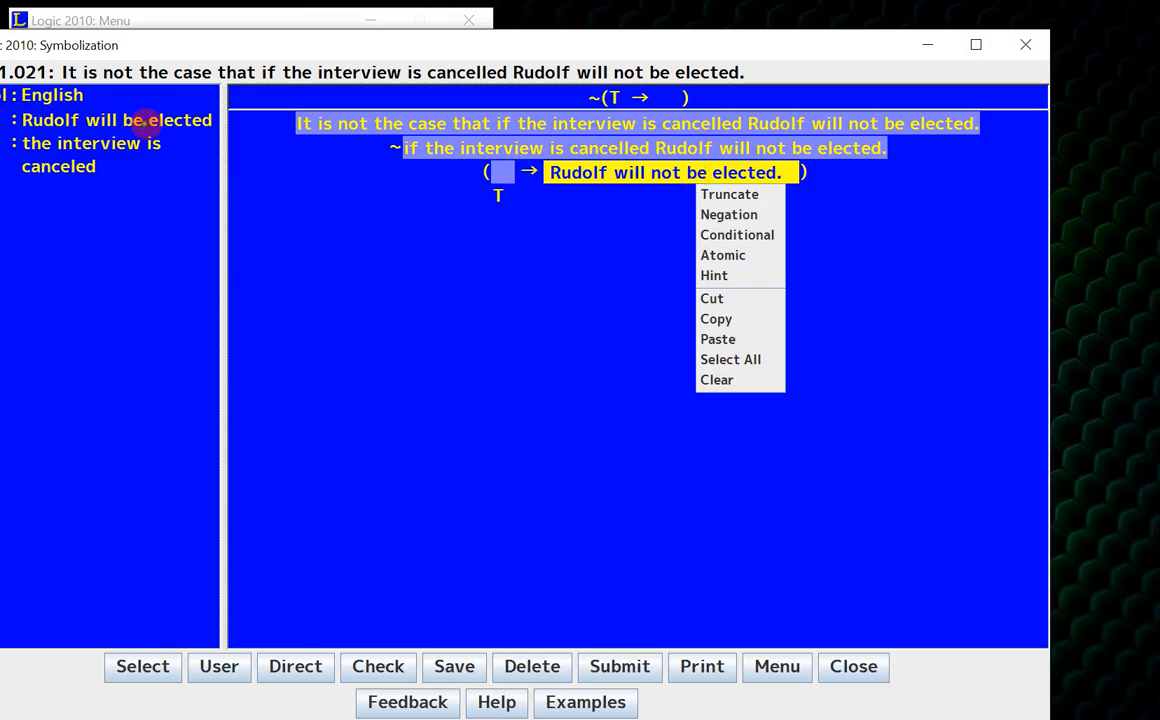
mouse_move(728, 214)
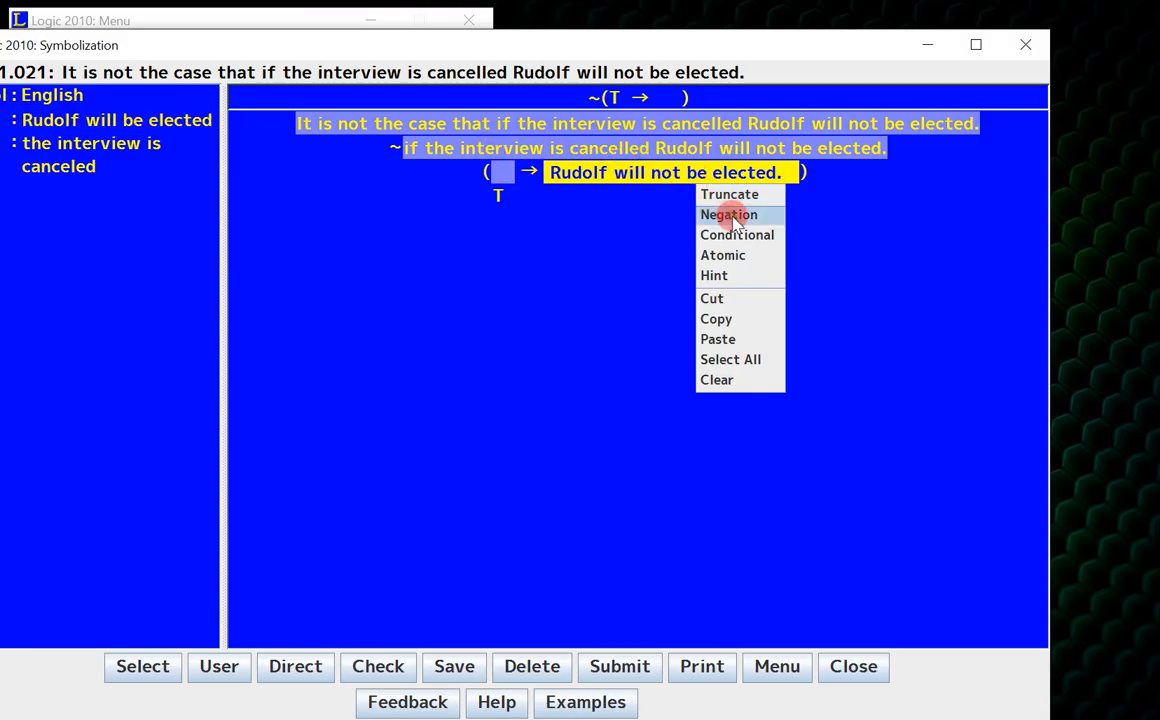
click(728, 214)
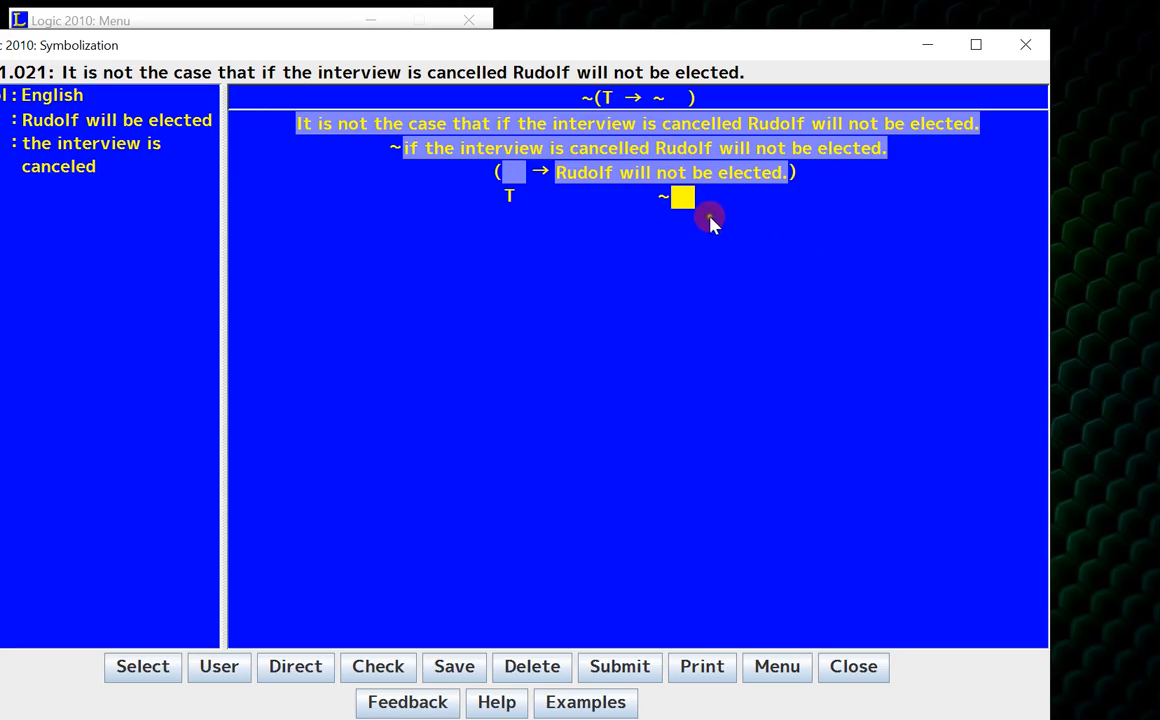
click(684, 196)
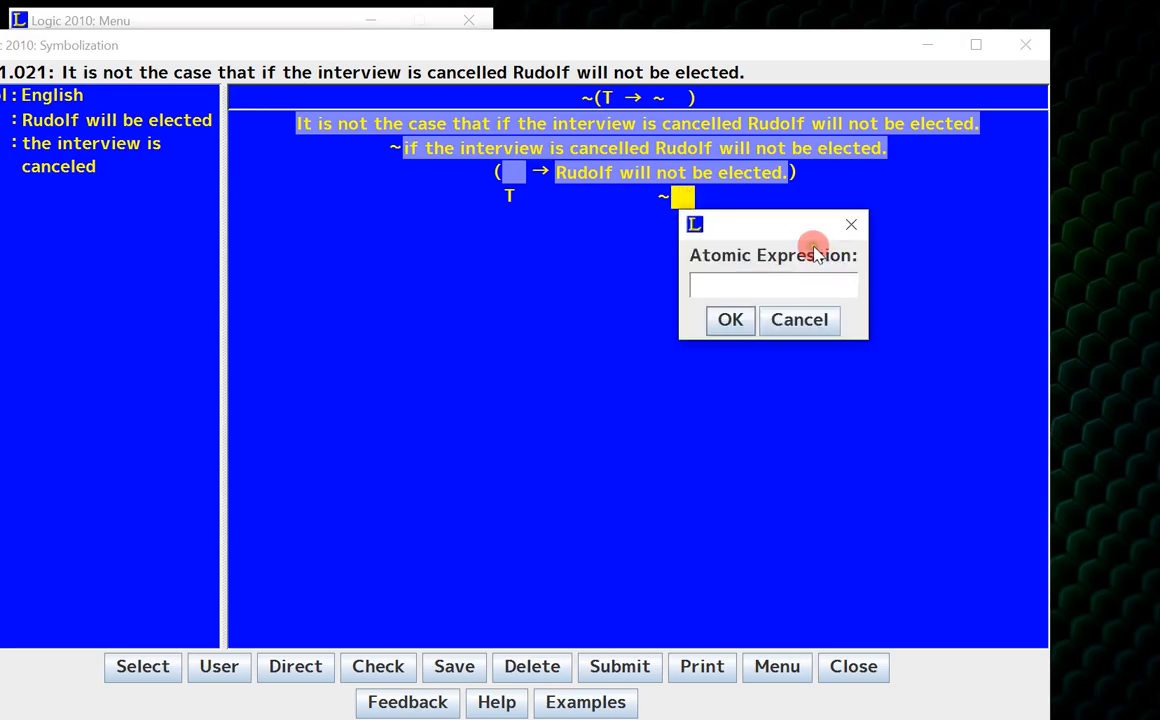
click(728, 320)
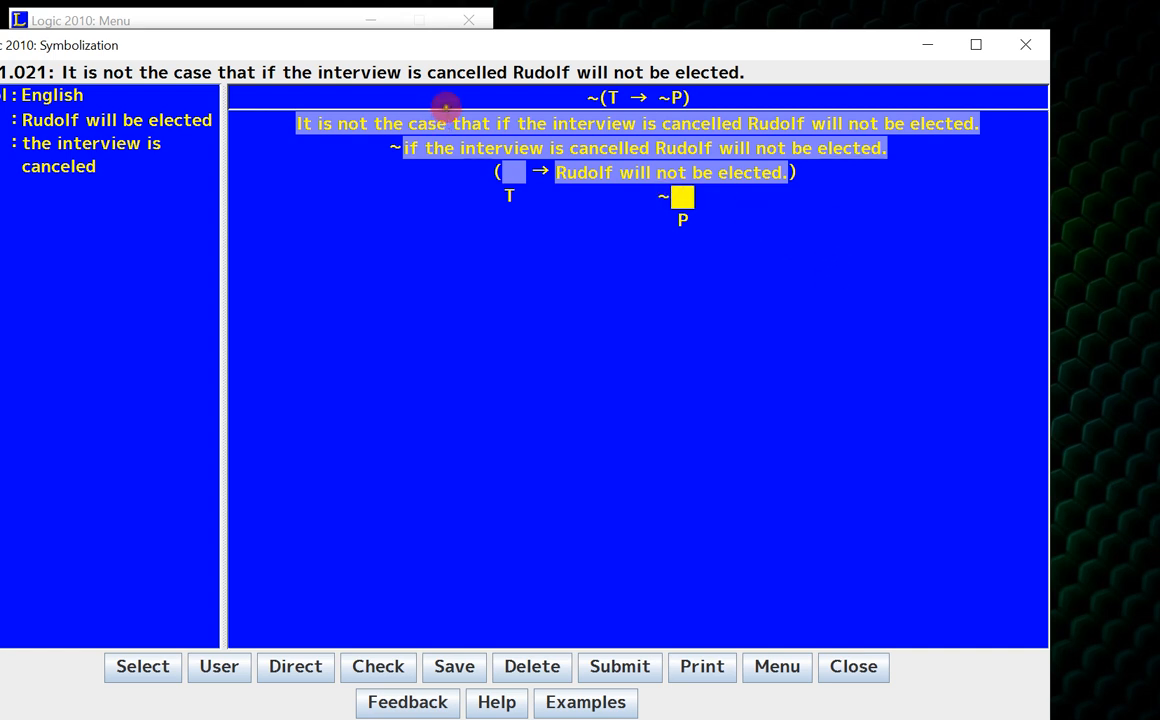
mouse_move(748, 248)
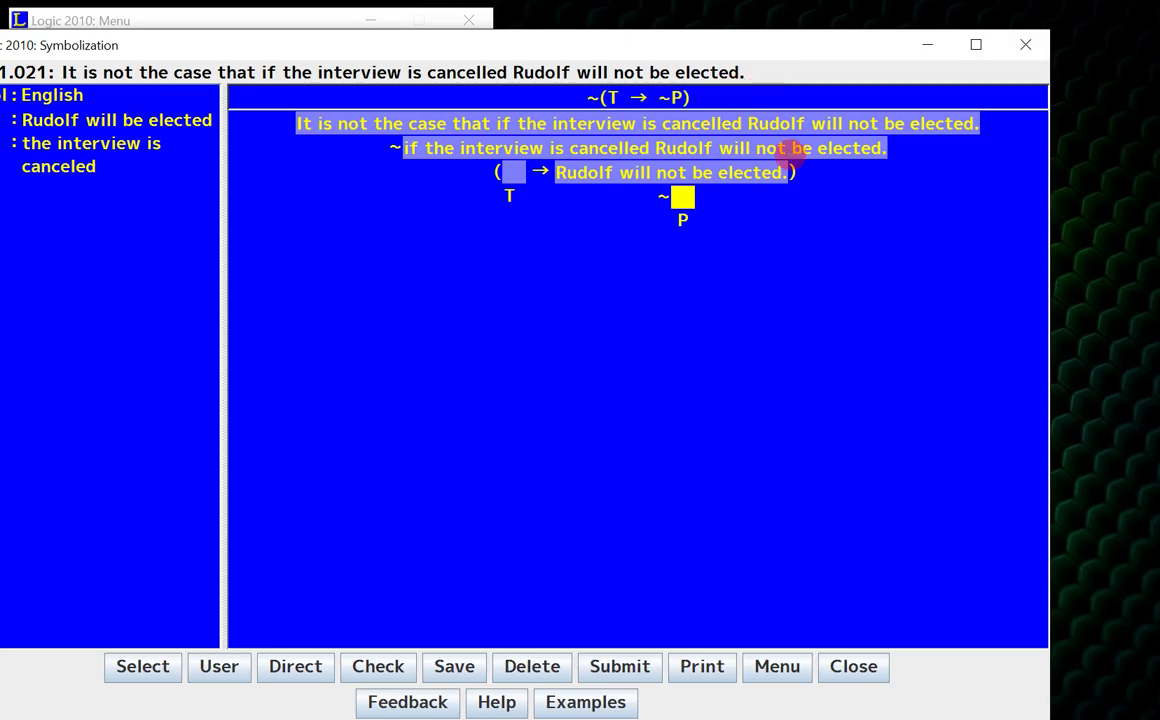
- Check the completed symbolization ~(T → ~P) and have it confirmed correct
click(378, 666)
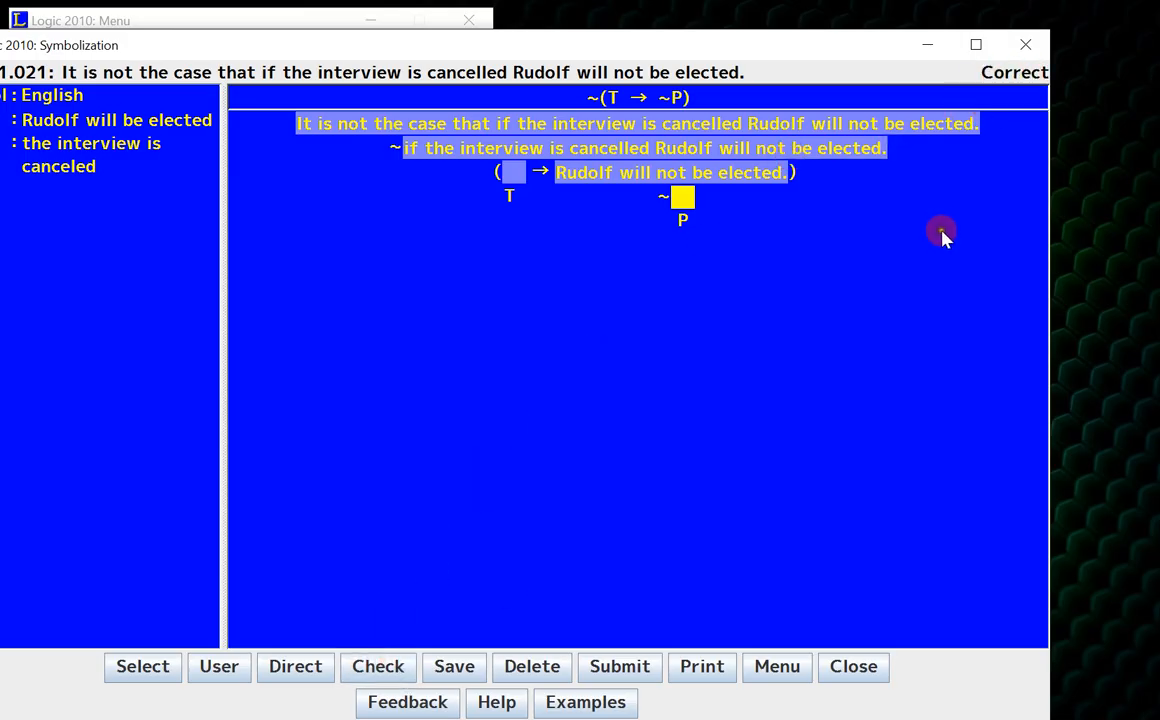
mouse_move(612, 500)
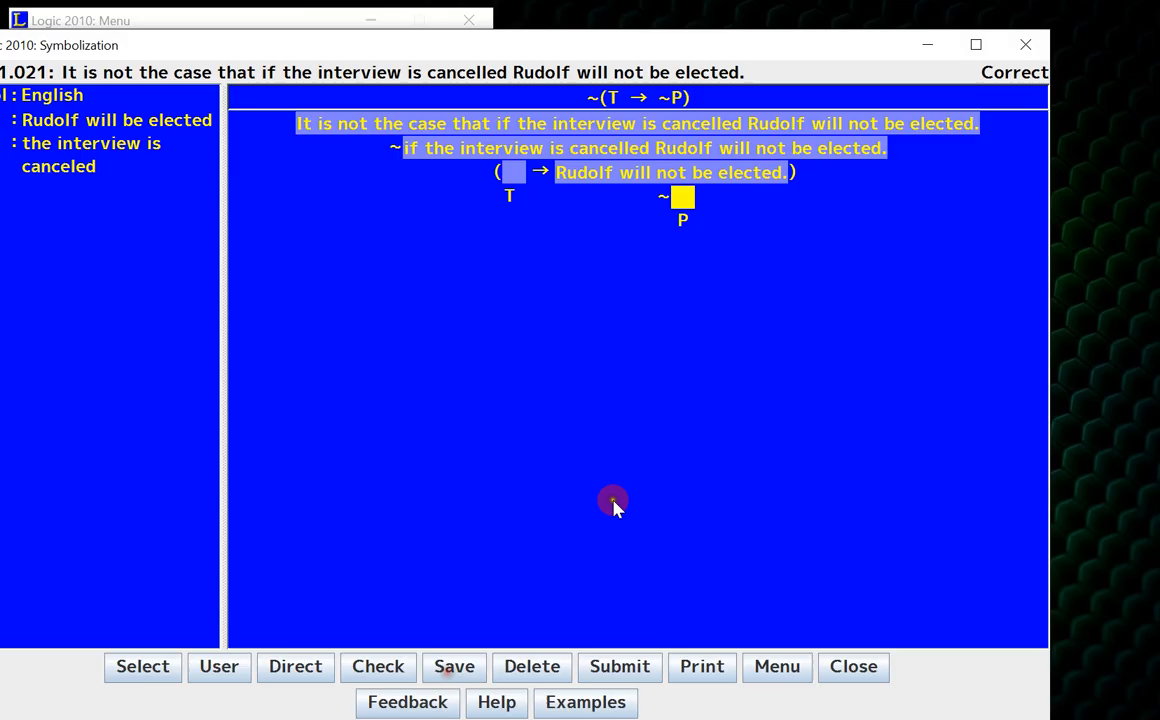
mouse_move(344, 512)
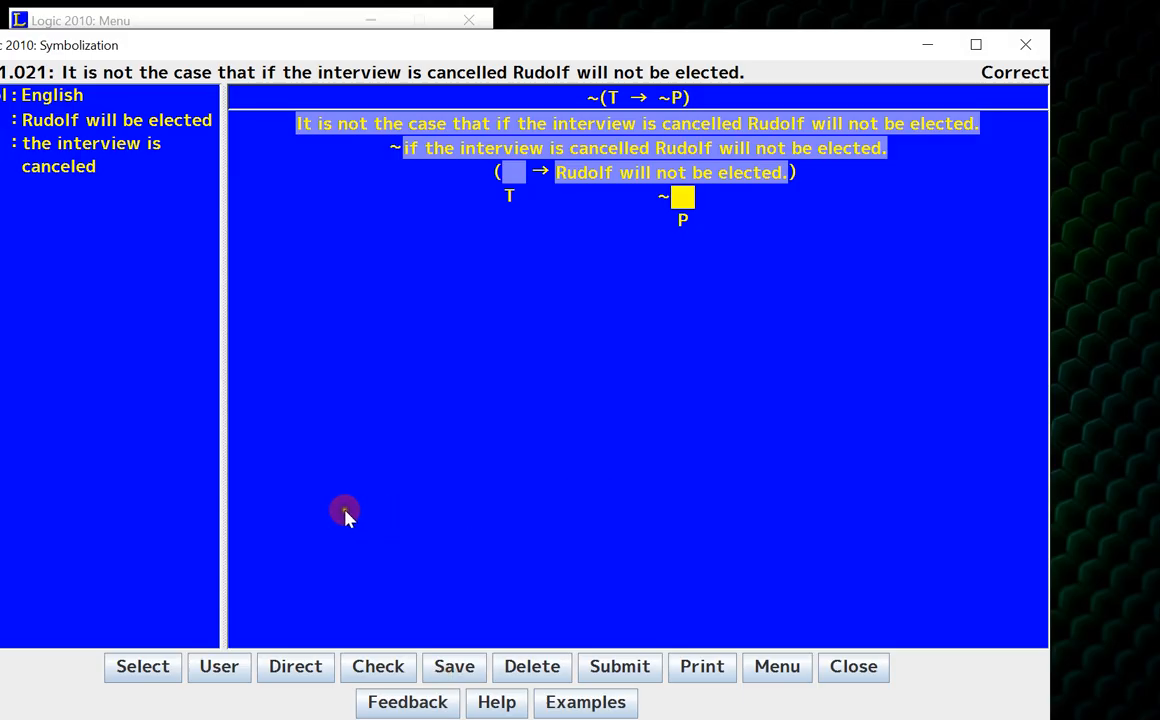
- Load problem 2.040, 'Both Alfred and Alonzo order champagne.'
click(142, 666)
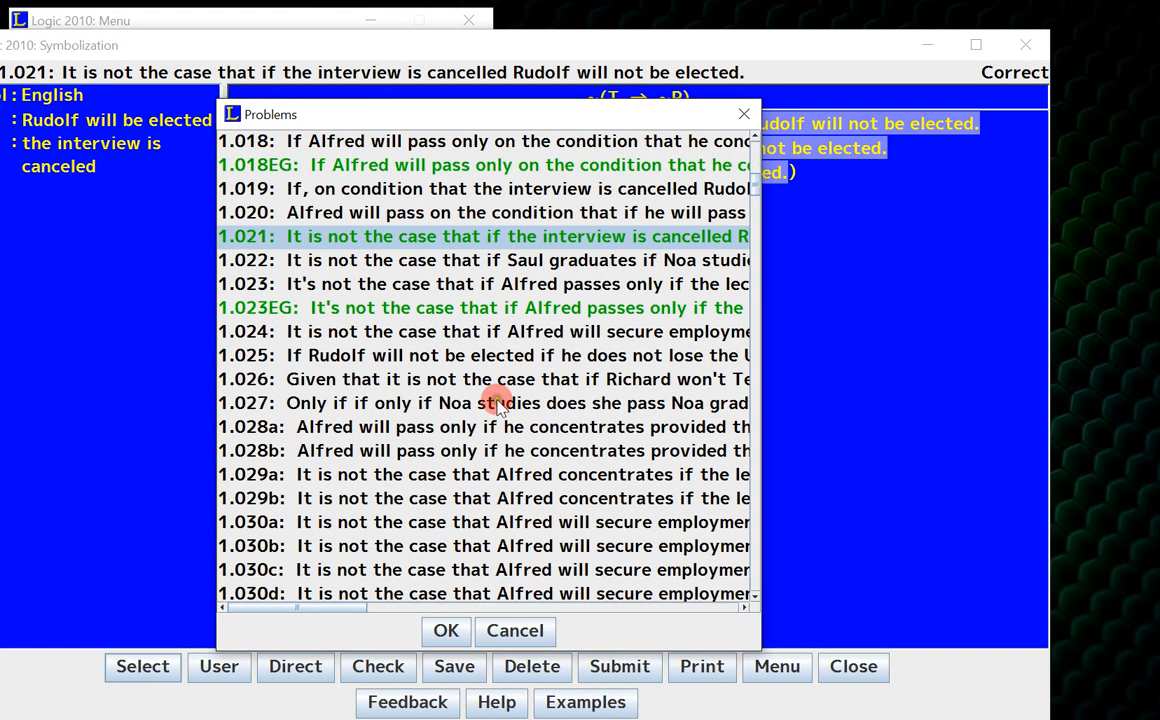
scroll(down, 3)
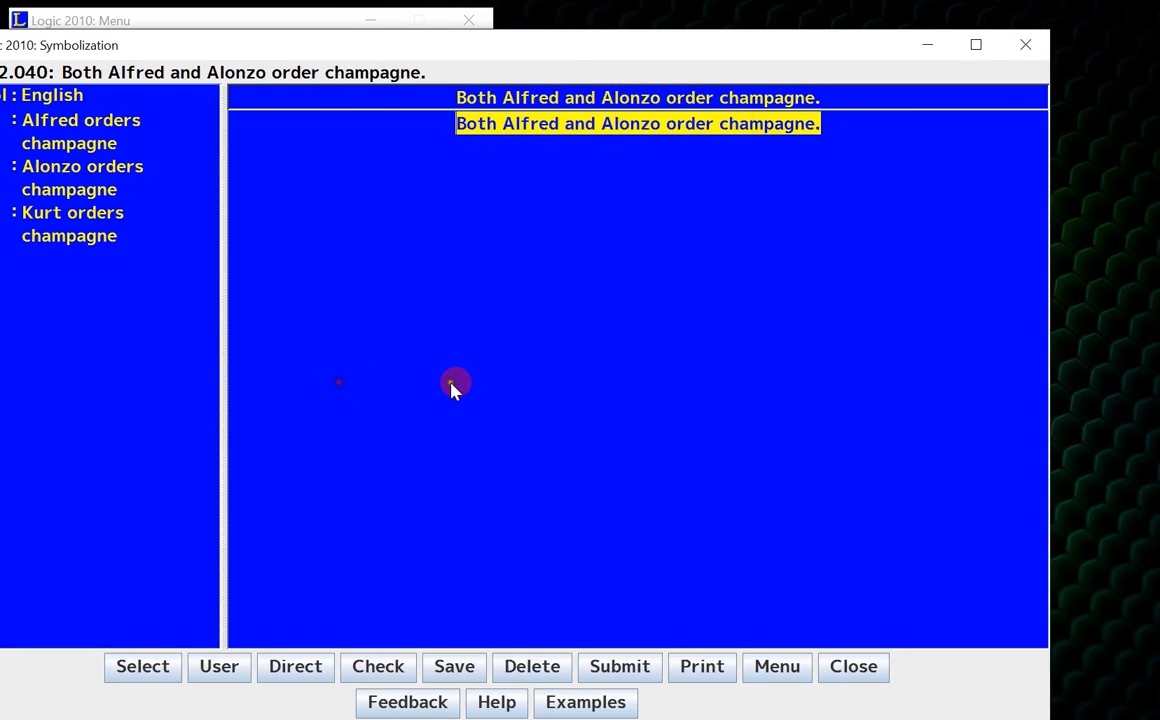
mouse_move(532, 376)
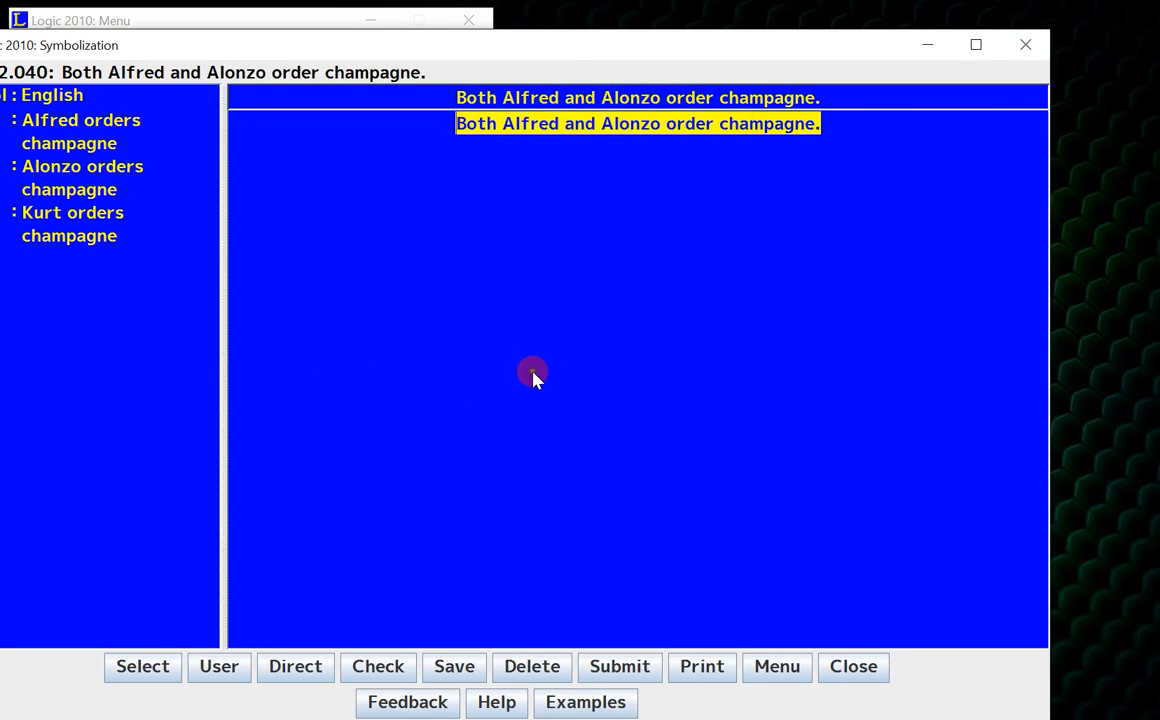
mouse_move(604, 210)
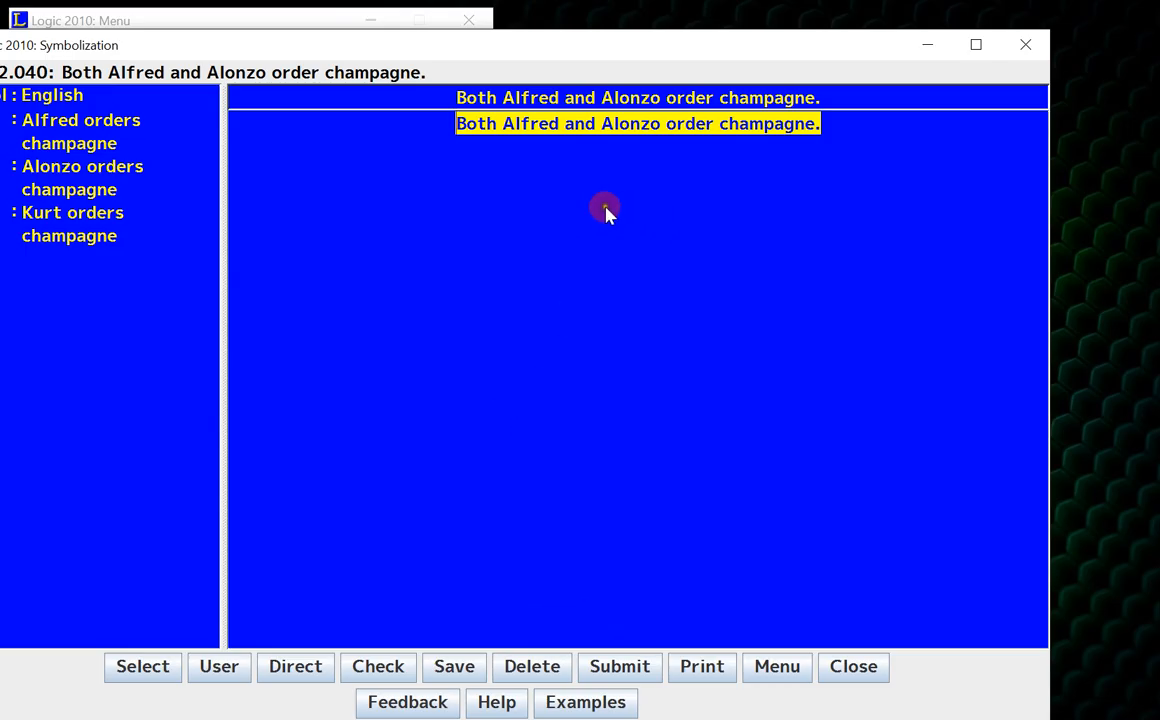
mouse_move(668, 128)
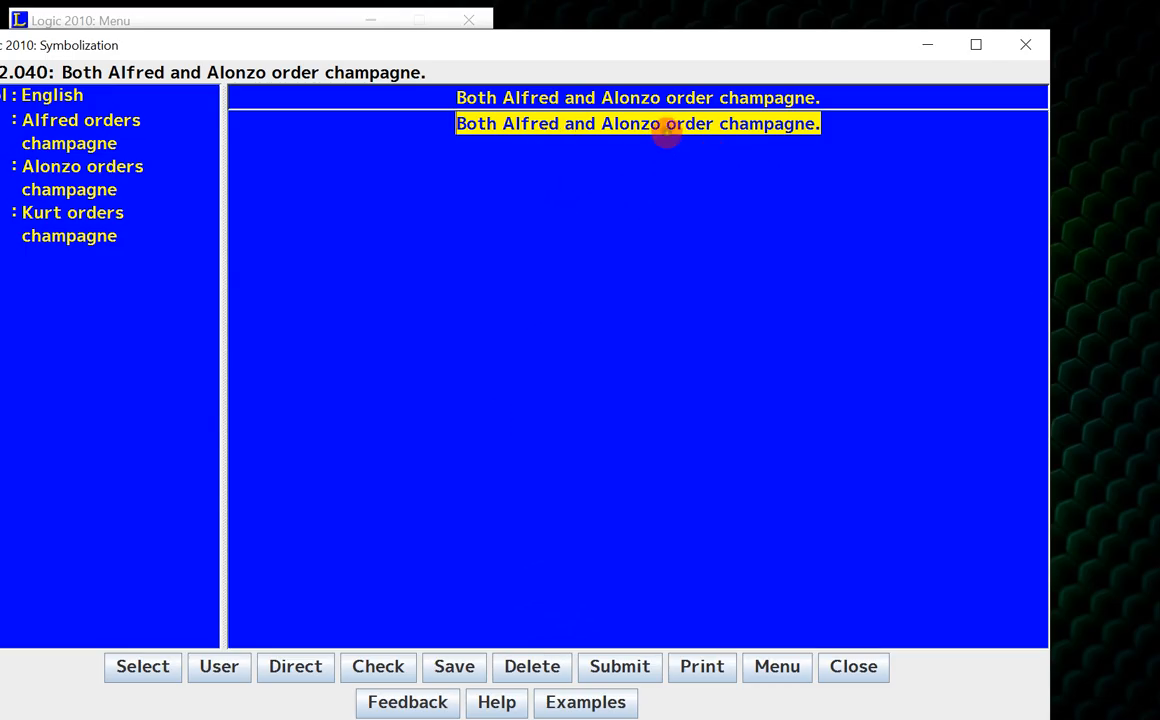
- Symbolize the sentence as the conjunction (Z ∧ R) with atomic letters Z and R
right_click(668, 124)
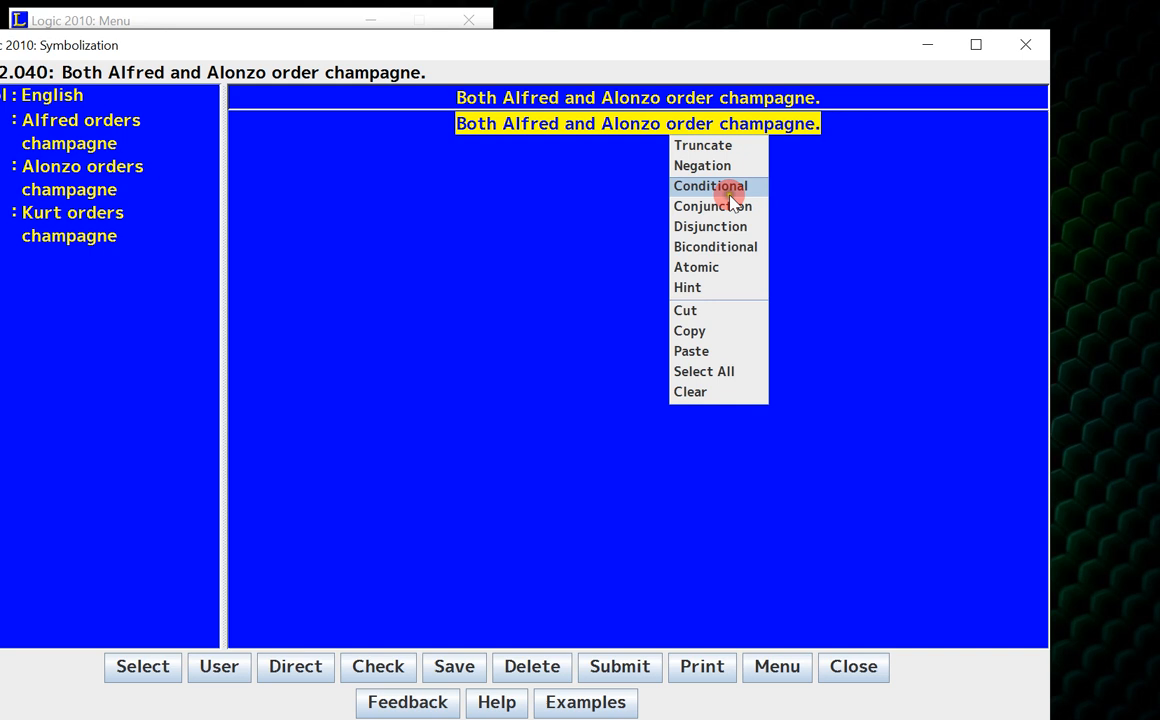
click(712, 204)
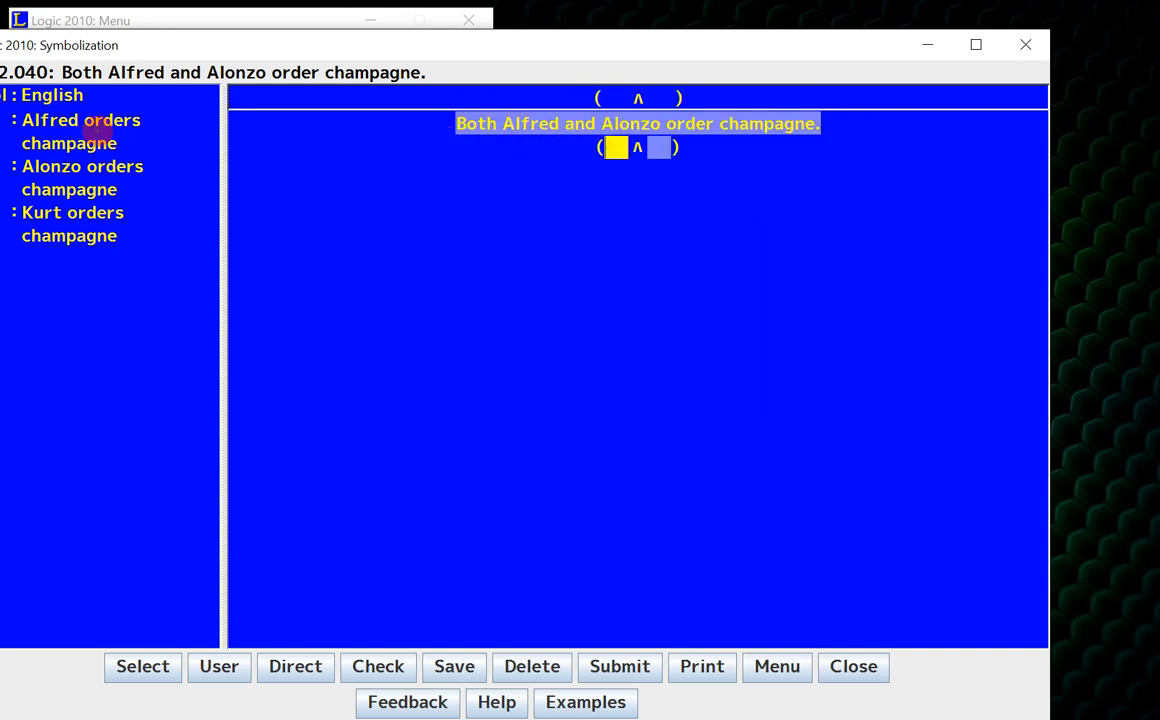
click(660, 148)
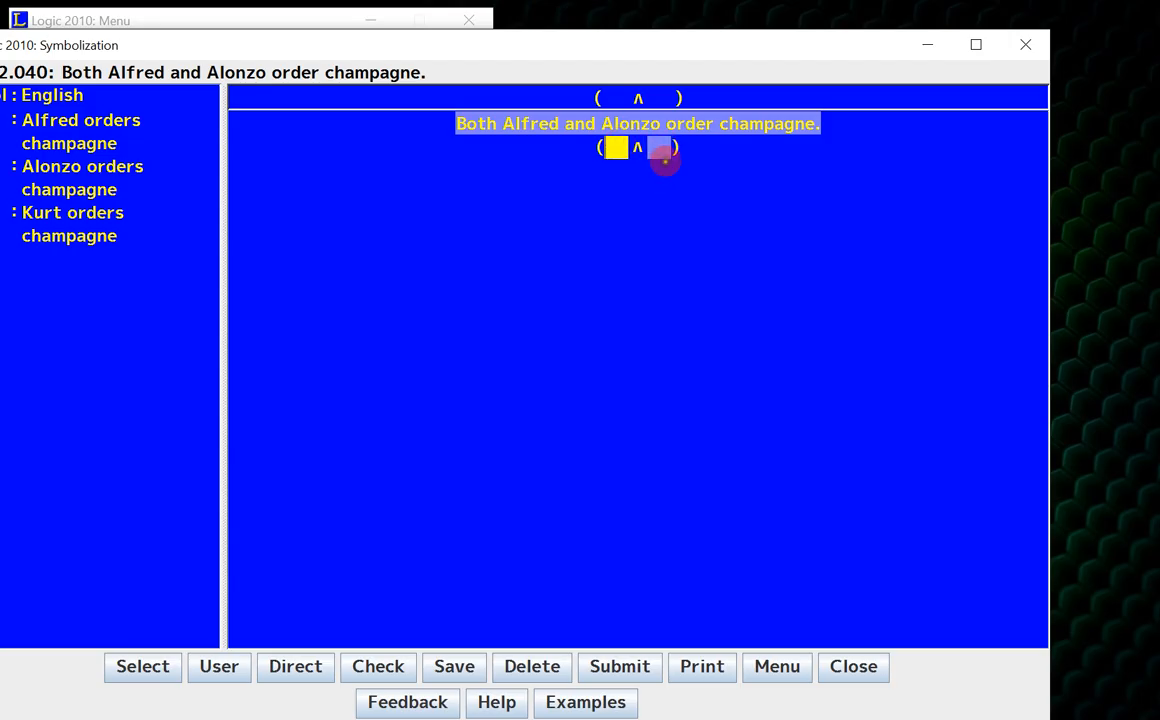
right_click(664, 148)
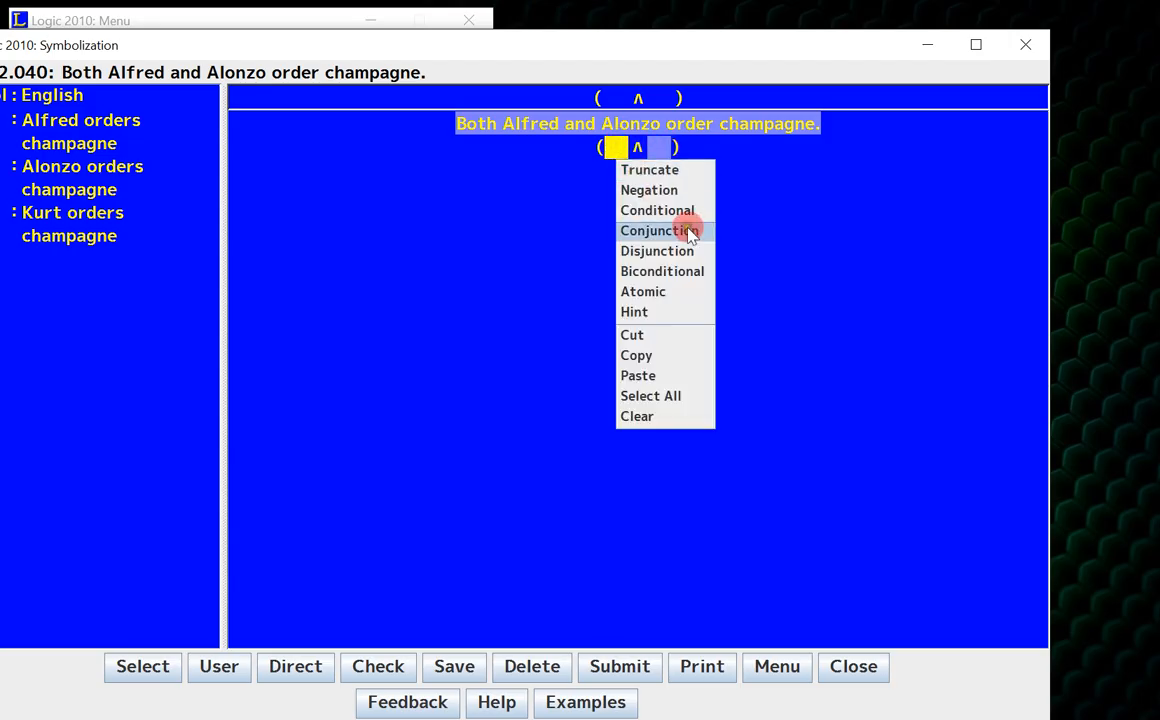
mouse_move(644, 292)
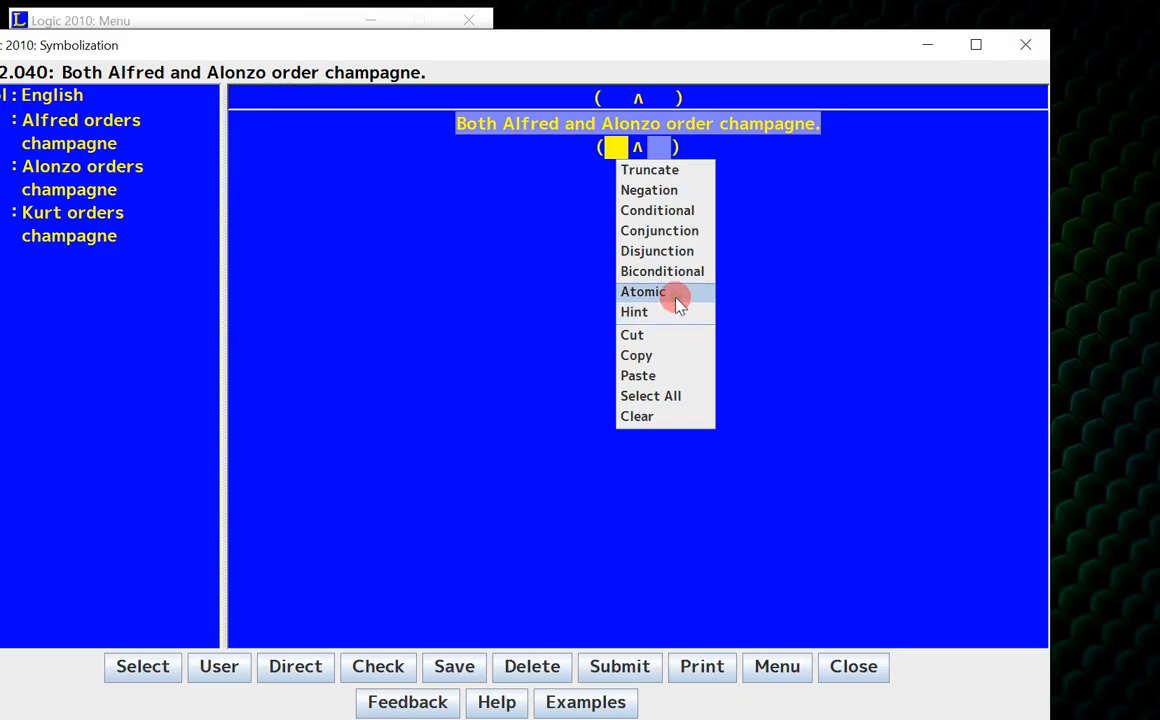
click(644, 292)
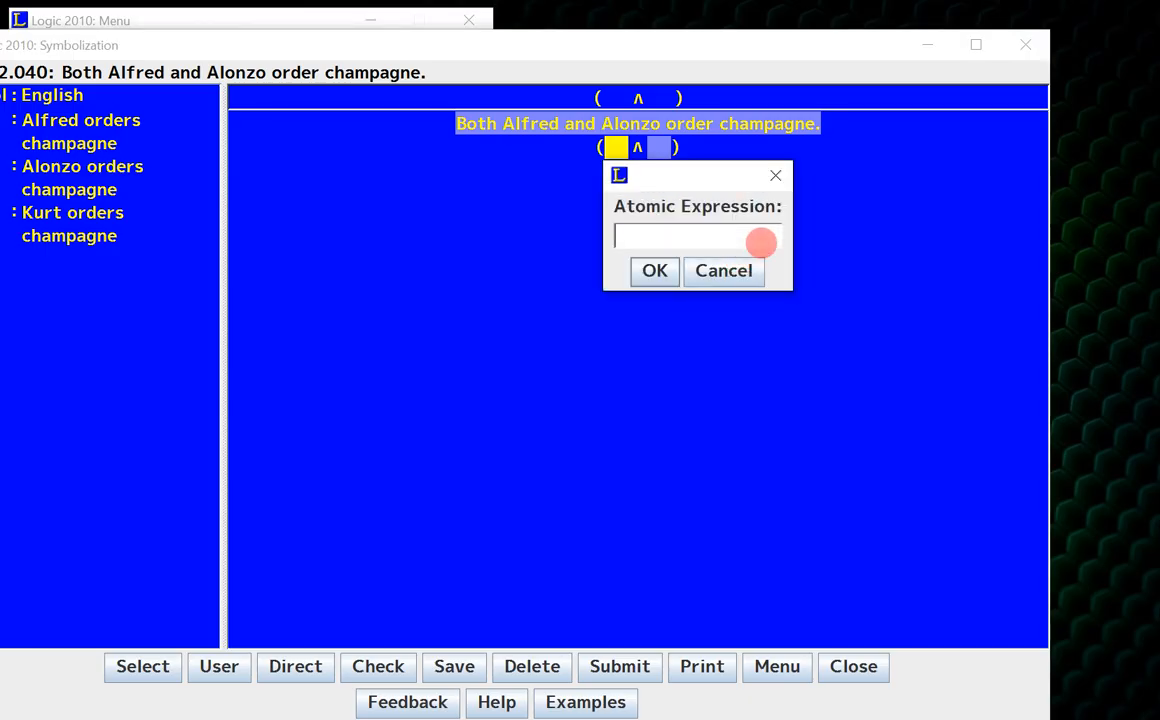
click(654, 270)
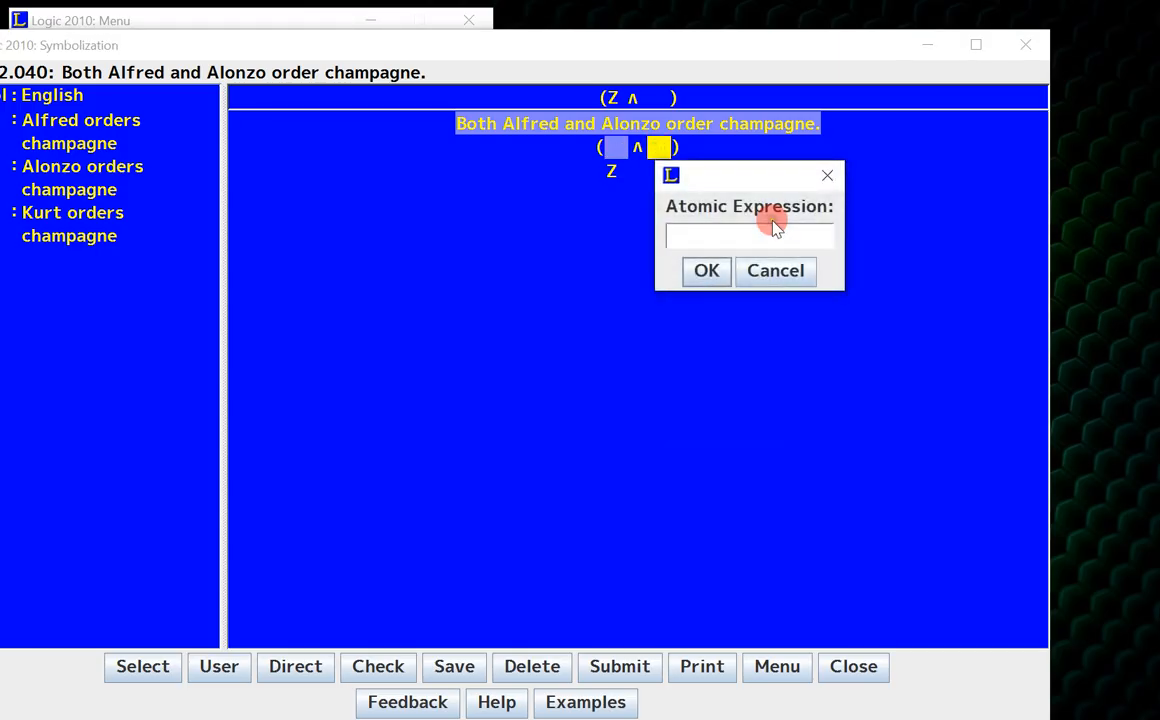
click(706, 270)
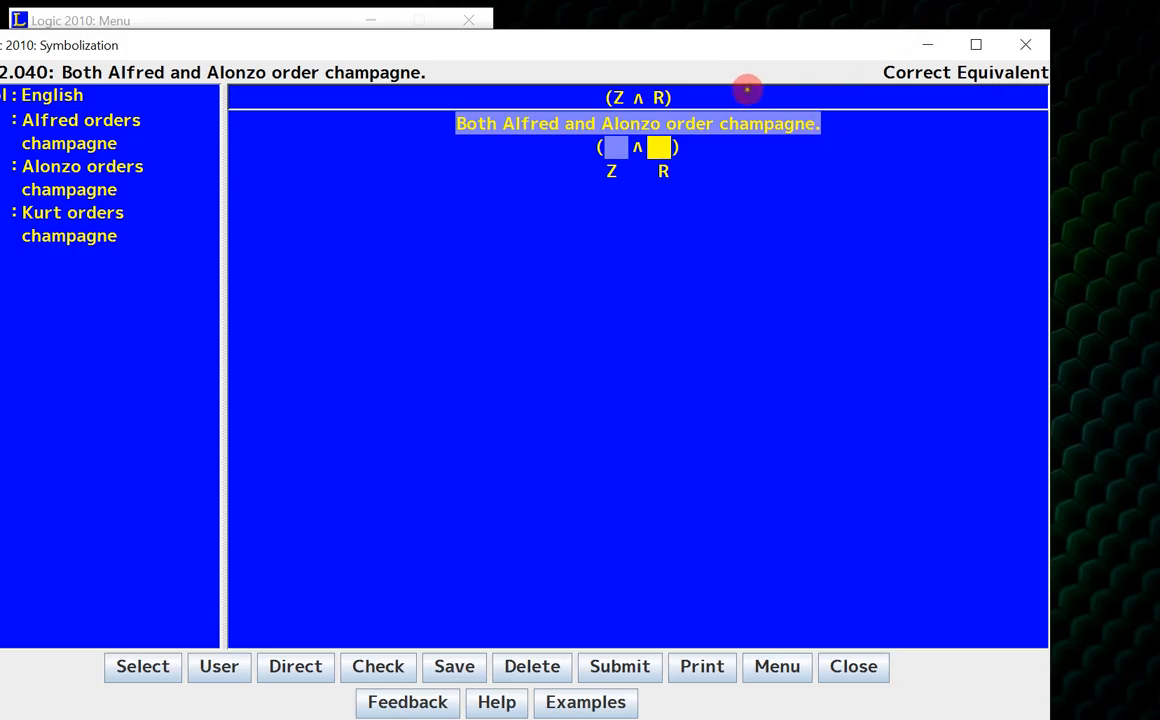
mouse_move(868, 88)
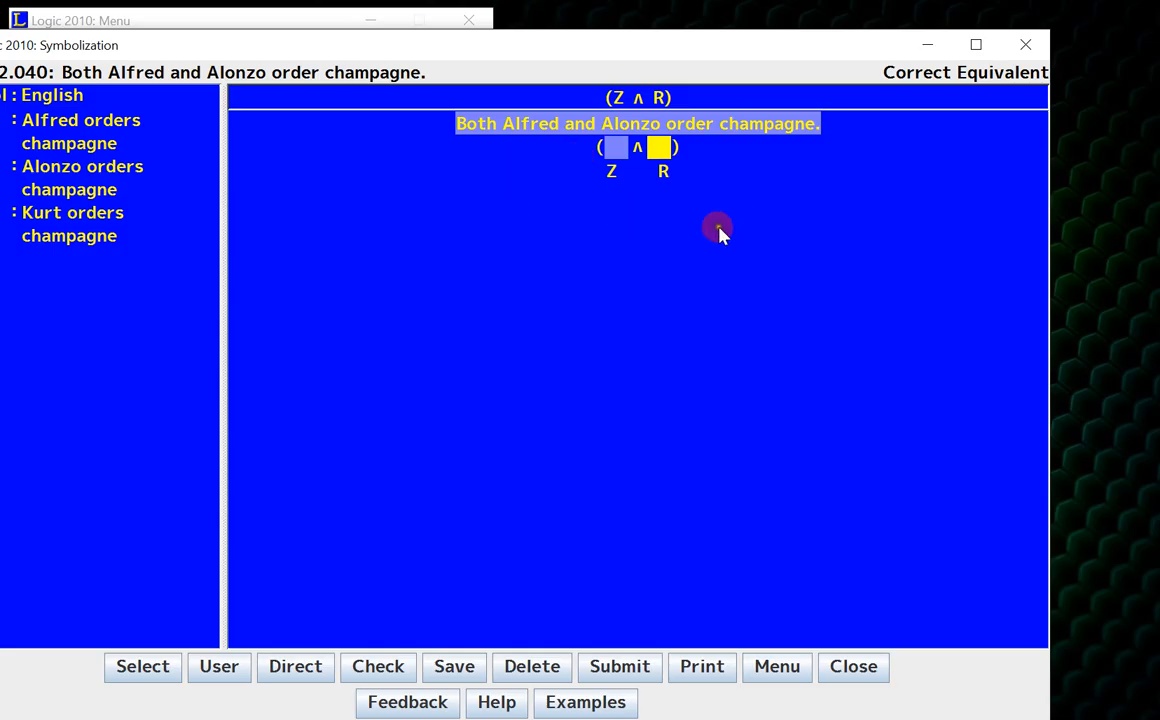
mouse_move(672, 272)
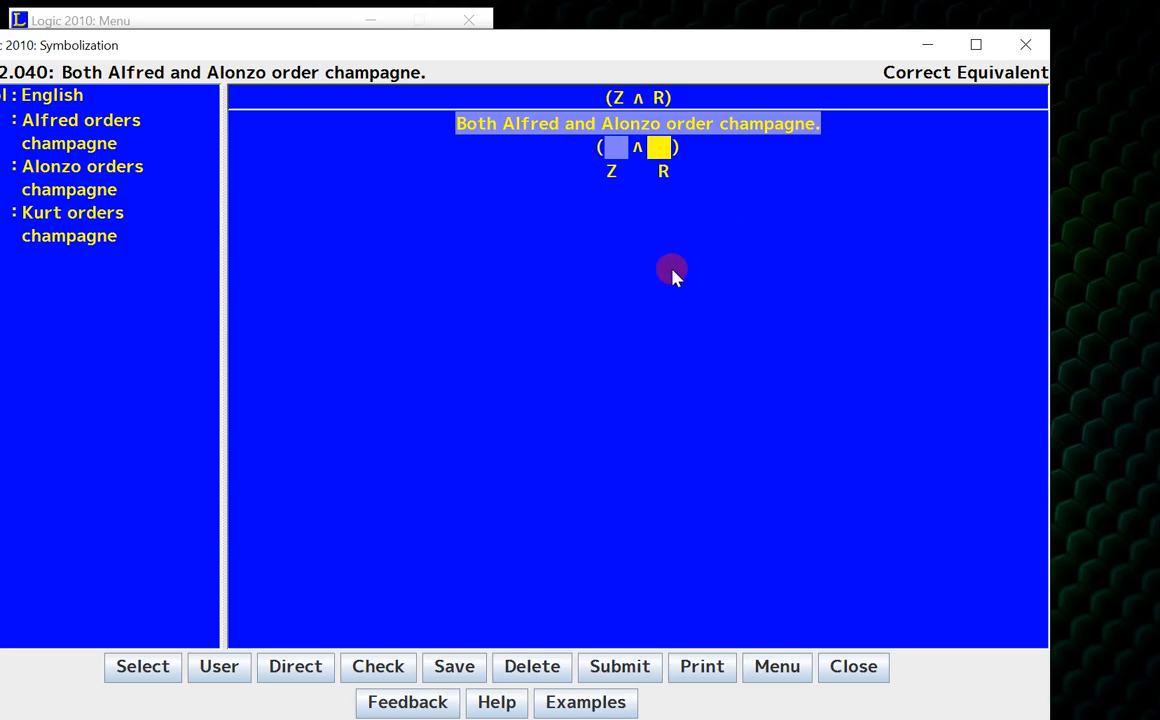
mouse_move(588, 336)
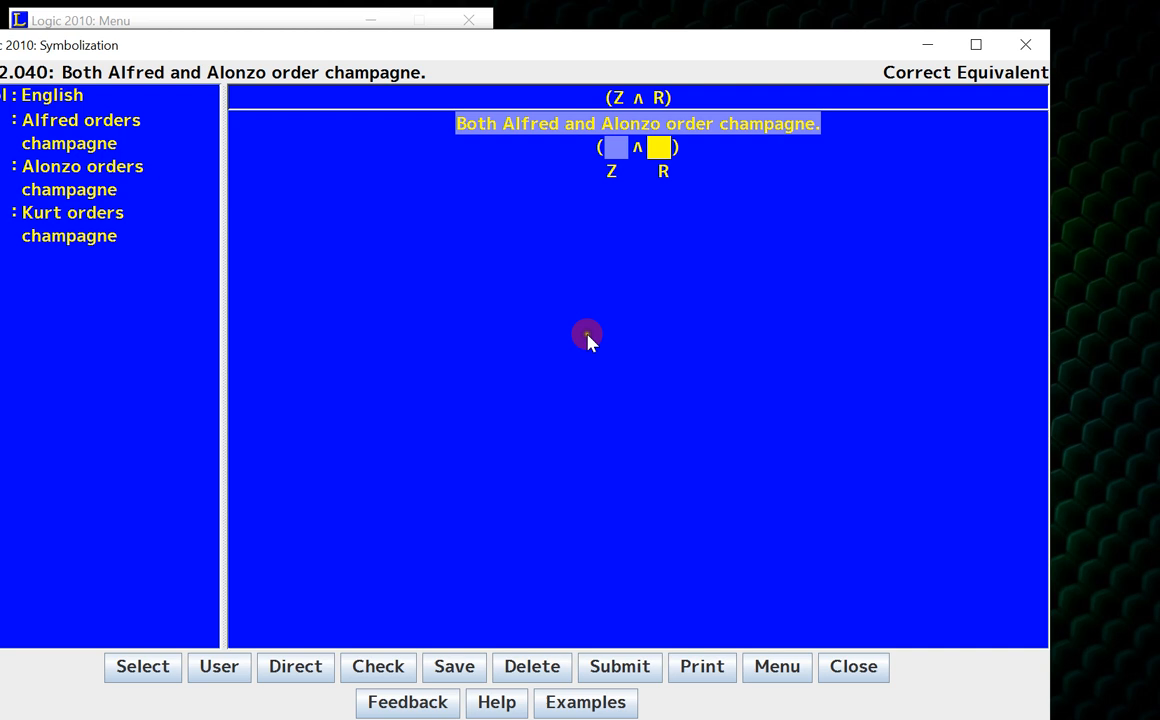
mouse_move(600, 292)
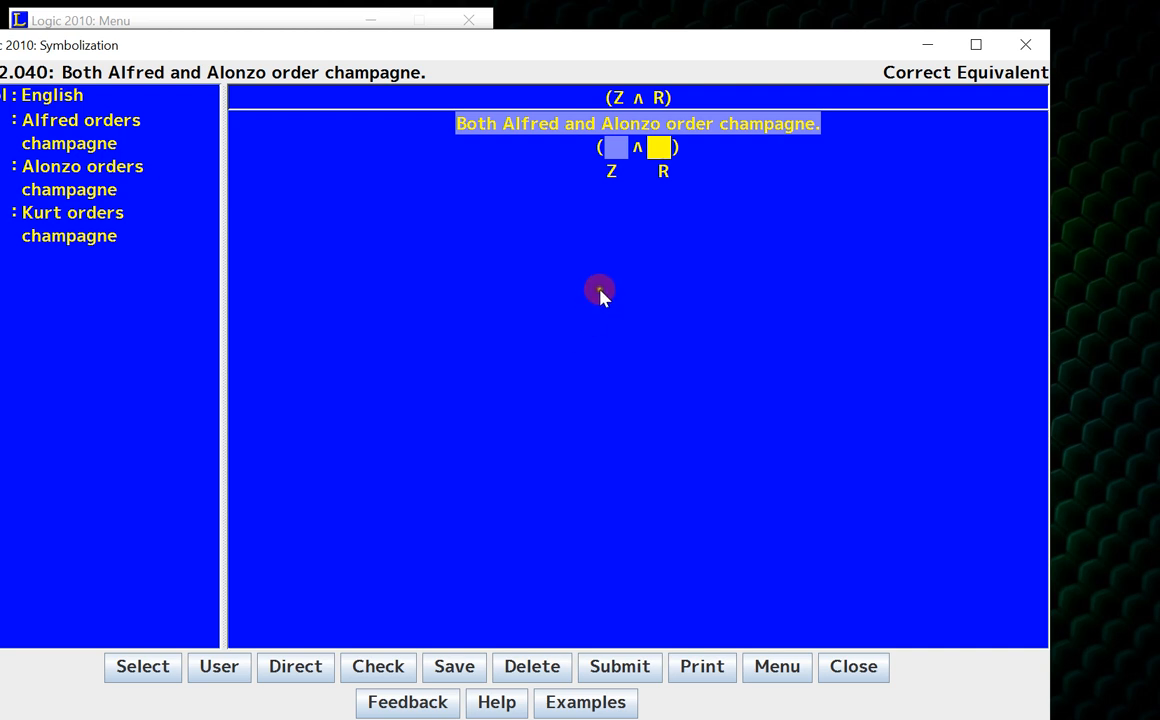
mouse_move(436, 580)
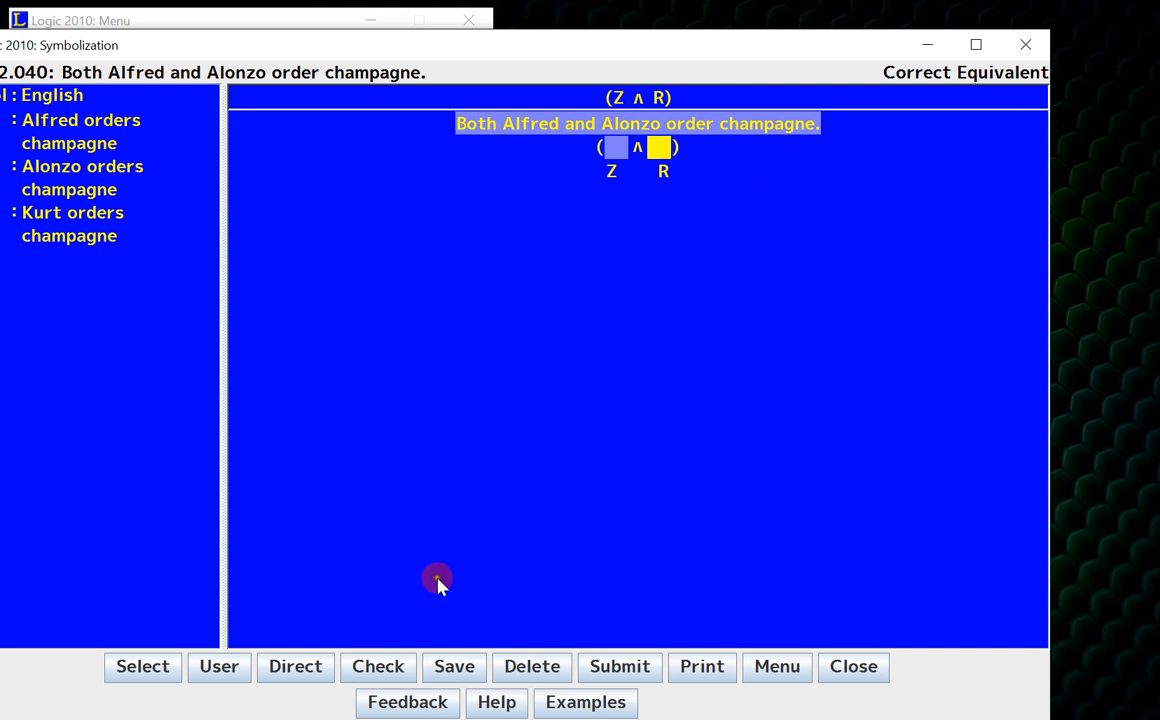
mouse_move(456, 666)
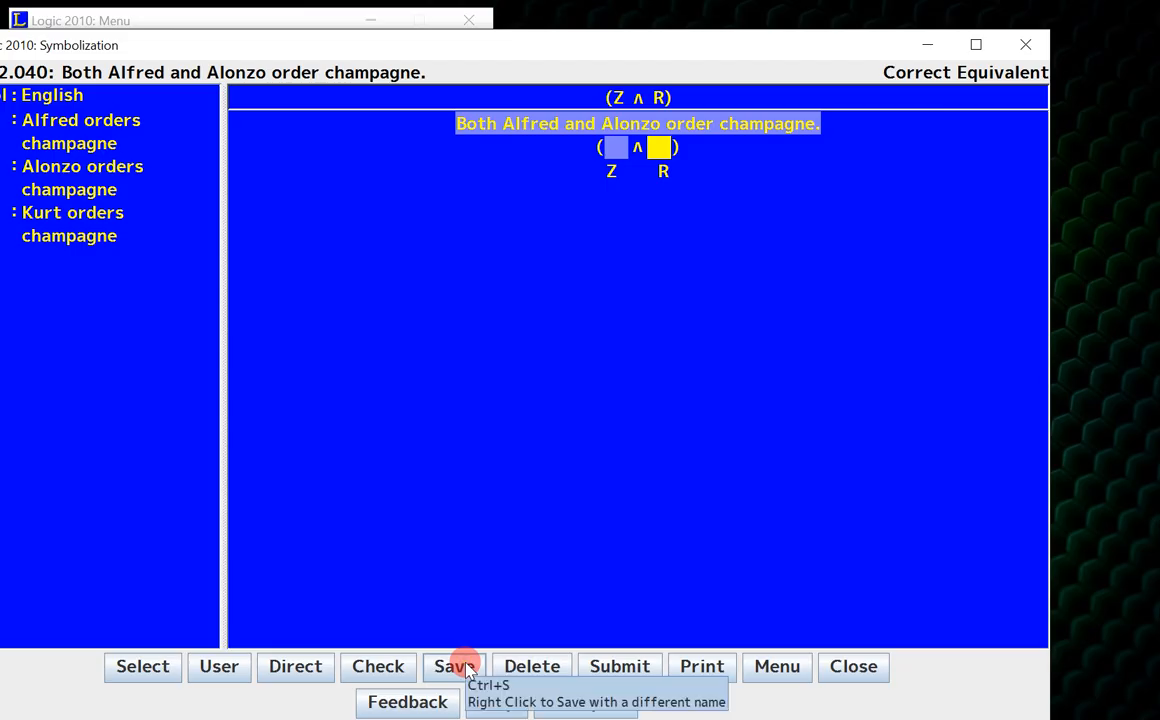
mouse_move(142, 666)
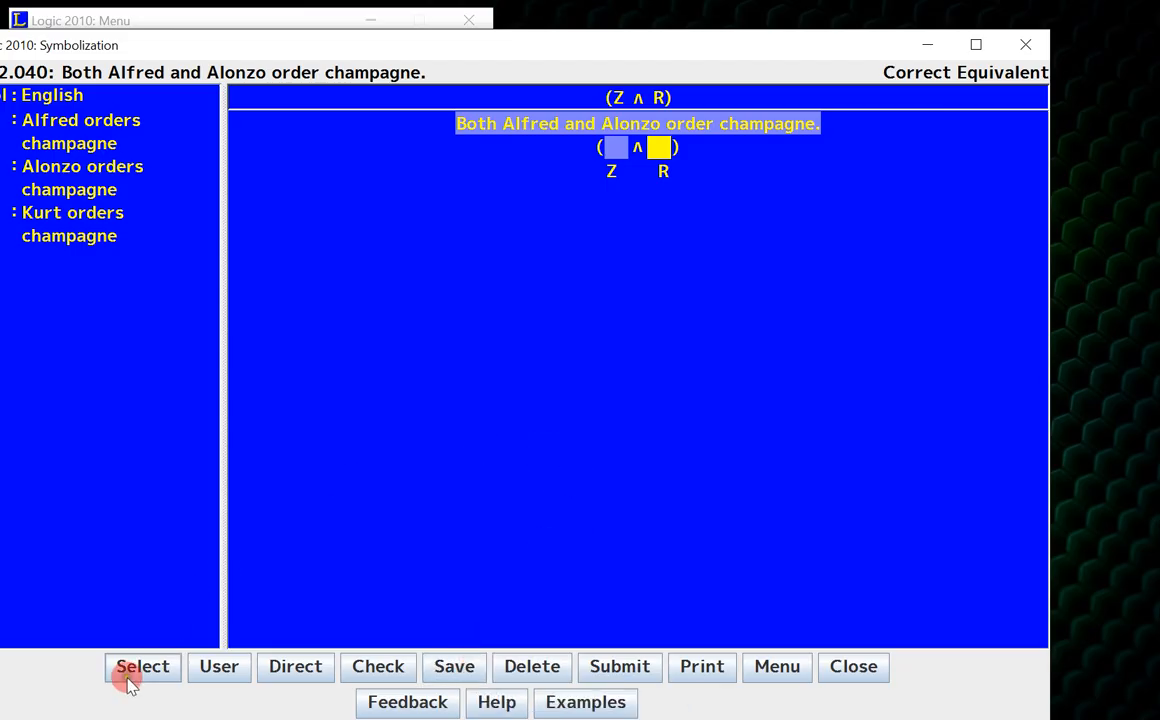
- Load problem 2.056 about UCLA, USC and Cal winning their first games
click(142, 666)
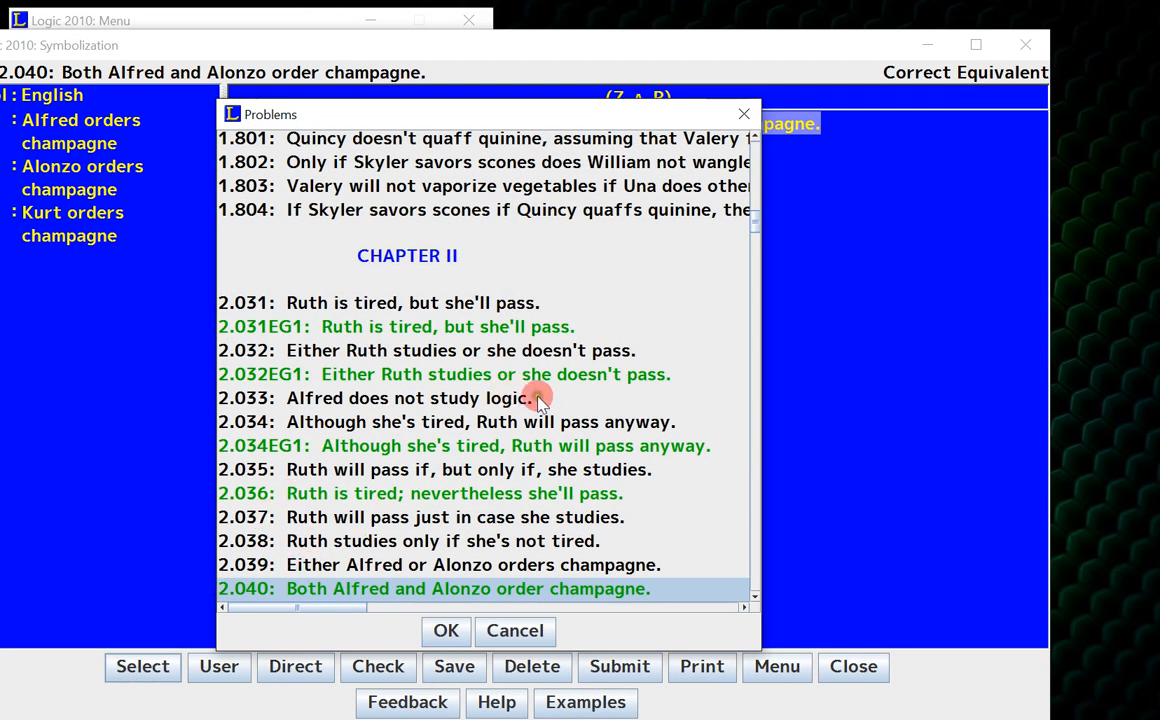
scroll(down, 3)
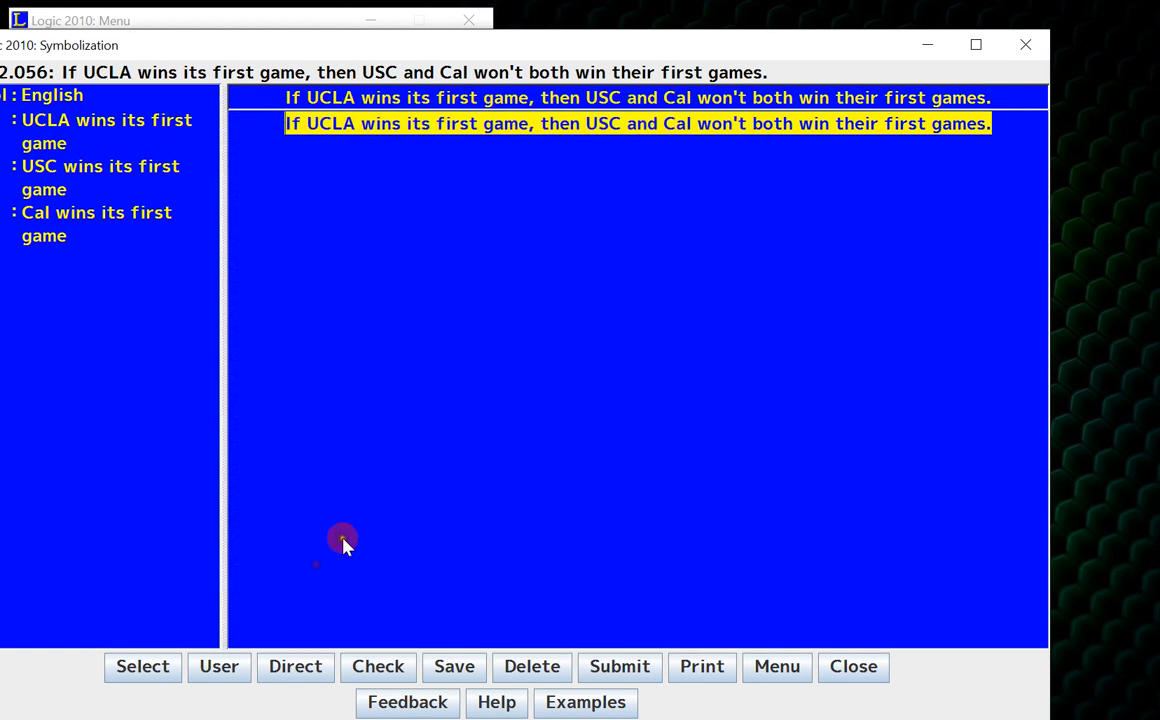
mouse_move(616, 332)
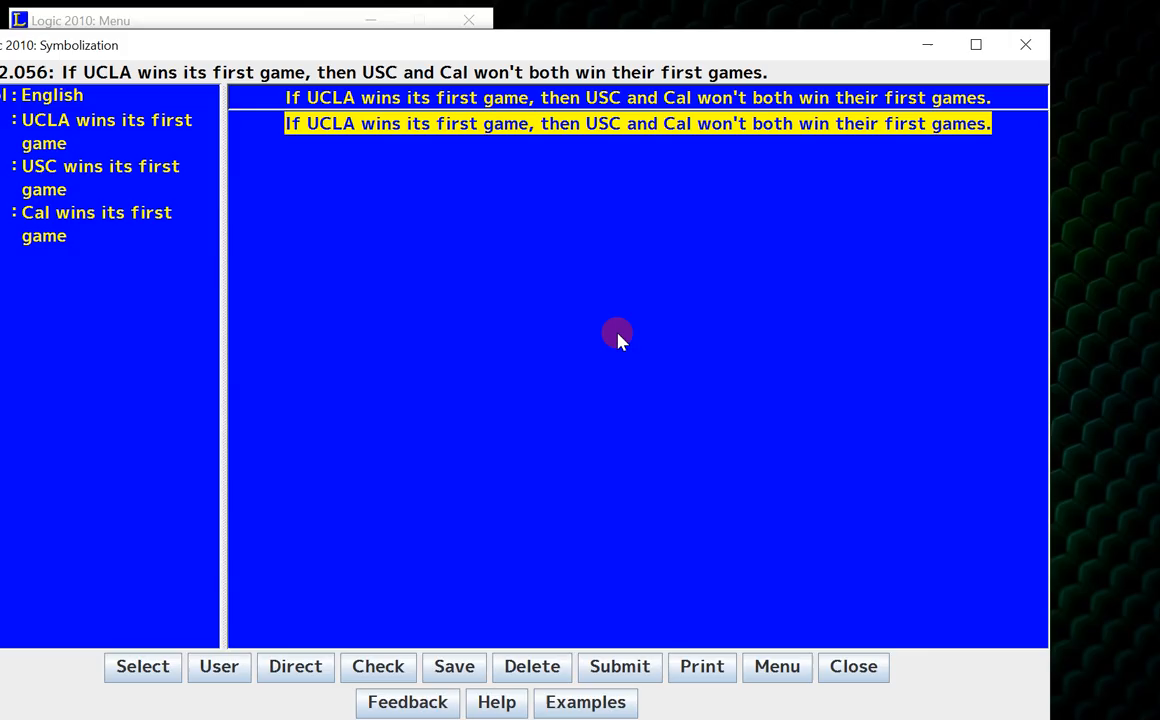
mouse_move(620, 340)
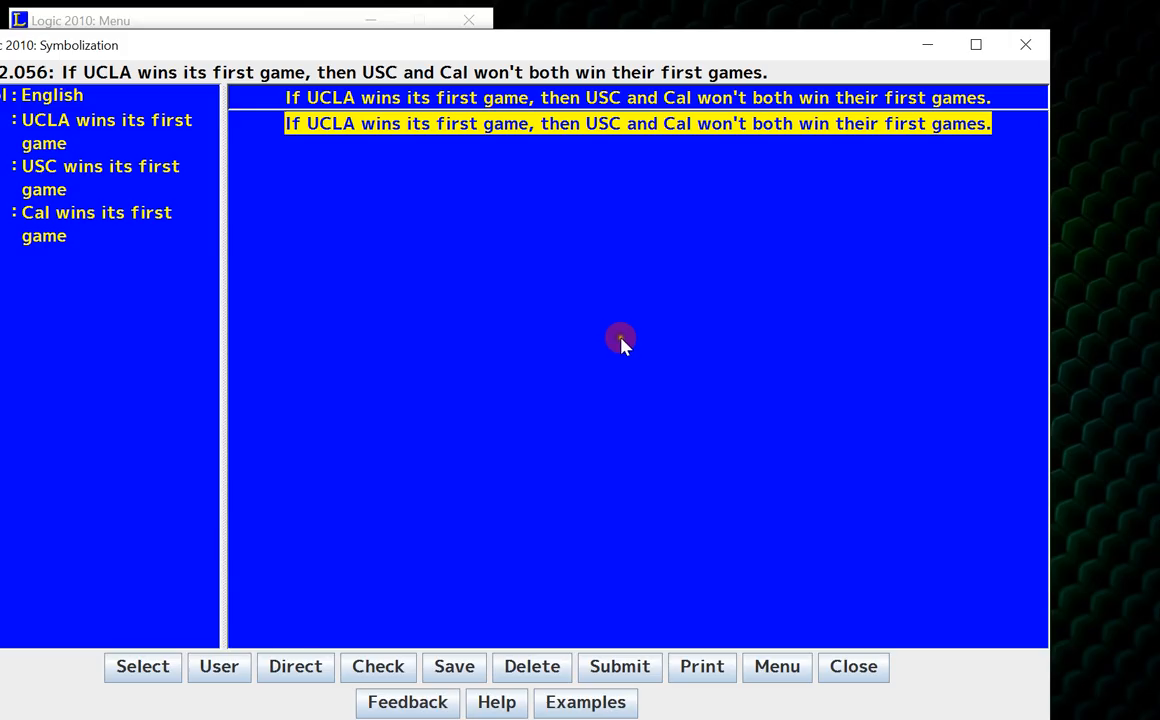
mouse_move(628, 352)
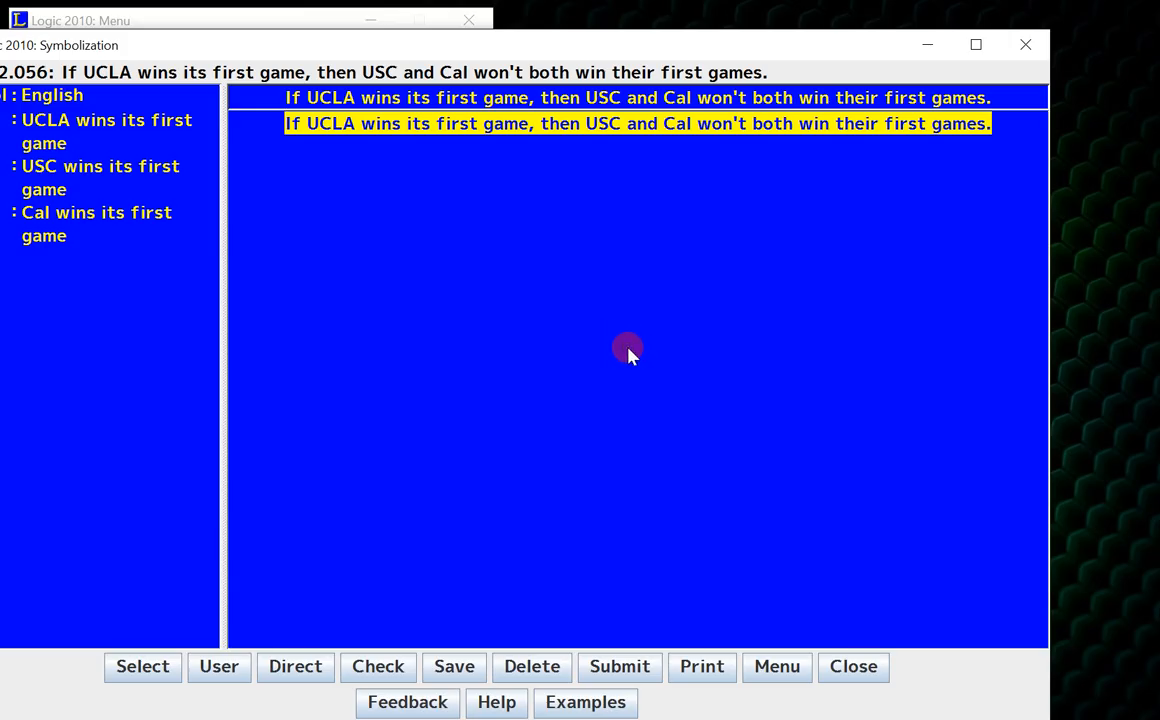
mouse_move(600, 304)
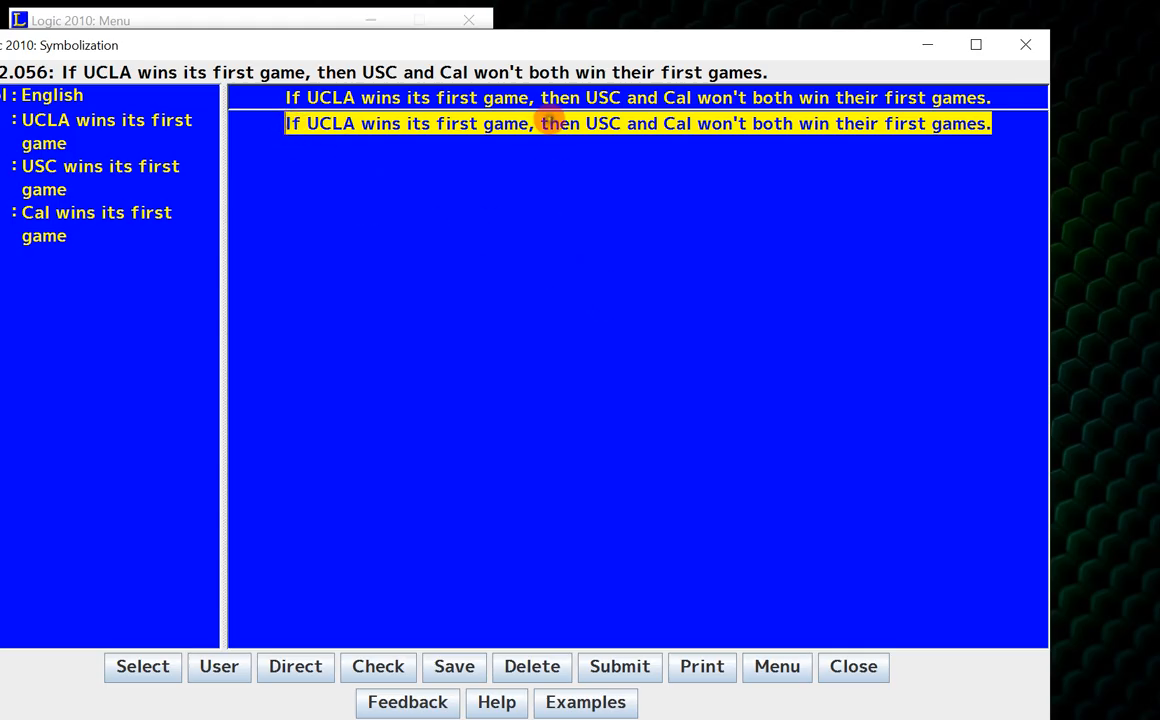
- Analyse 2.056 as a conditional: 'UCLA wins its first game' → the USC/Cal clause
right_click(576, 124)
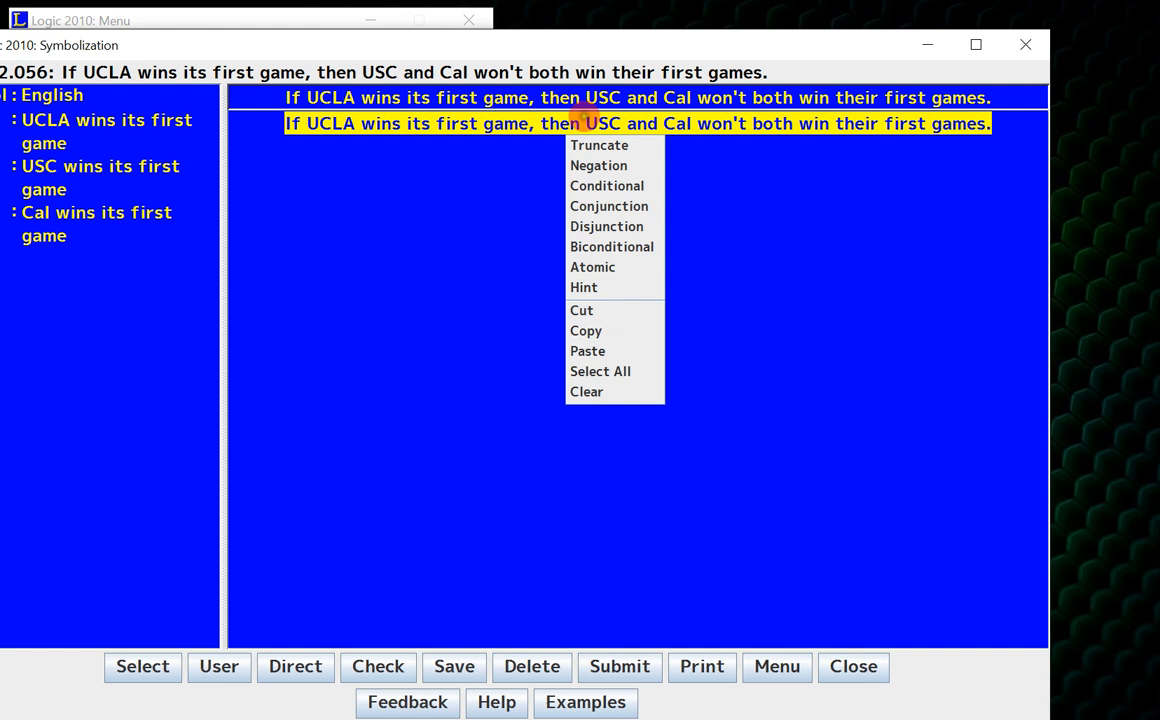
click(606, 186)
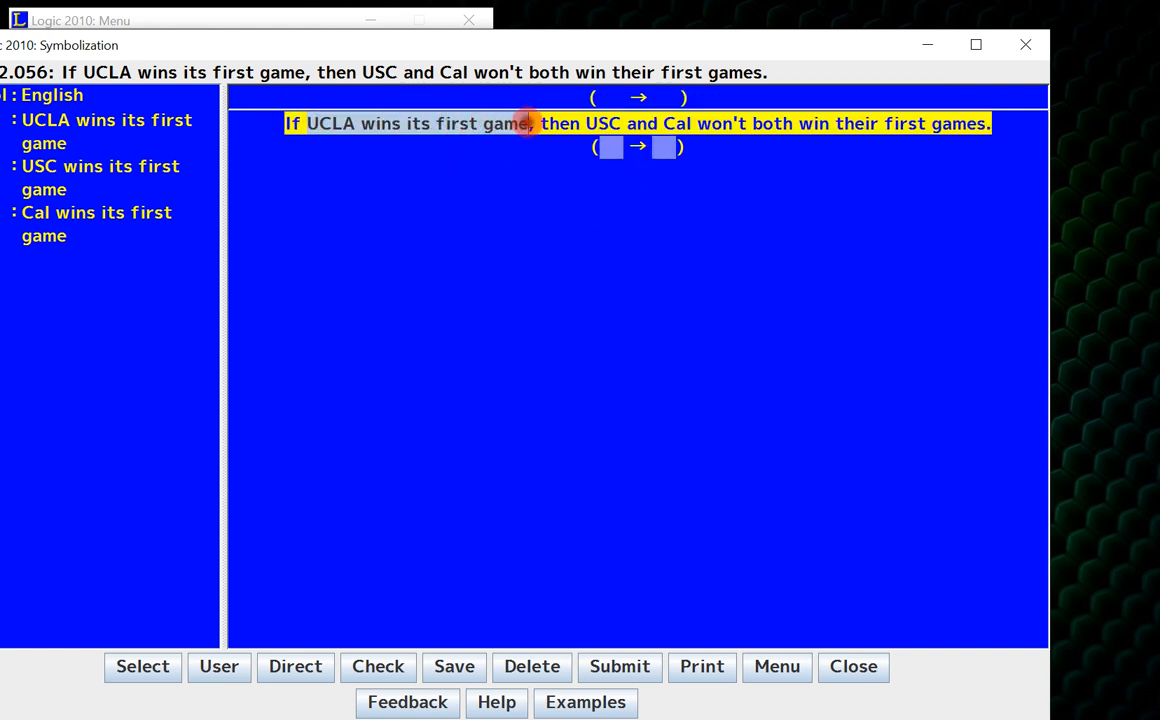
click(610, 148)
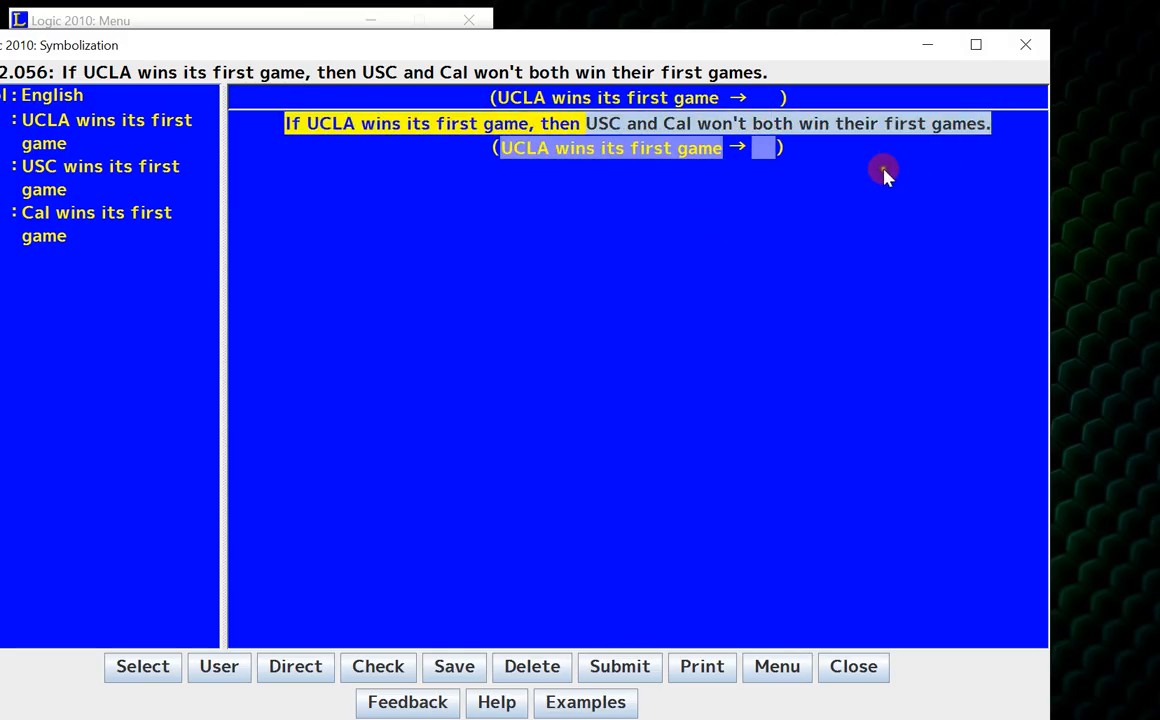
click(764, 148)
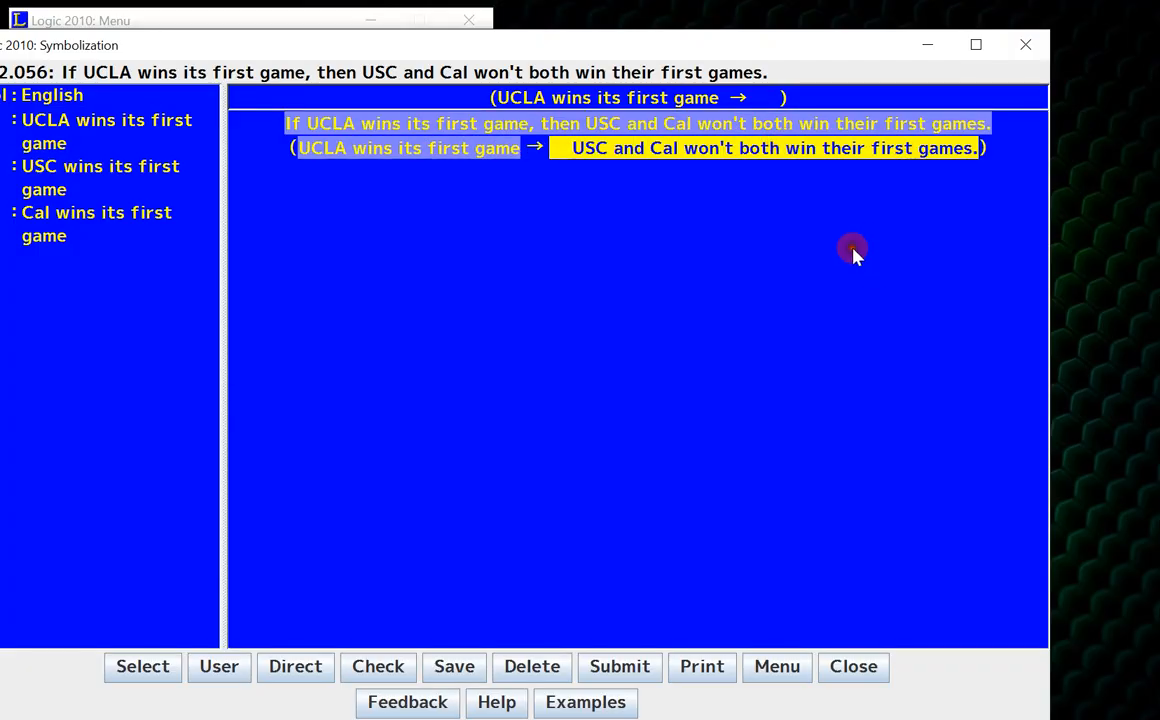
mouse_move(628, 260)
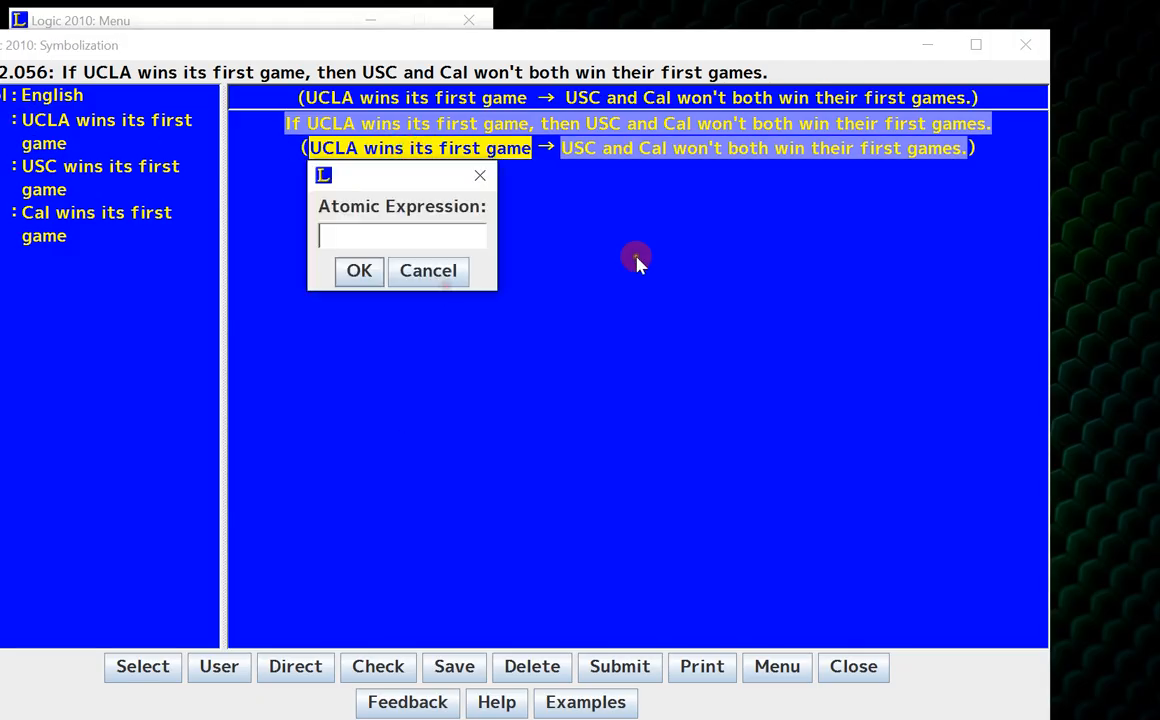
- Confirm U as the atomic letter for 'UCLA wins its first game', giving (U → )
click(358, 272)
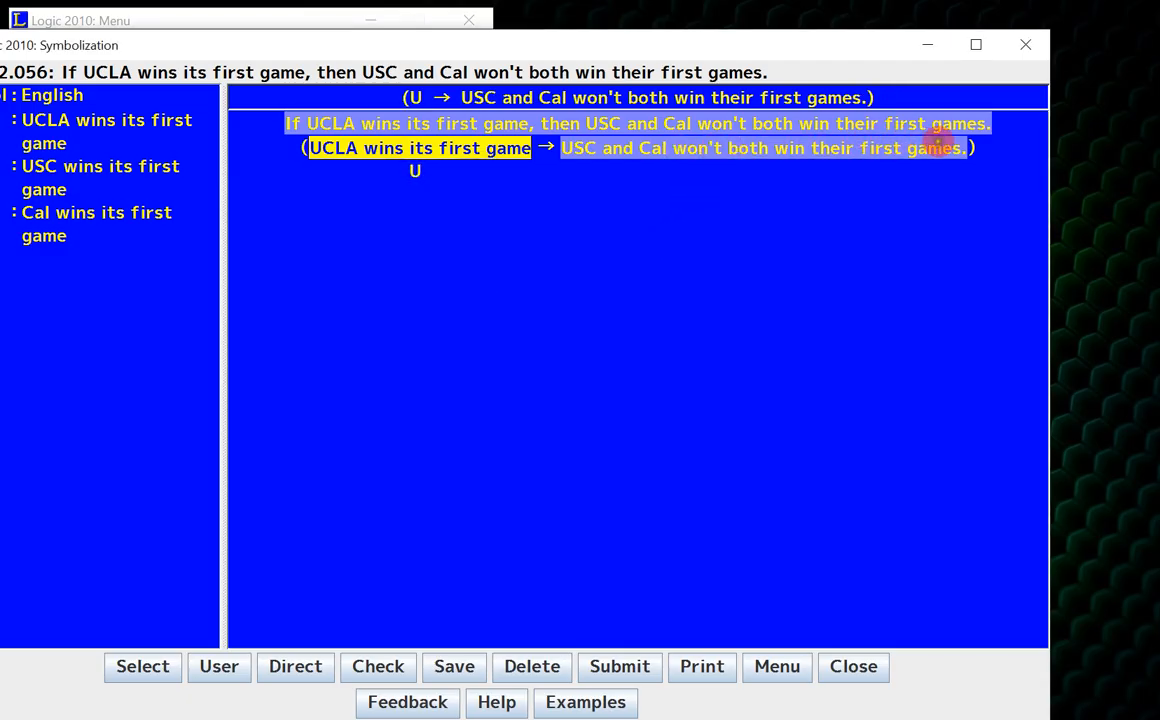
mouse_move(788, 148)
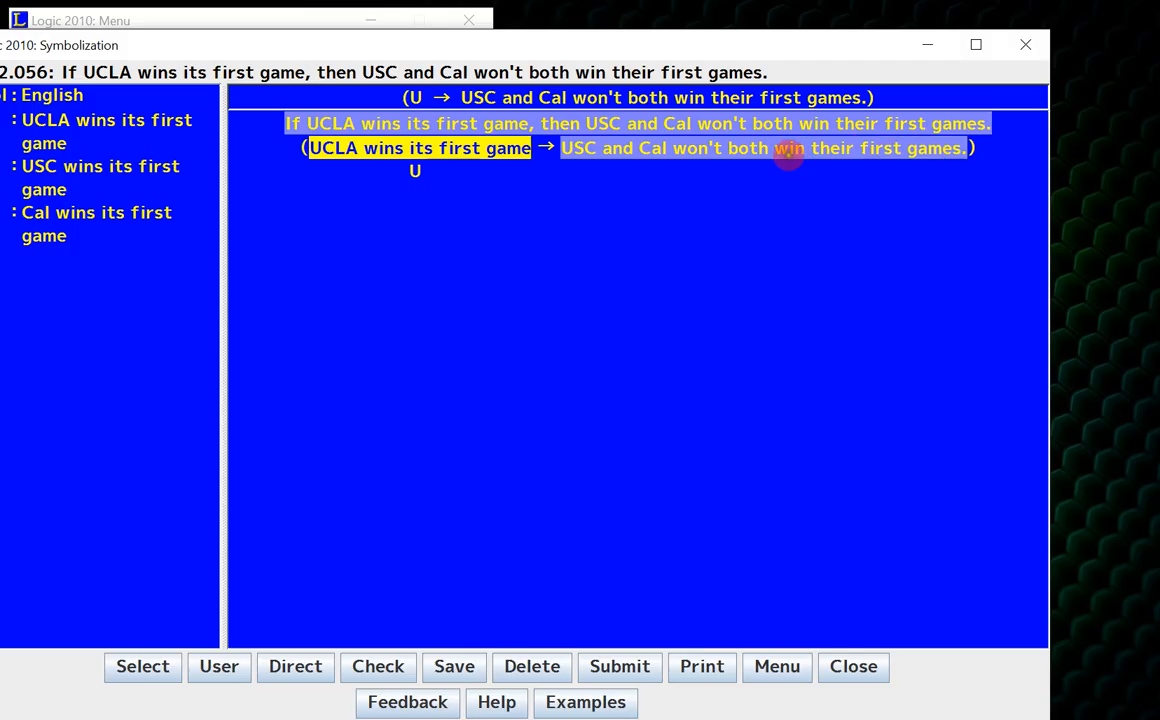
mouse_move(824, 180)
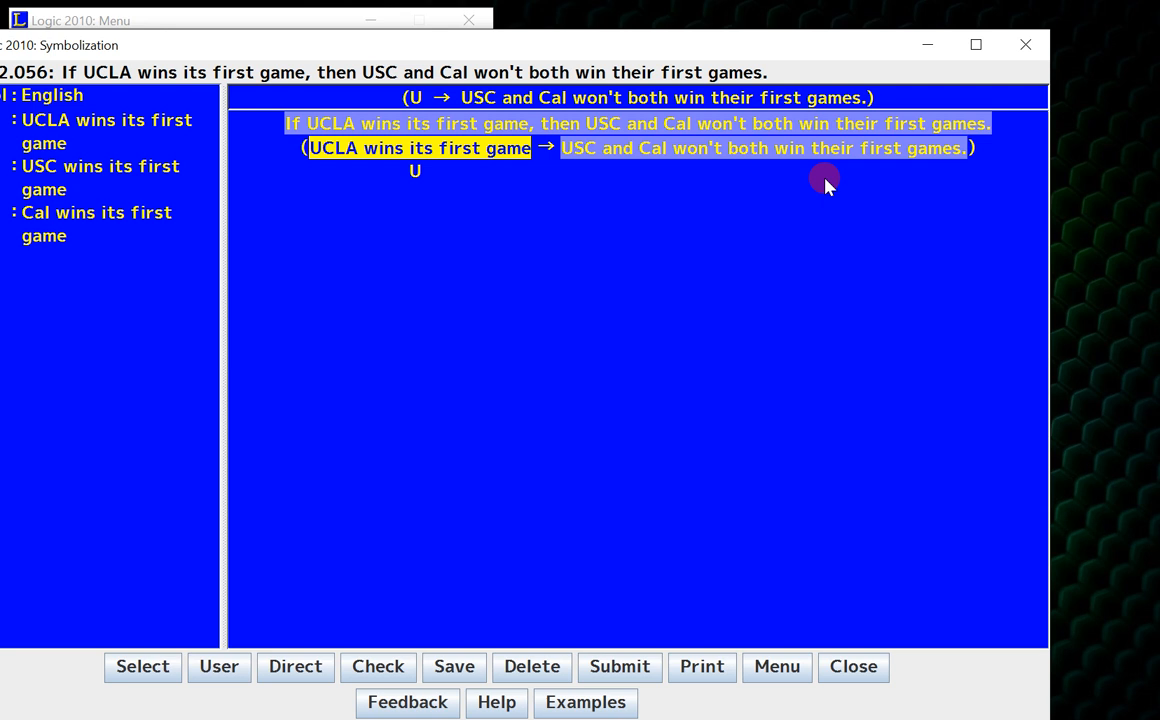
- Analyse the USC/Cal consequent as a disjunction, giving (U → ( ∨ ))
right_click(824, 184)
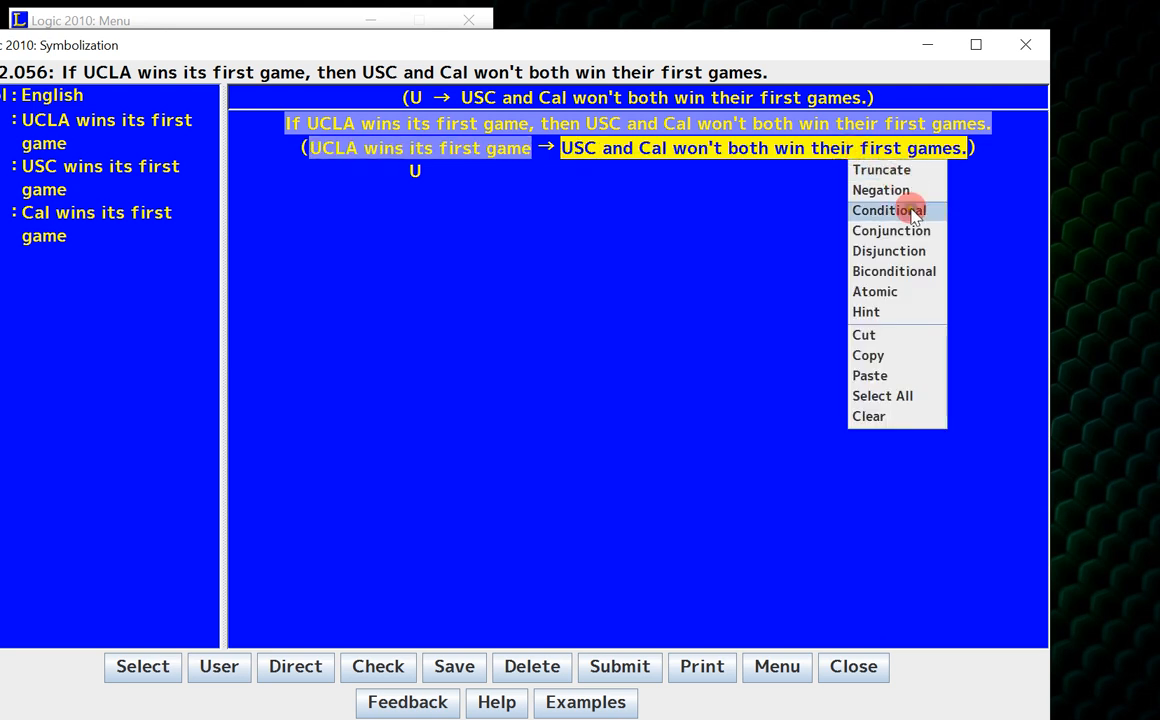
click(888, 250)
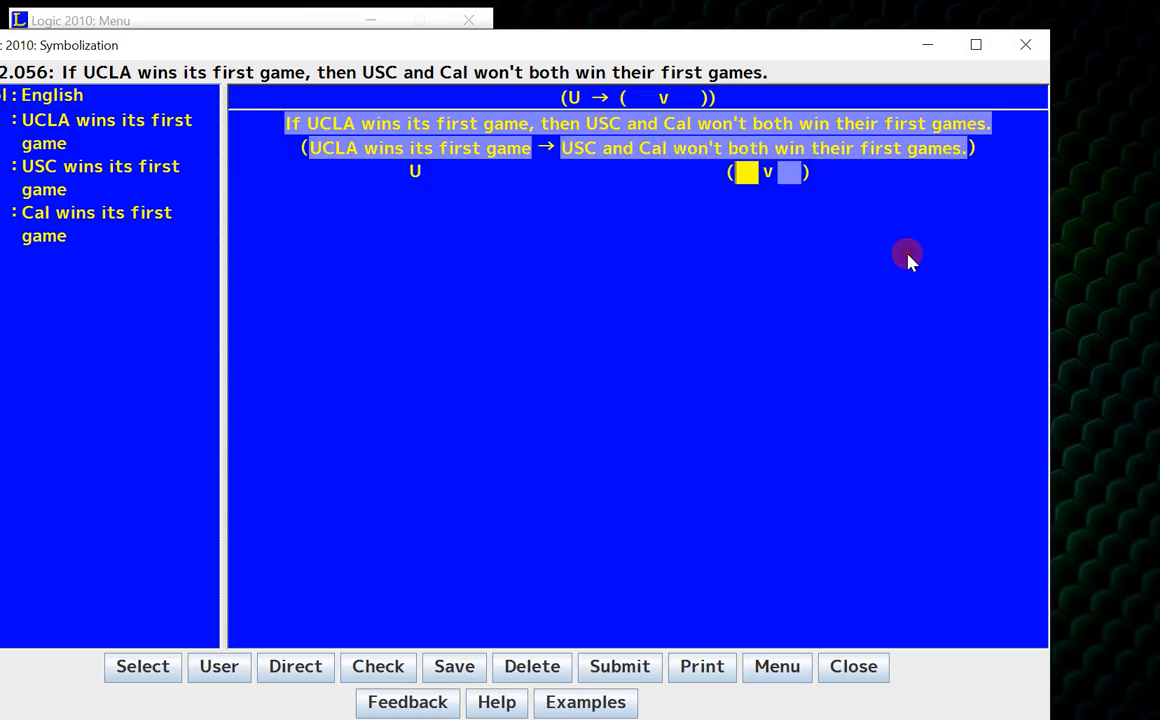
click(746, 172)
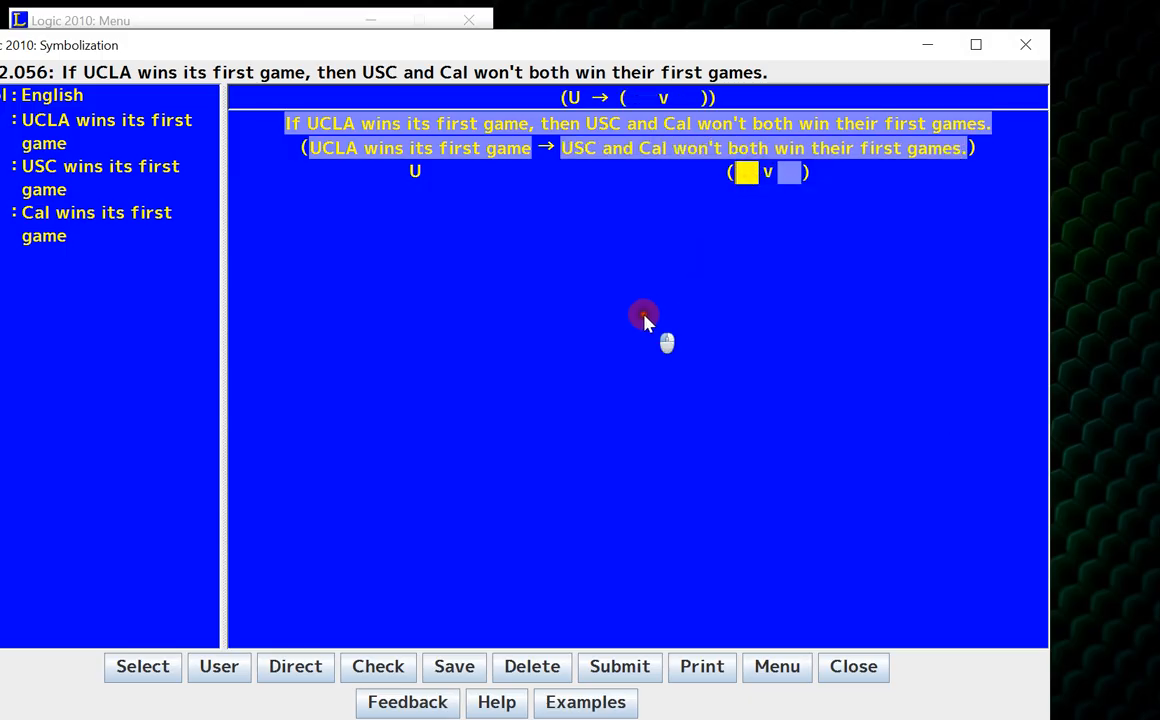
mouse_move(692, 264)
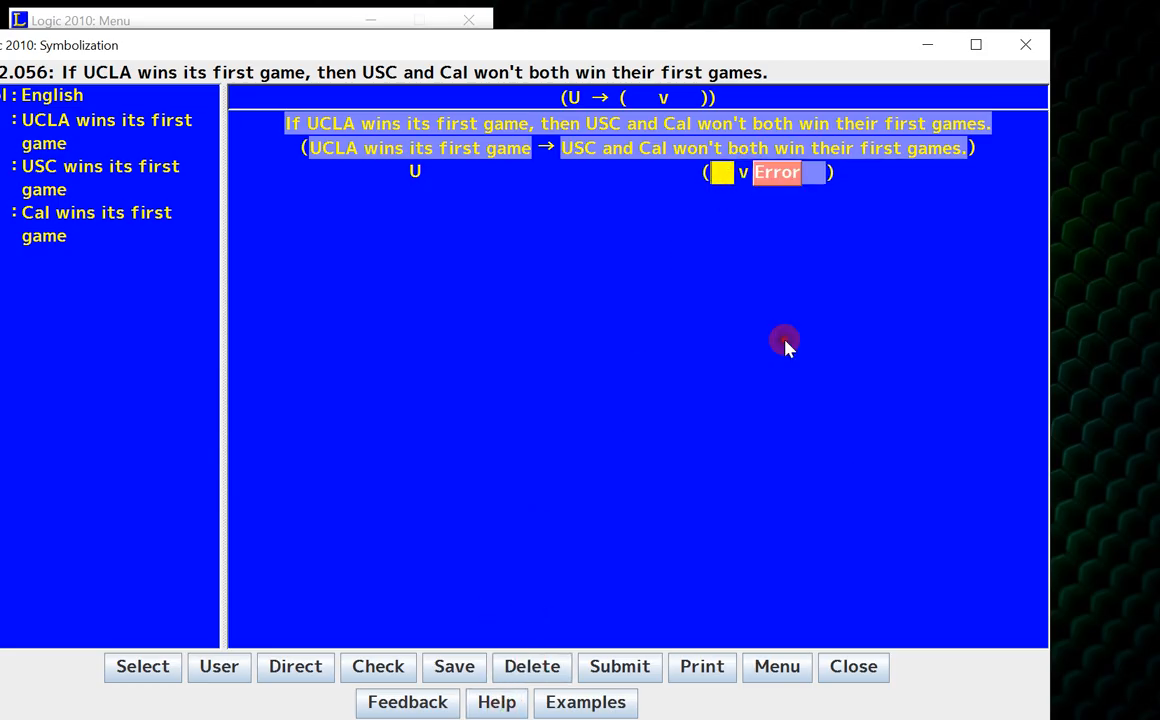
mouse_move(792, 422)
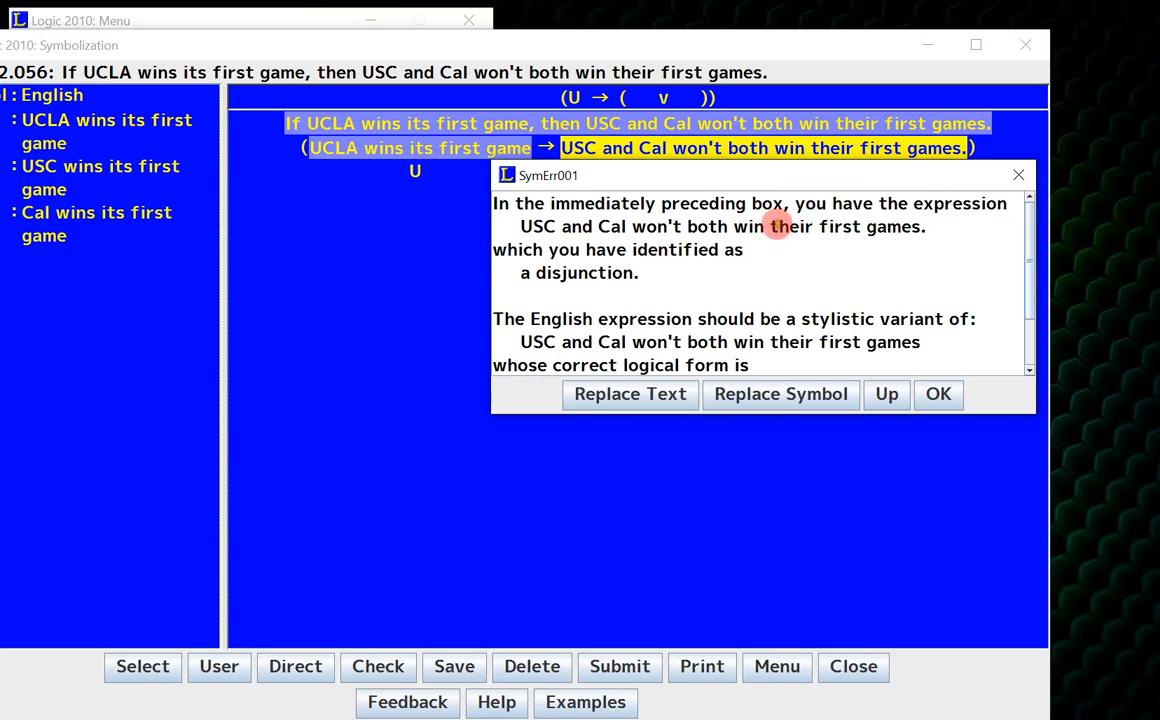
- Dismiss the disjunction error and get the hint that the consequent should be a negation
scroll(down, 3)
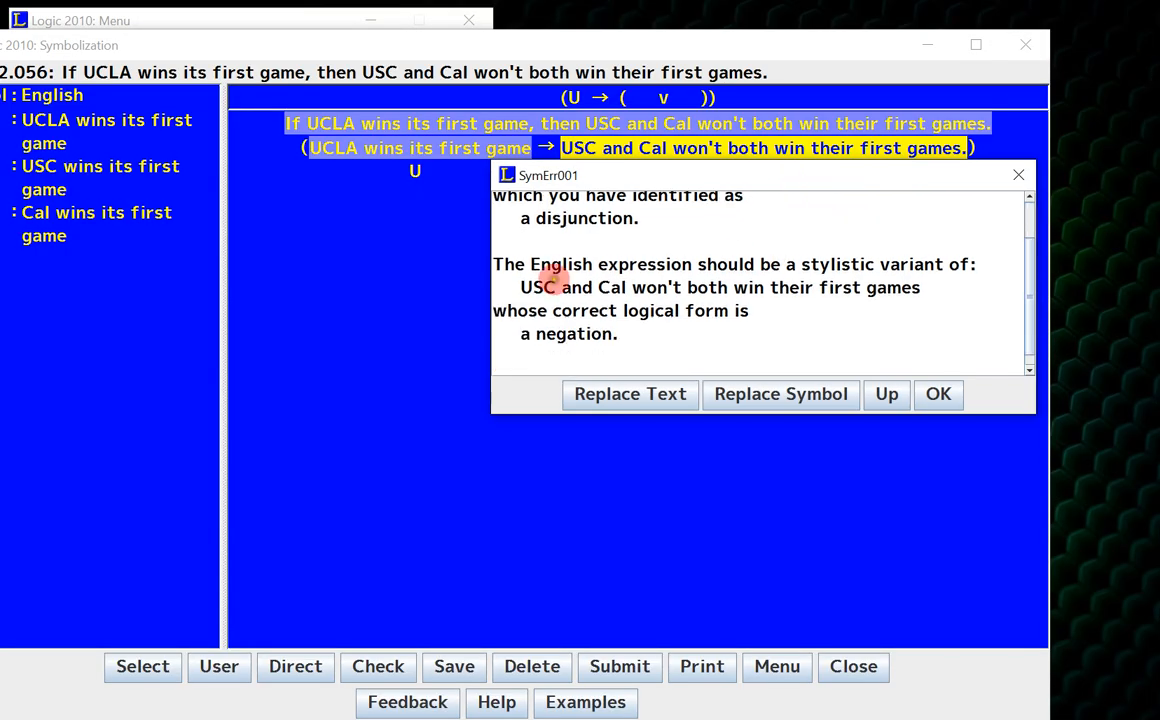
mouse_move(924, 258)
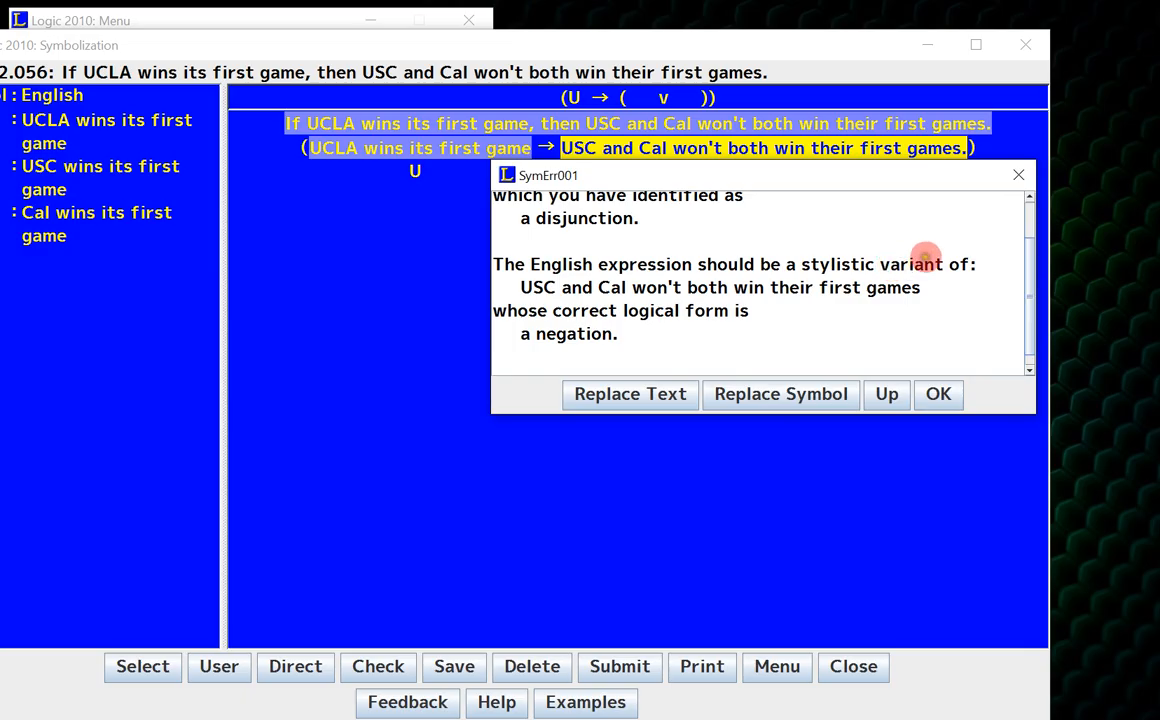
mouse_move(588, 324)
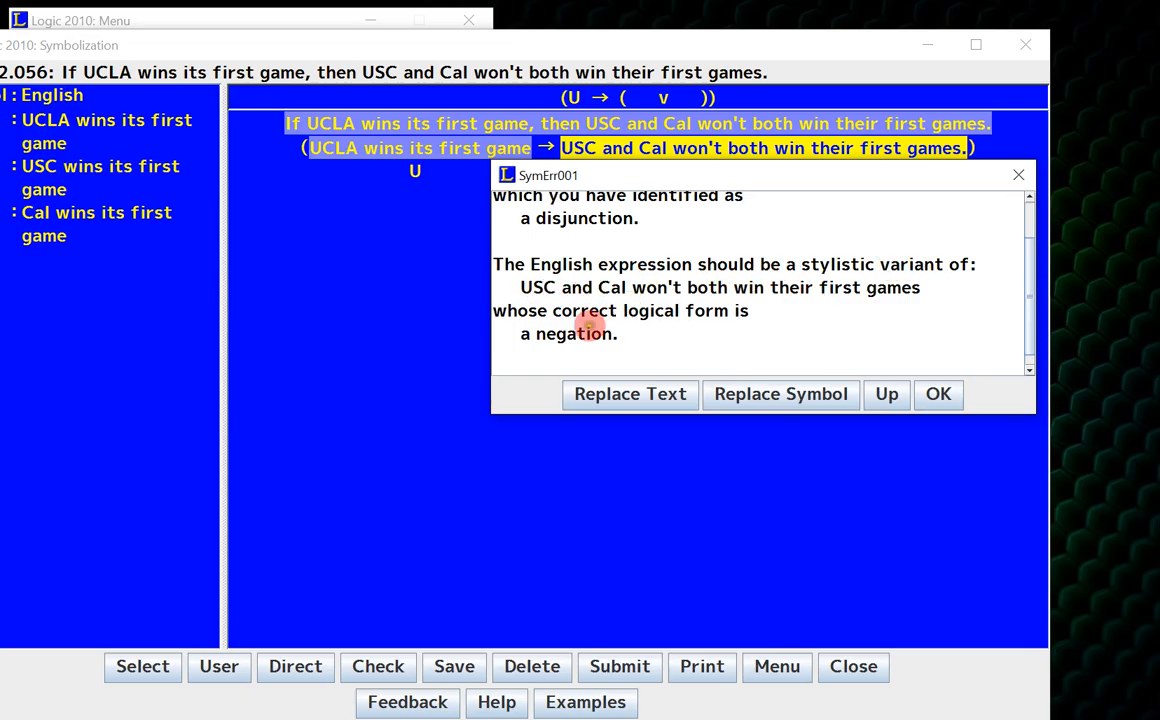
mouse_move(608, 348)
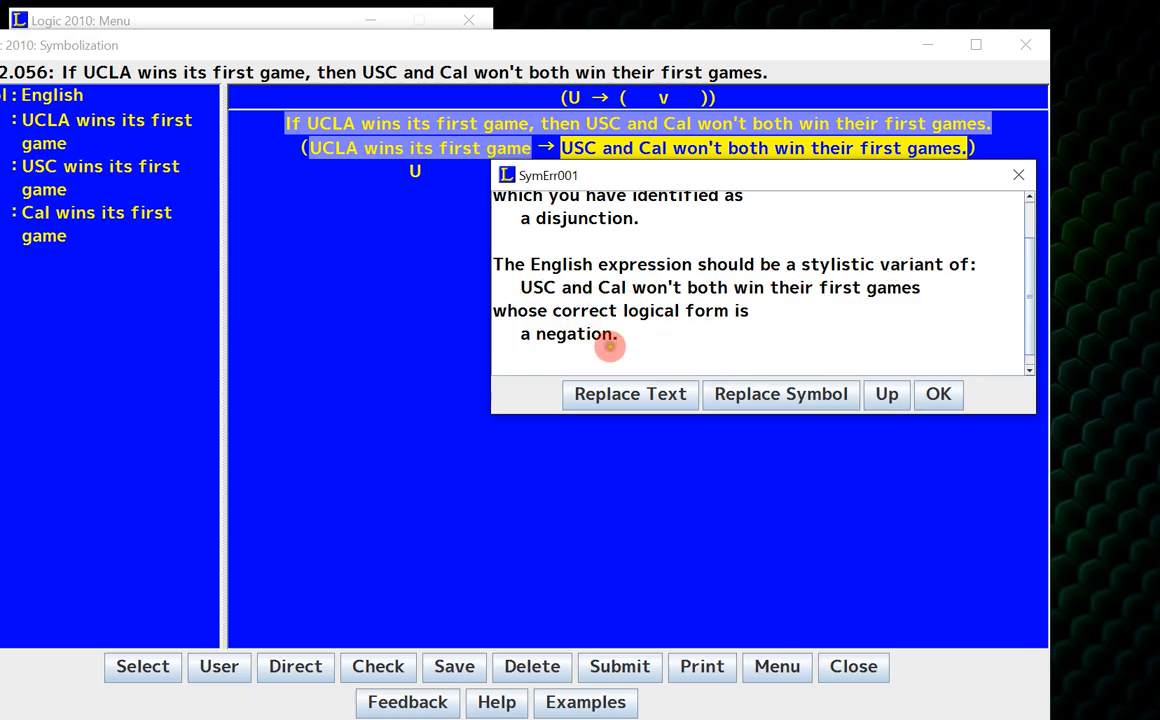
click(936, 392)
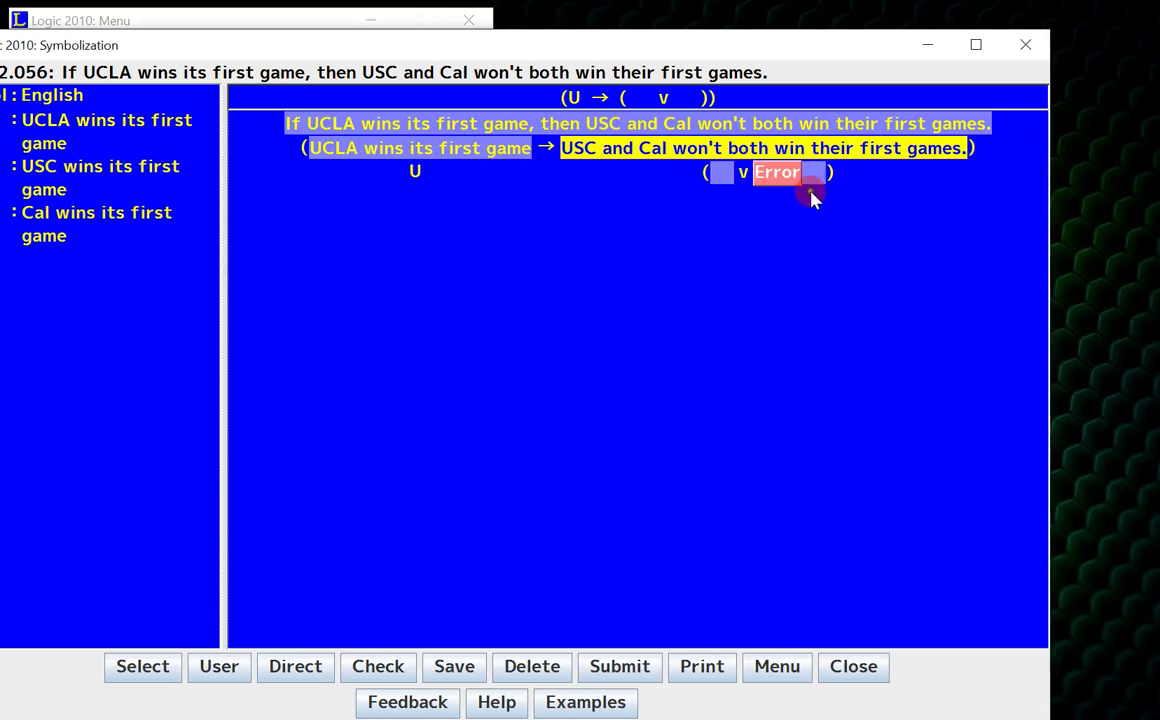
right_click(776, 172)
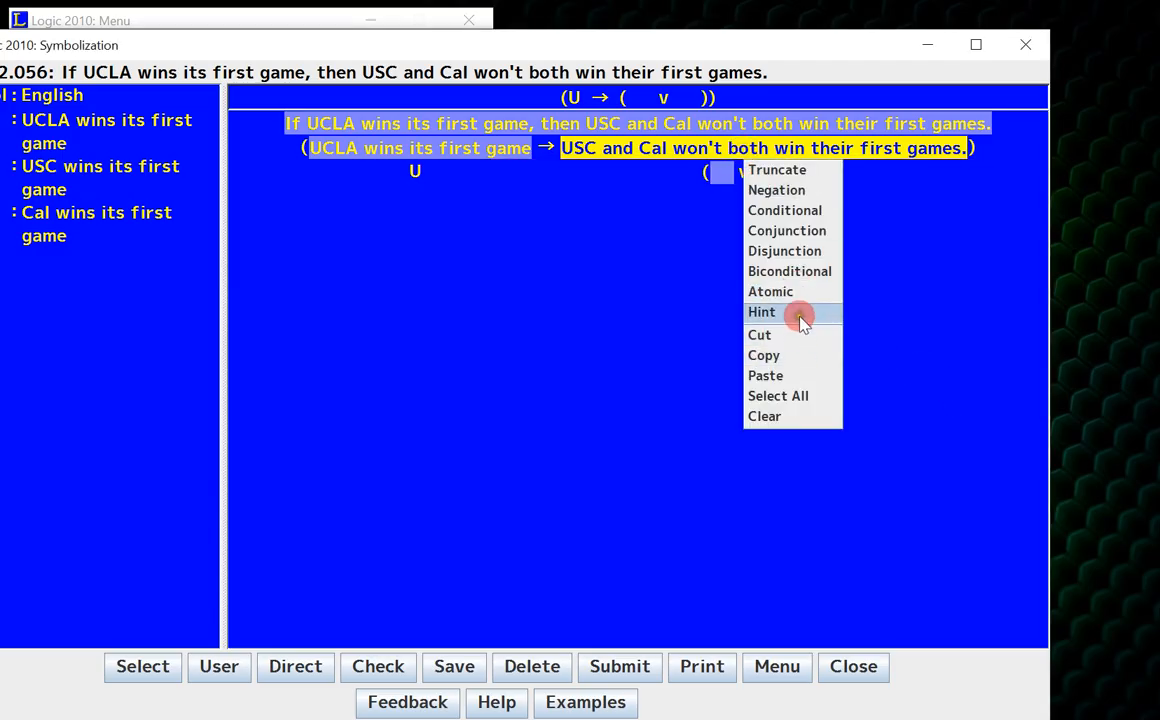
click(762, 312)
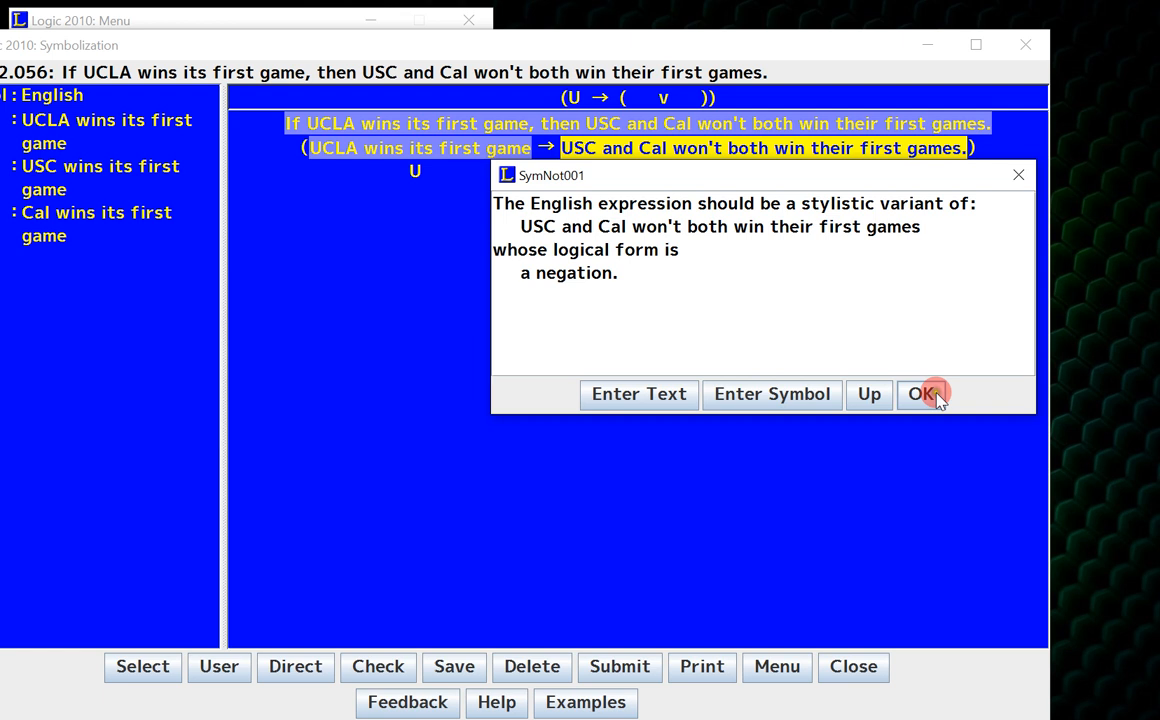
click(920, 392)
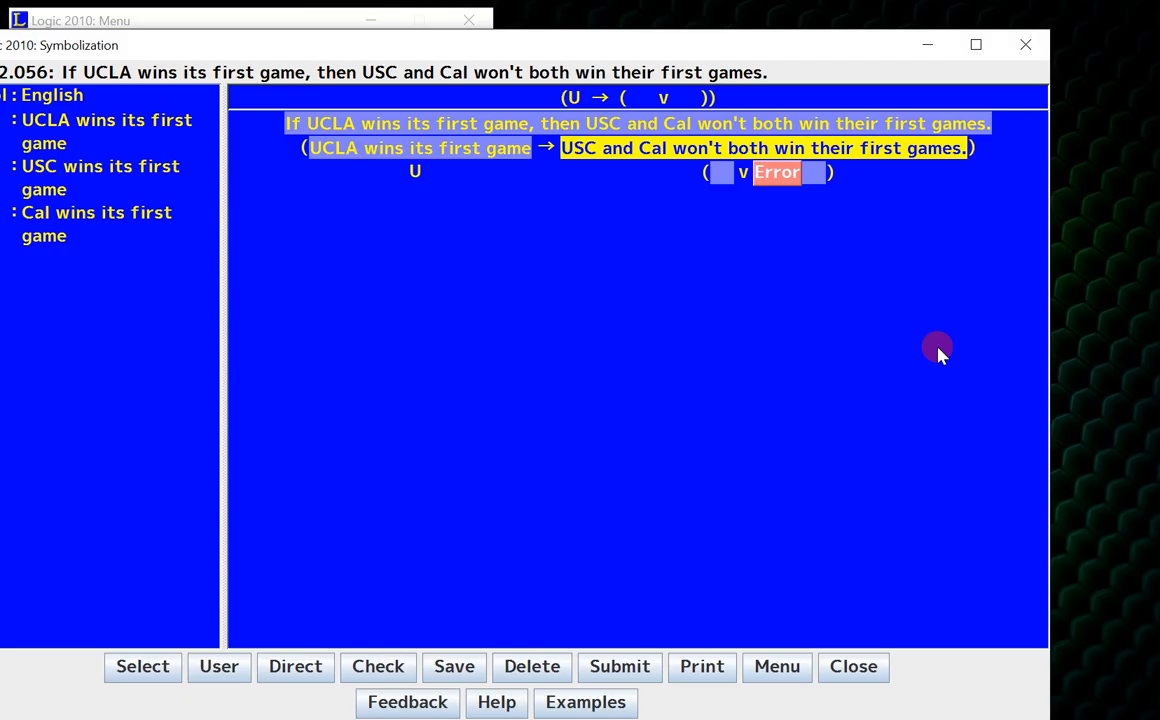
mouse_move(916, 218)
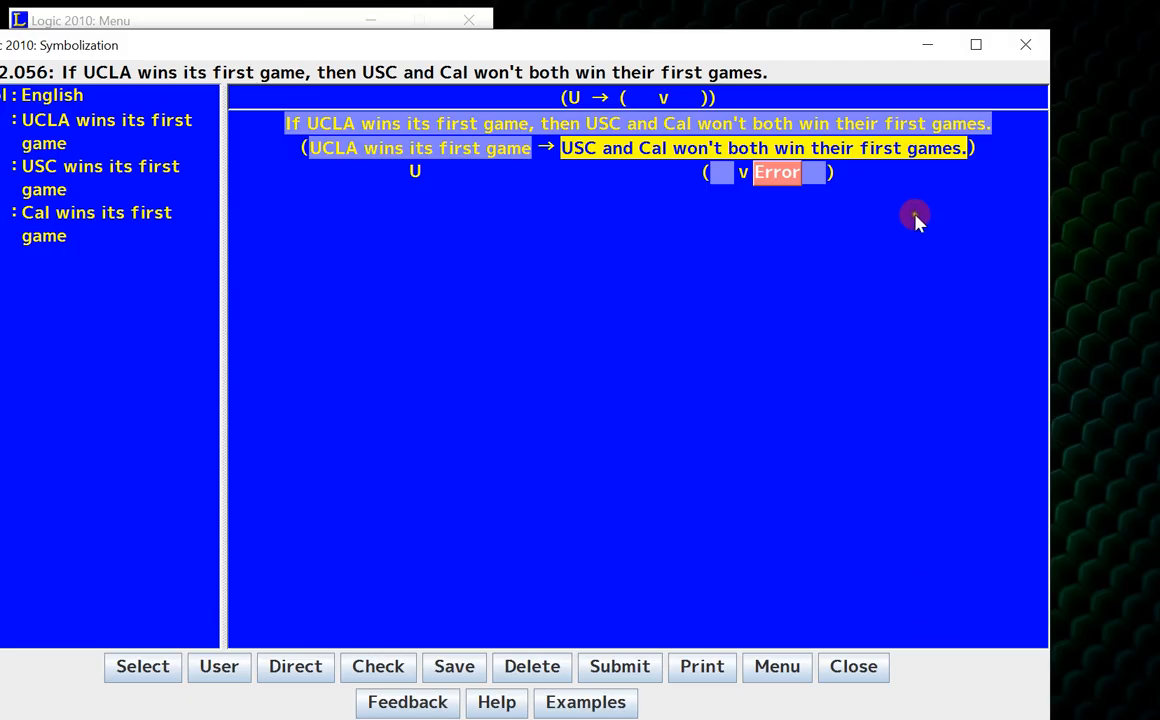
- Truncate the faulty disjunction and make the consequent the negation of 'They both will win their first game'
right_click(776, 172)
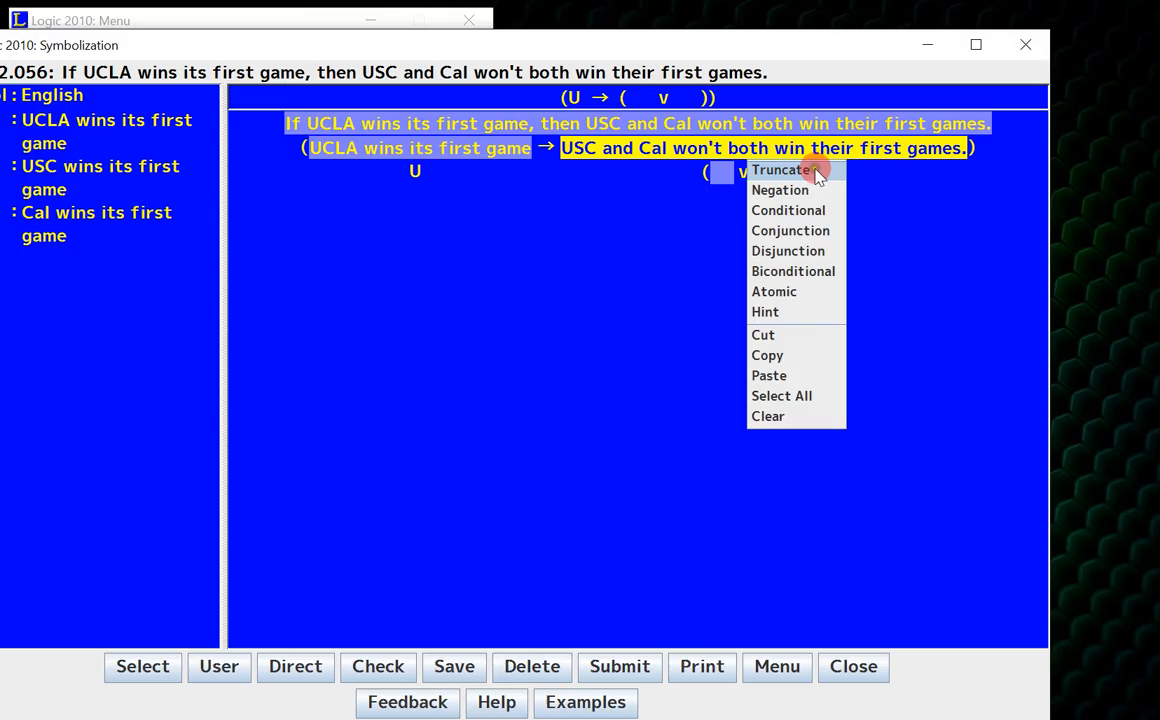
click(780, 190)
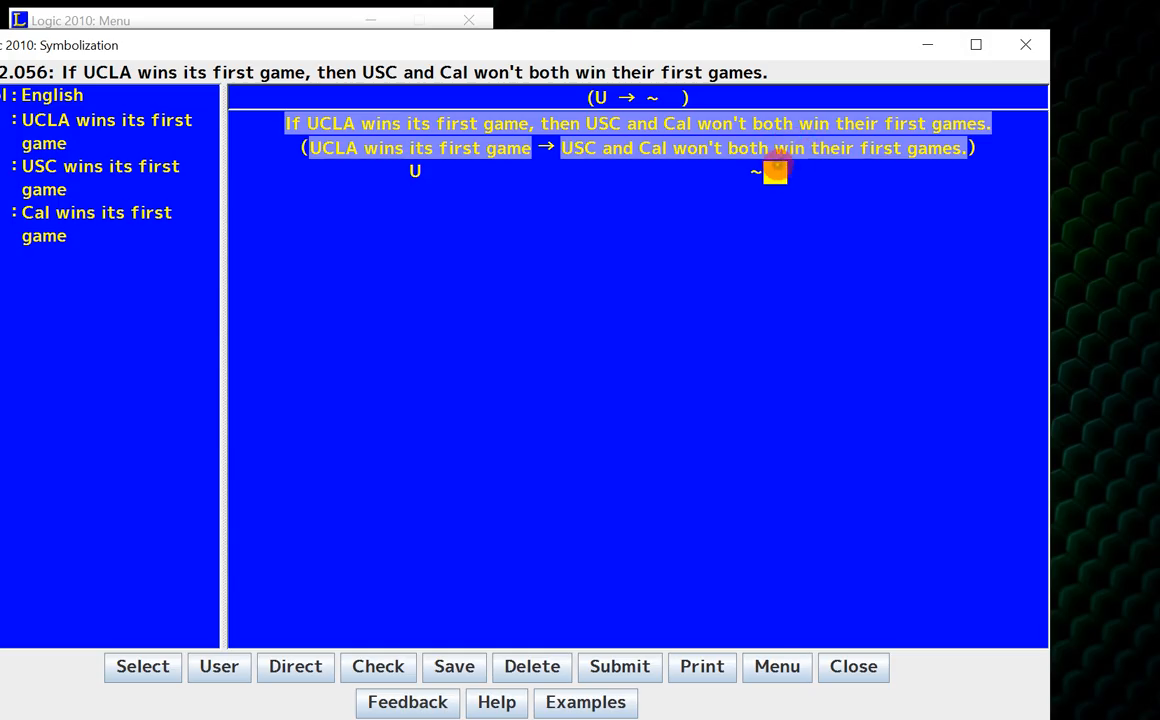
text(They)
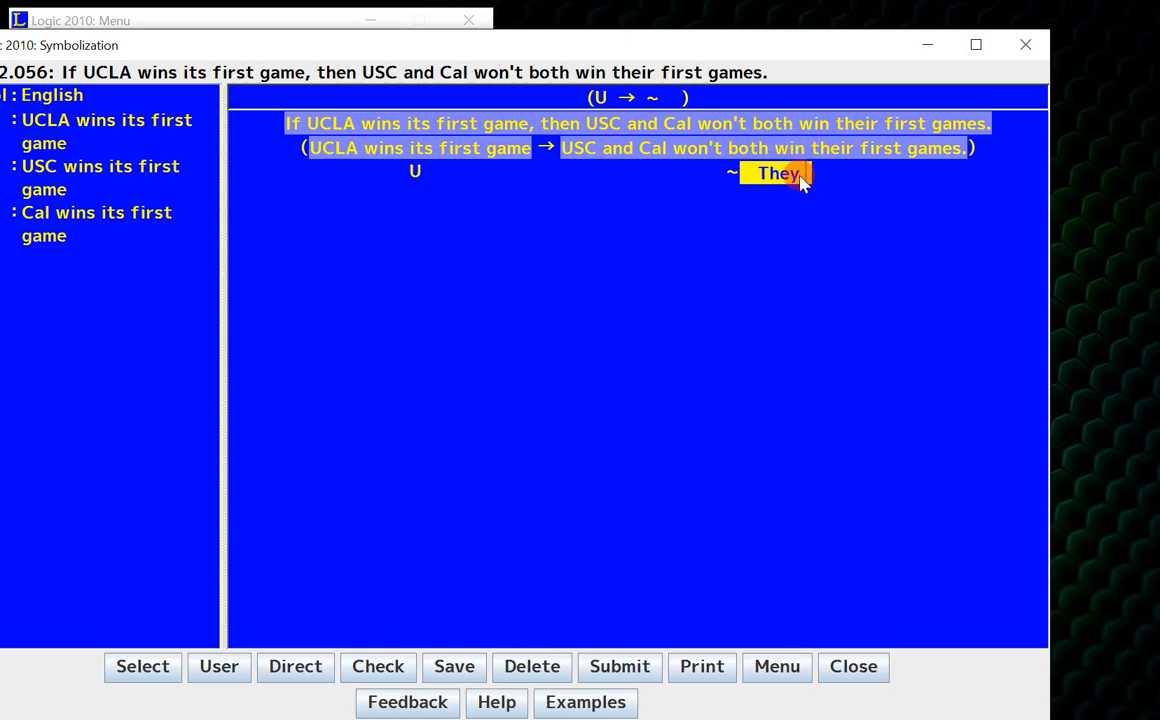
text(both will win their fir)
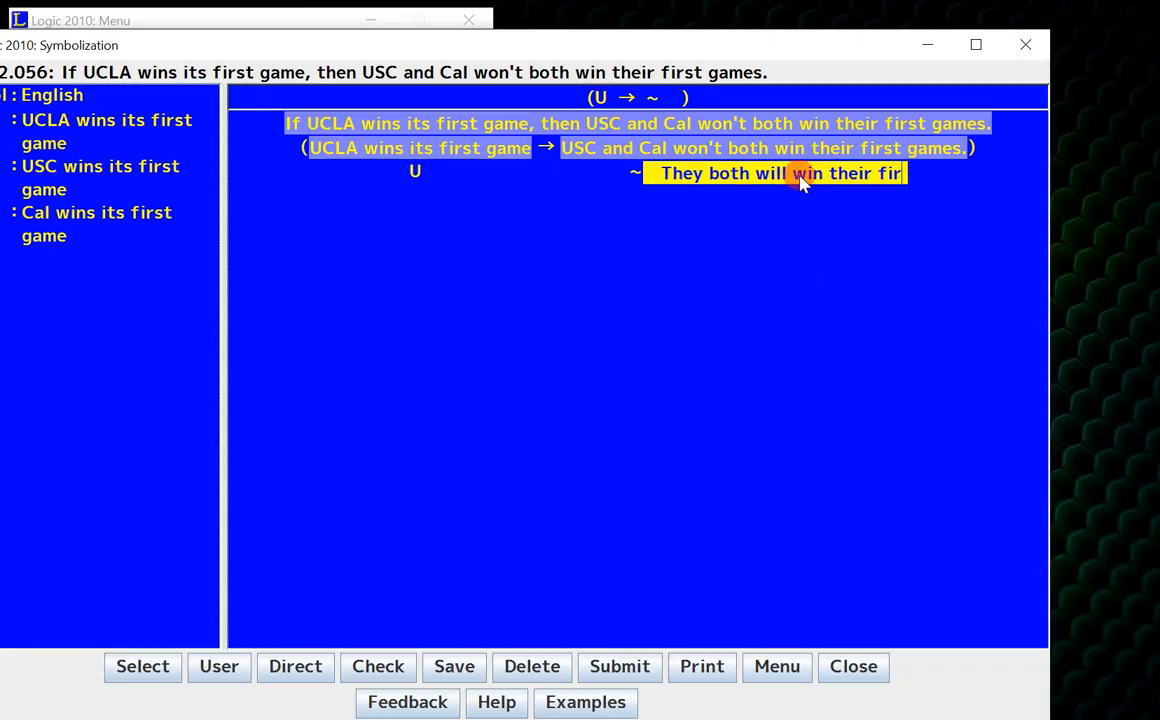
- Split the negated sentence into a conjunction with usc and cal as conjuncts
right_click(800, 172)
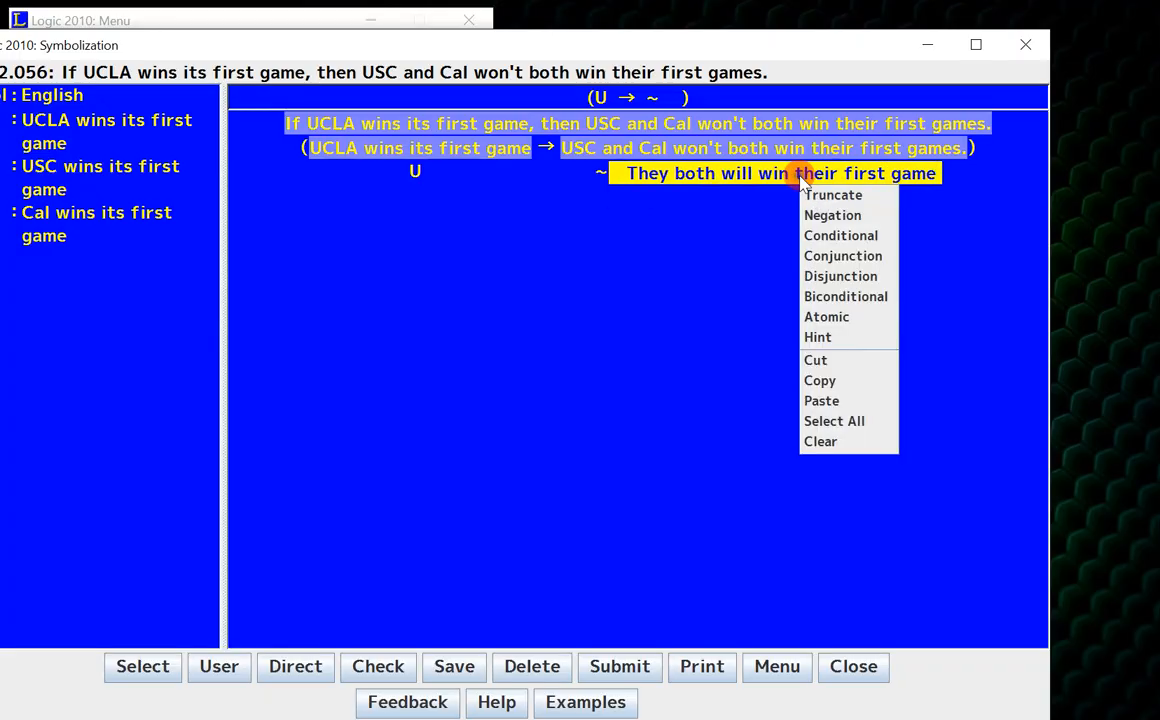
click(844, 256)
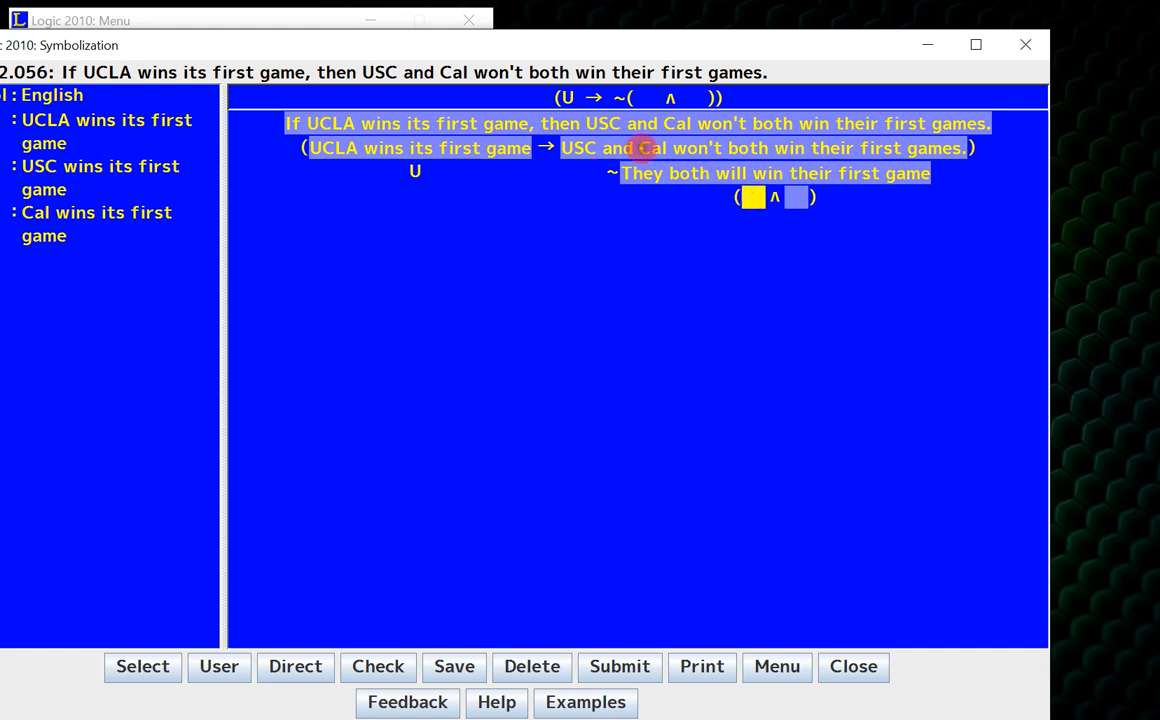
text(usc)
click(796, 196)
text(cal)
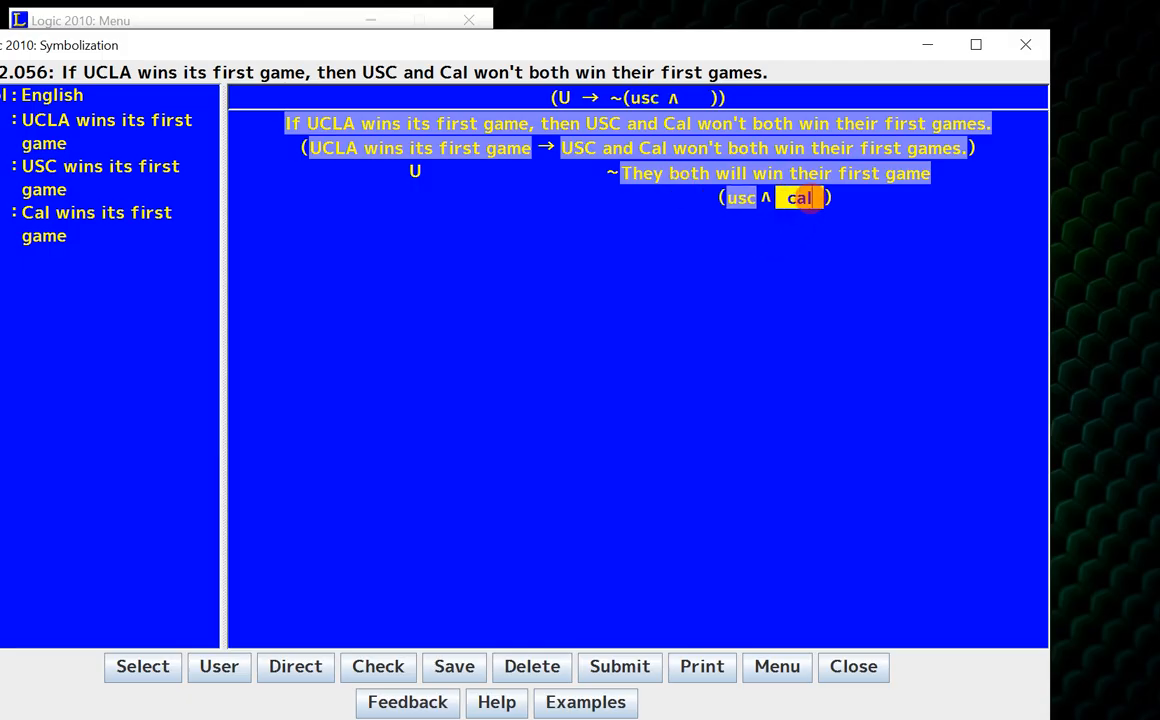
- Assign S to usc and Y to cal, completing (U → ~(S ∧ Y)) as correct
right_click(752, 198)
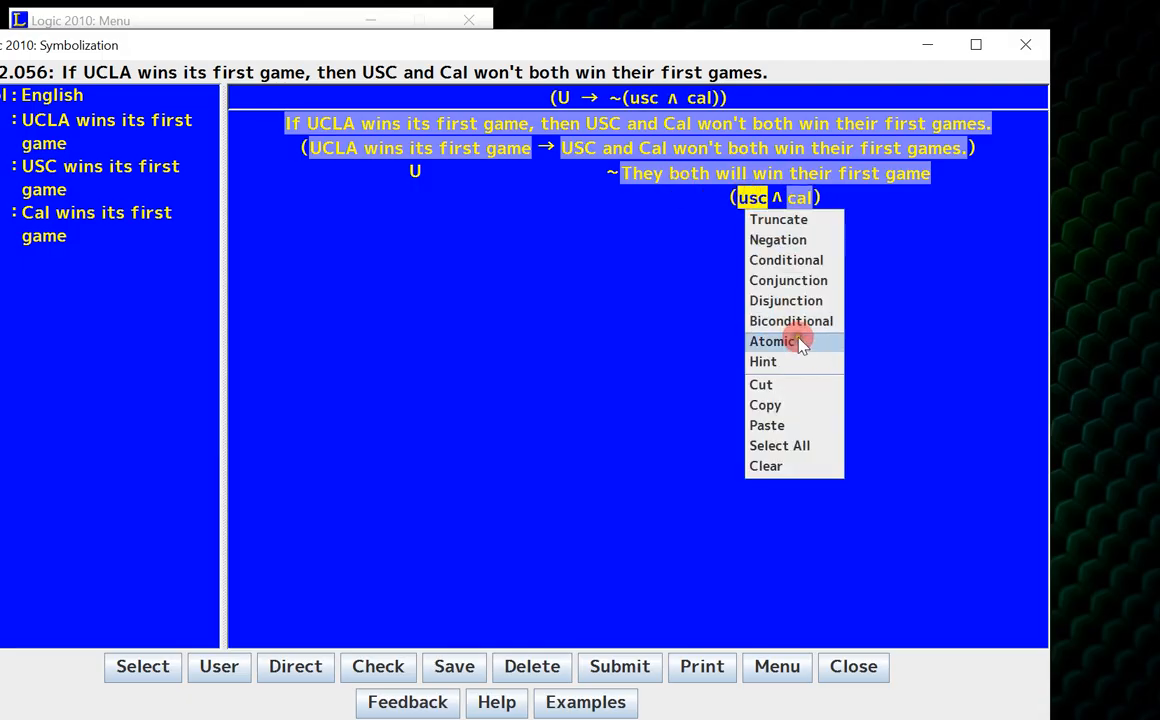
click(772, 340)
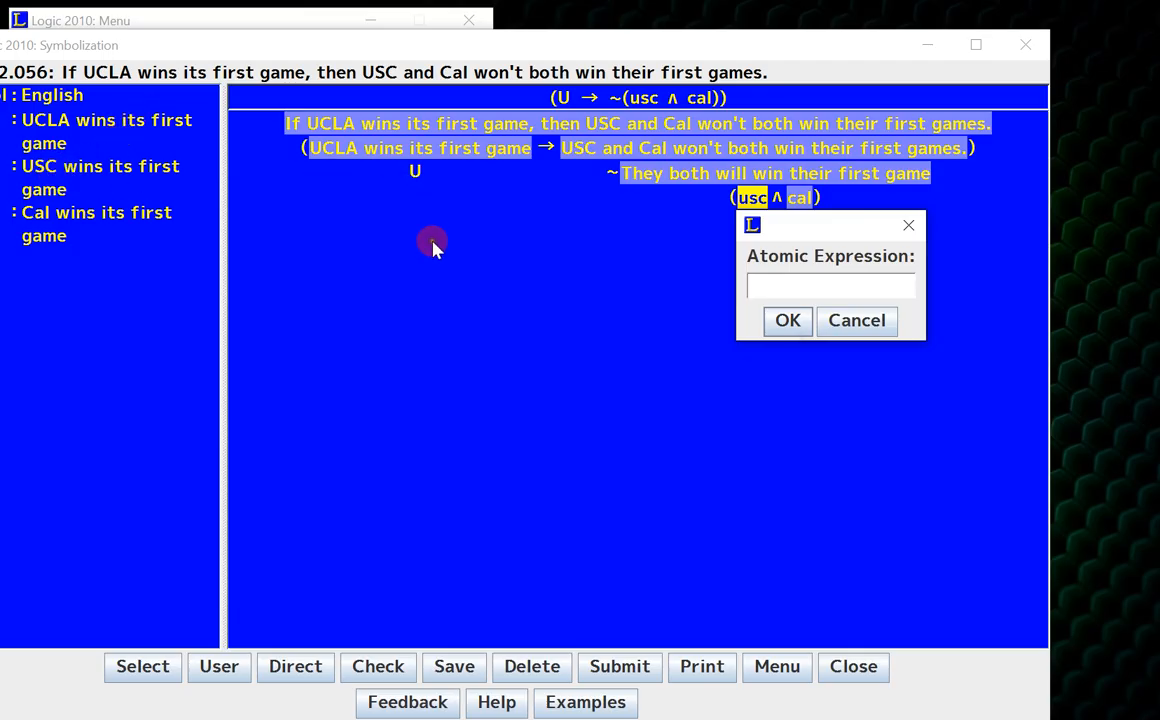
click(788, 320)
text(Y)
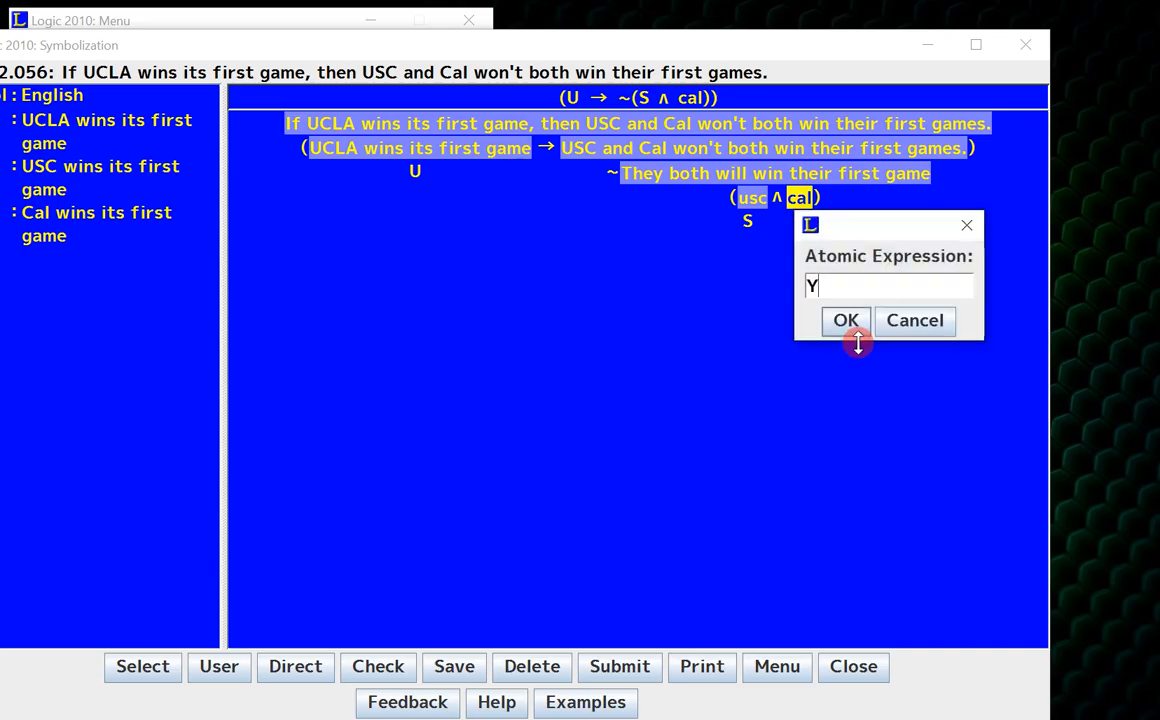
click(844, 320)
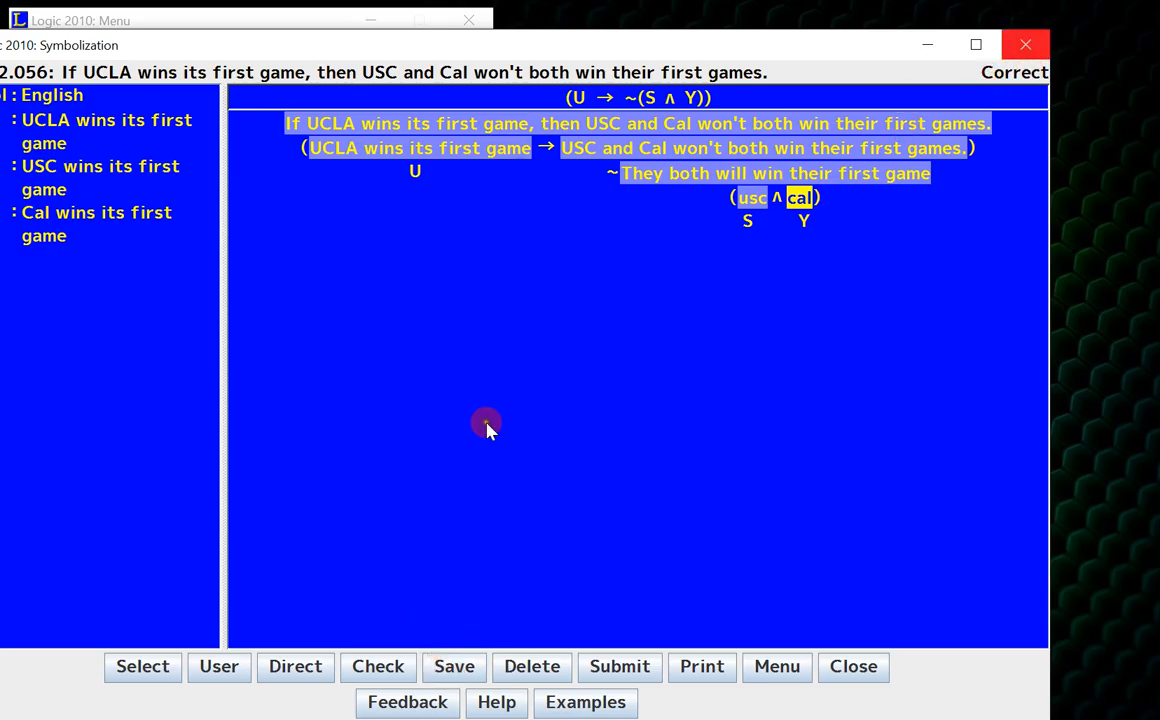
mouse_move(142, 666)
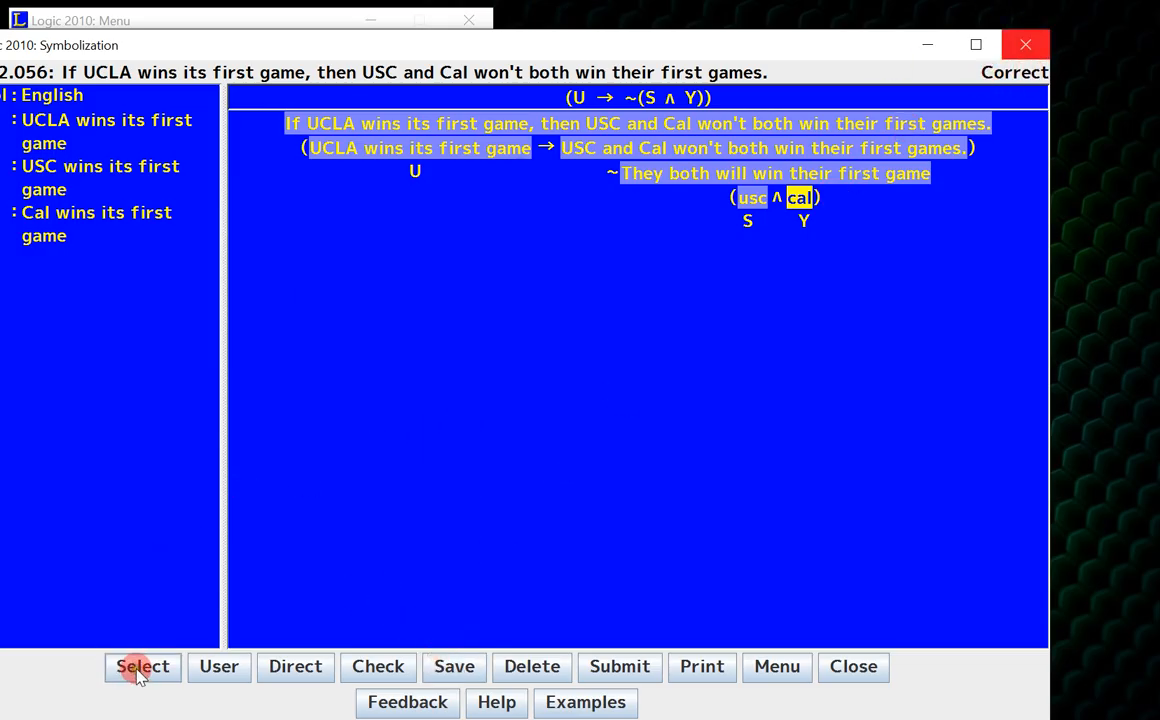
- Choose problem 2.031 'Ruth is tired, but she'll pass' from the Problems list
click(142, 666)
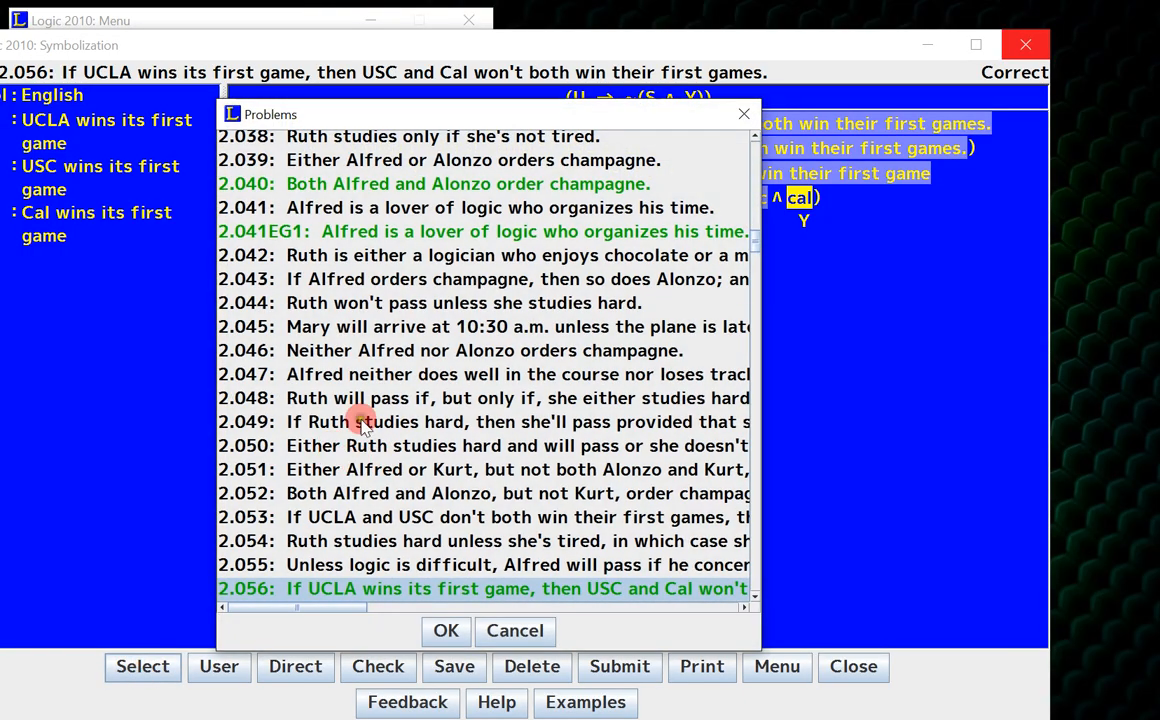
scroll(up, 3)
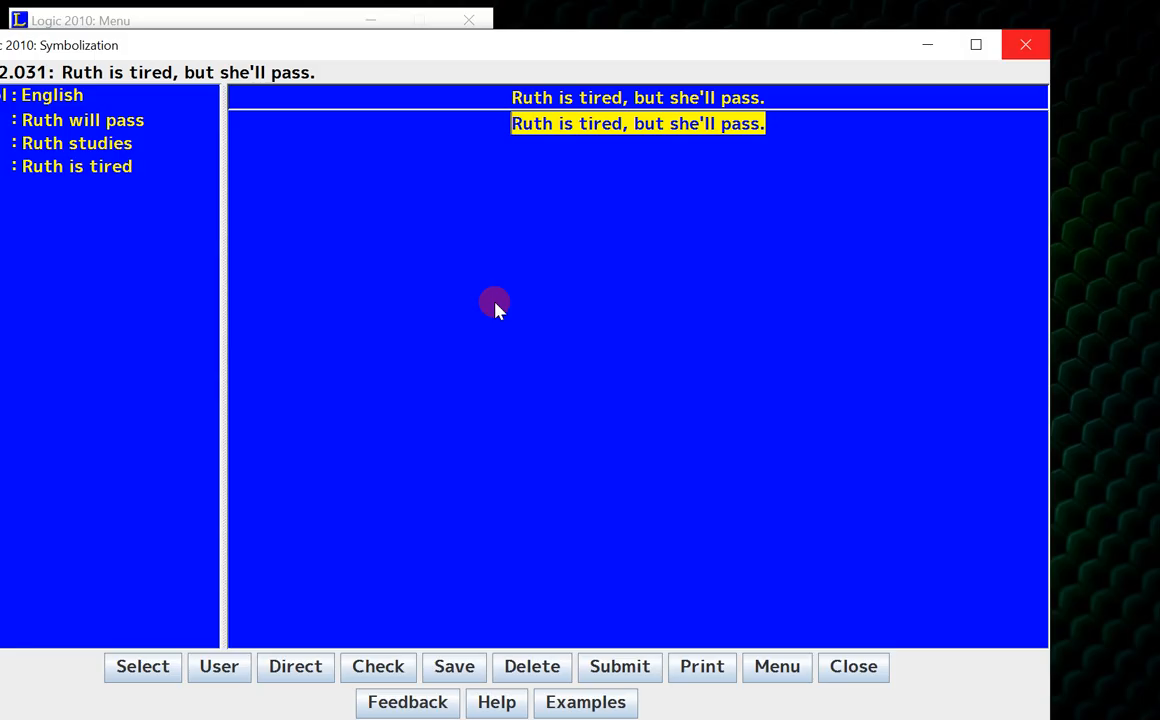
mouse_move(620, 206)
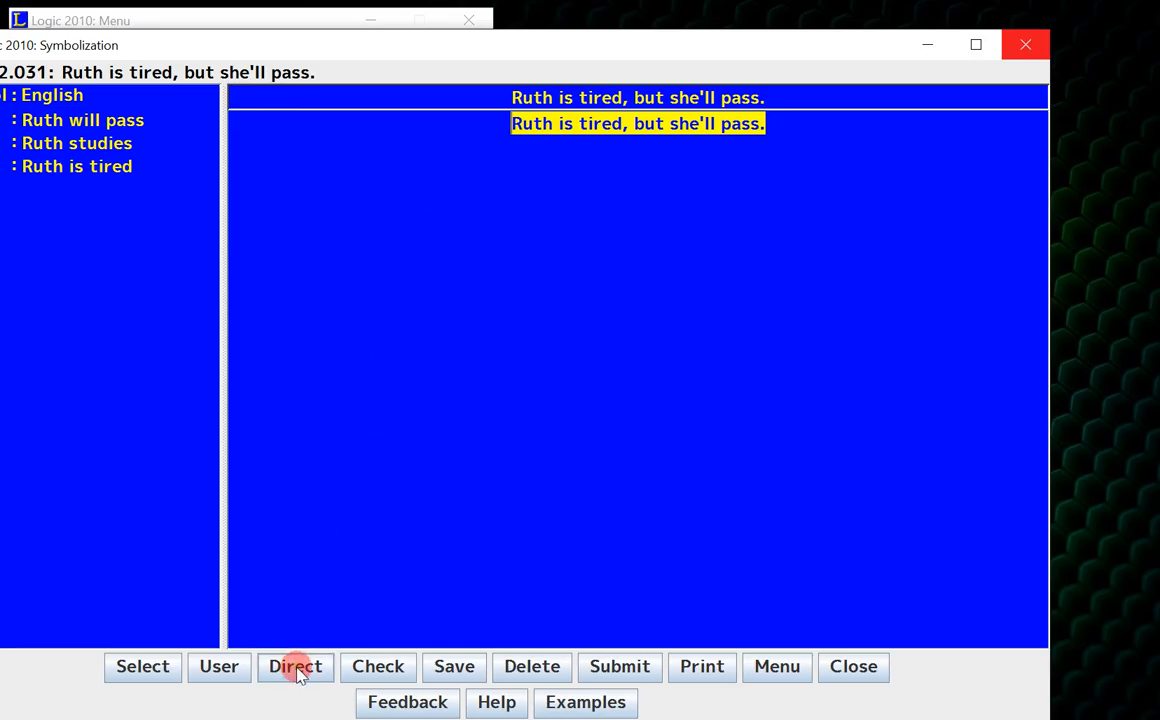
- Enter the direct symbolization T ∧ P with the symbol keyboard and submit it
click(296, 666)
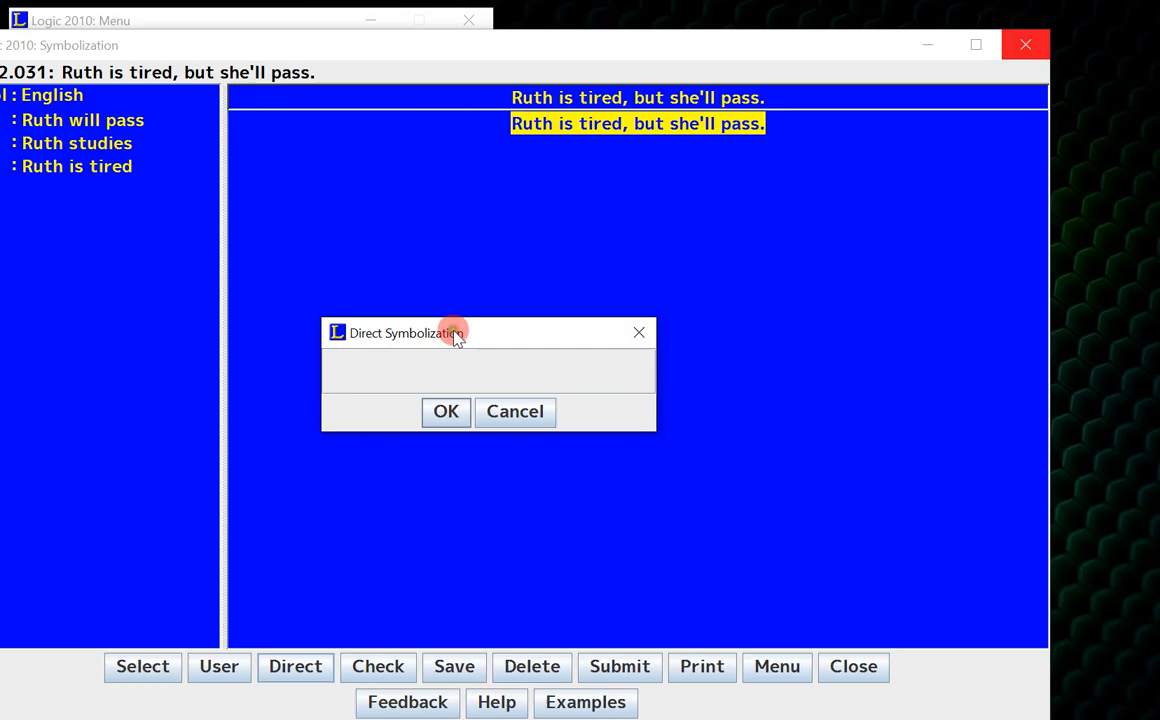
mouse_move(448, 344)
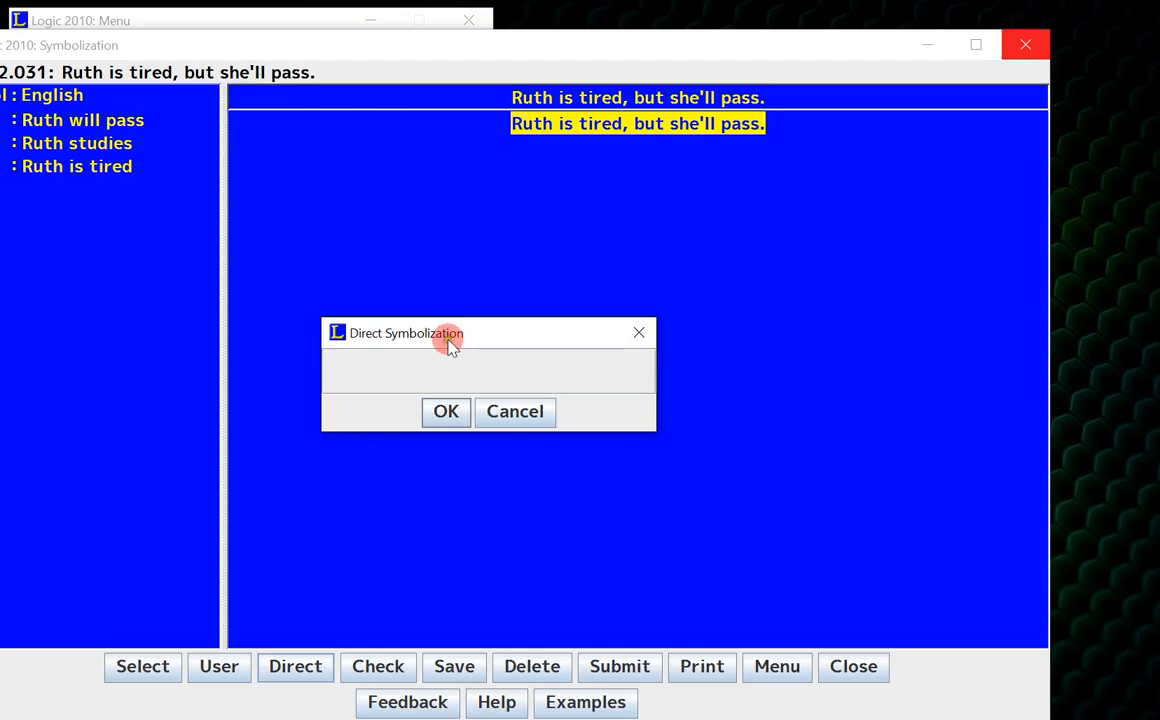
mouse_move(644, 200)
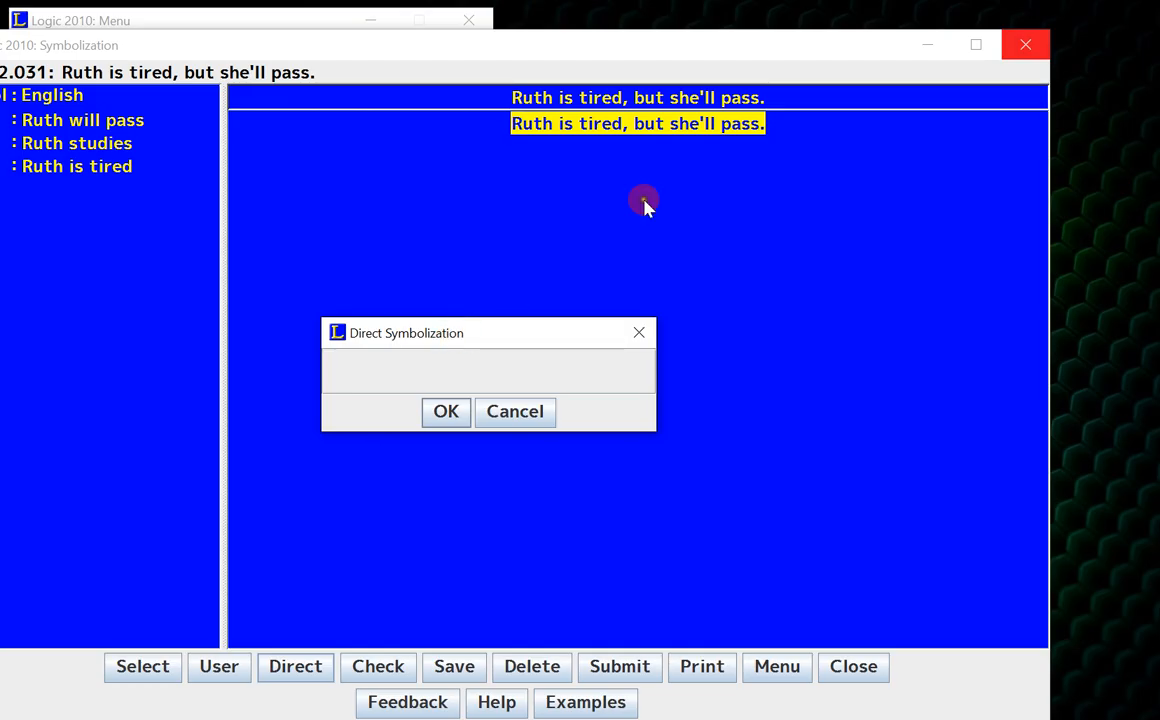
mouse_move(192, 190)
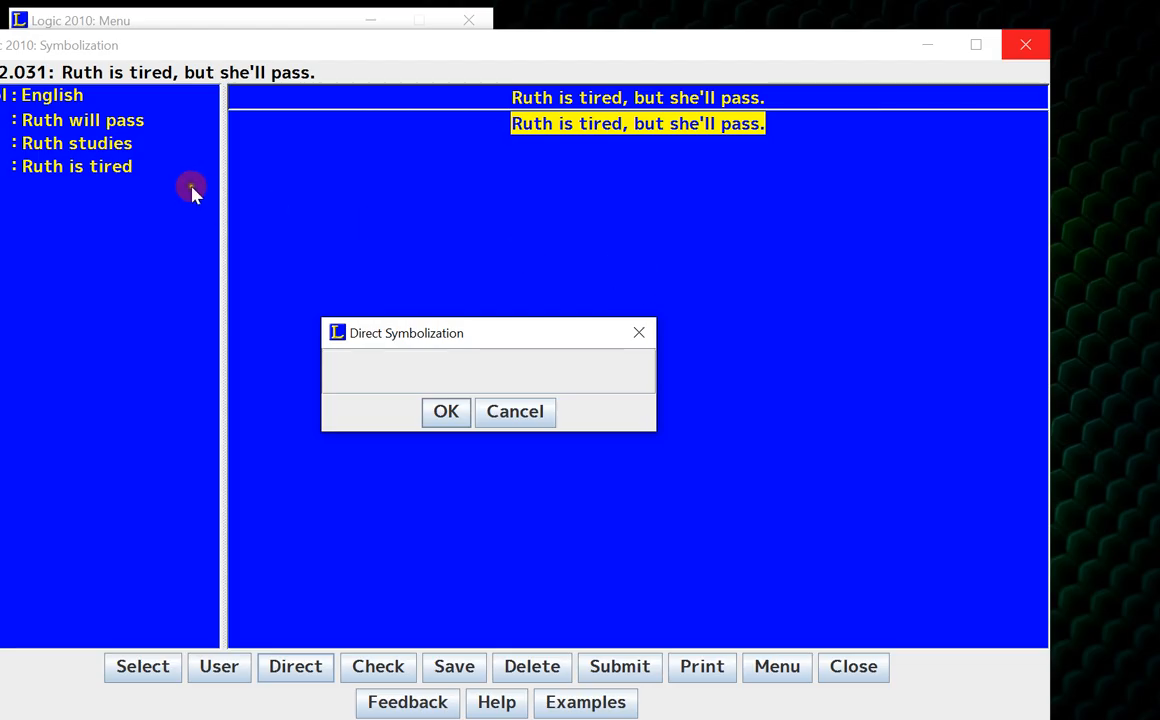
mouse_move(452, 246)
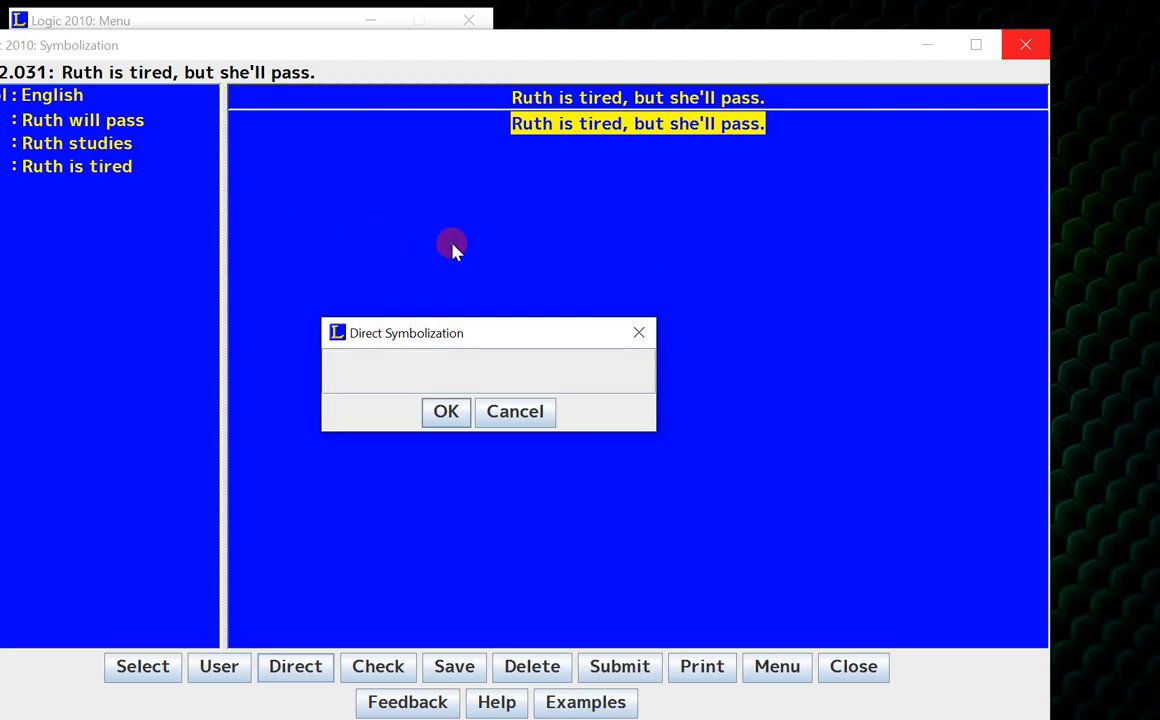
text(T)
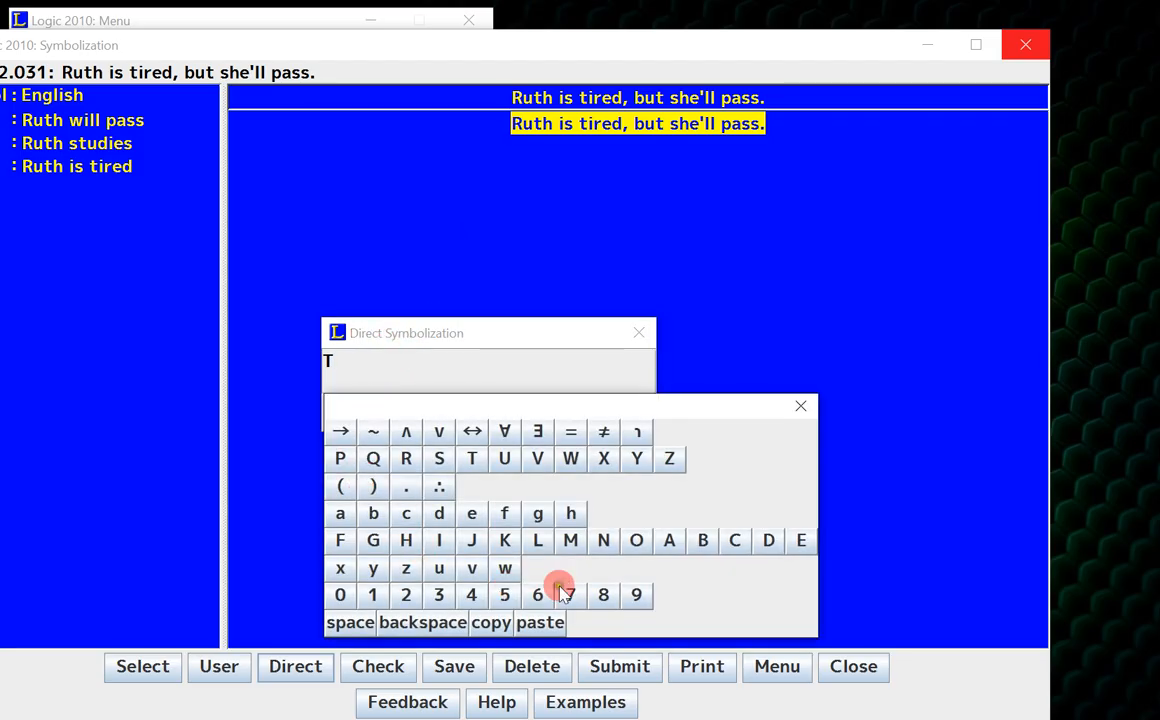
mouse_move(520, 492)
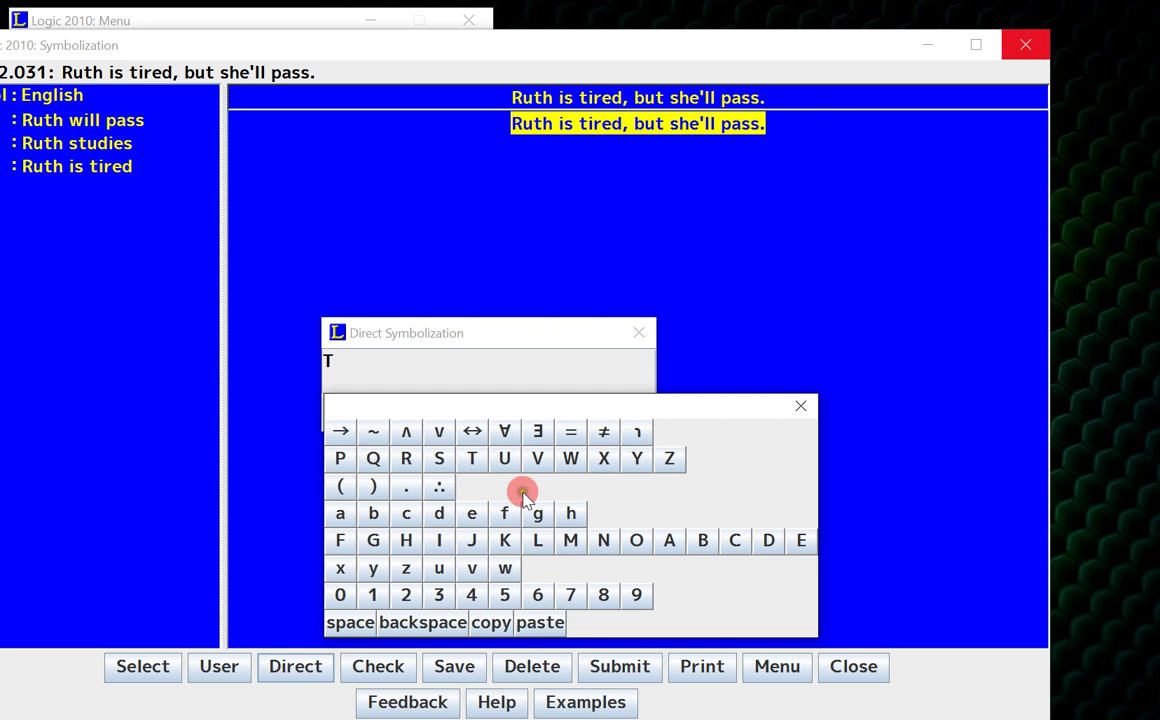
click(404, 432)
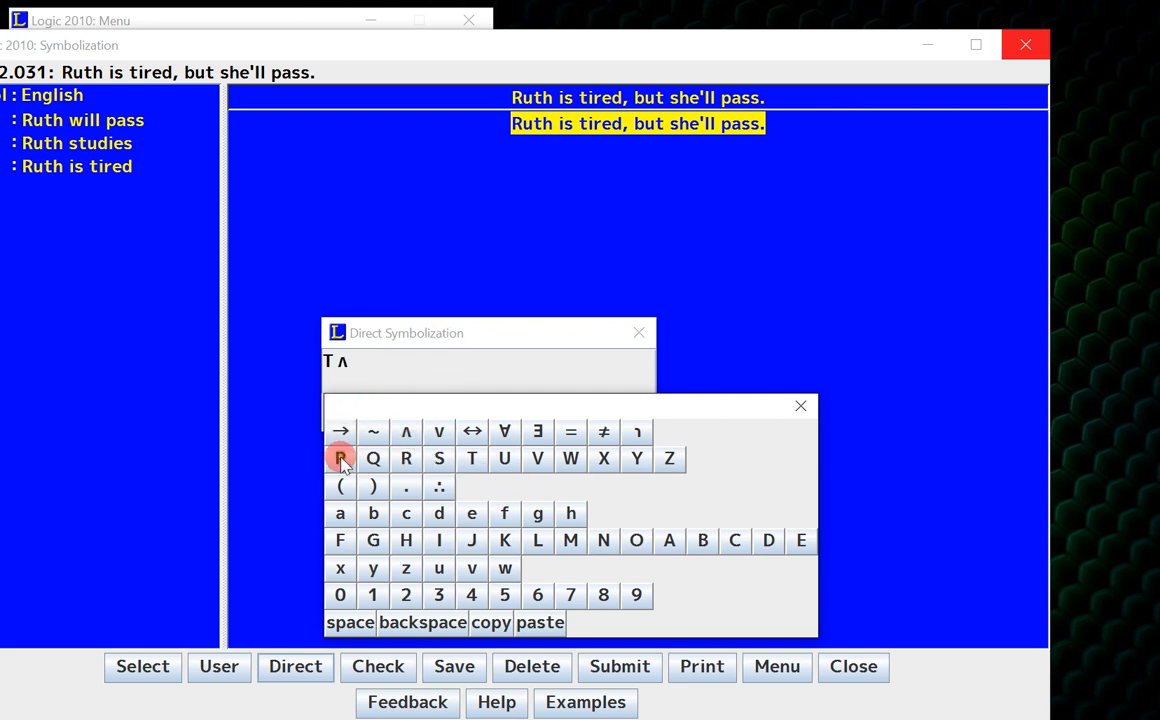
click(340, 458)
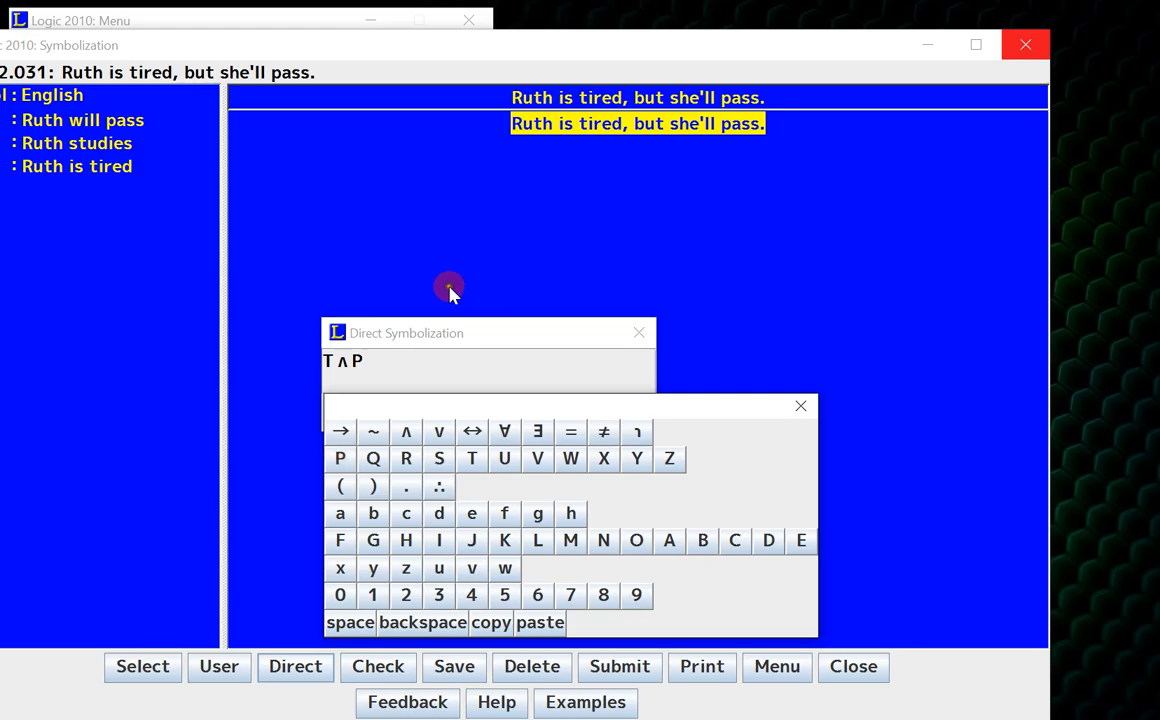
click(800, 406)
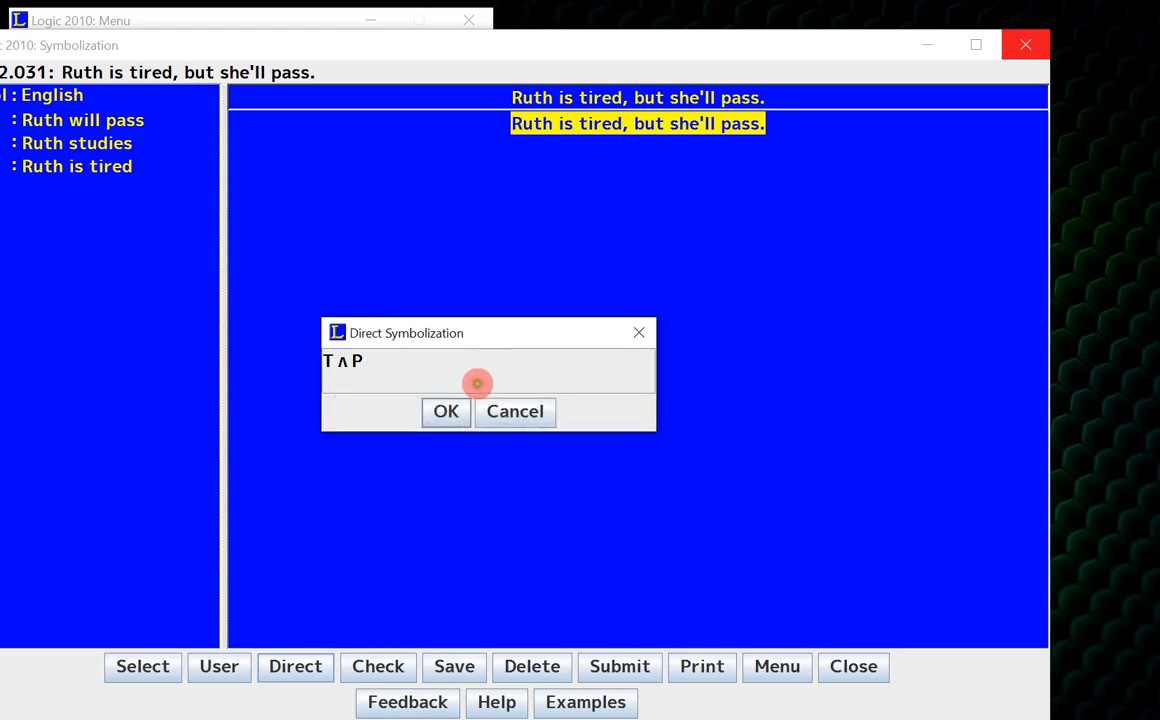
click(444, 412)
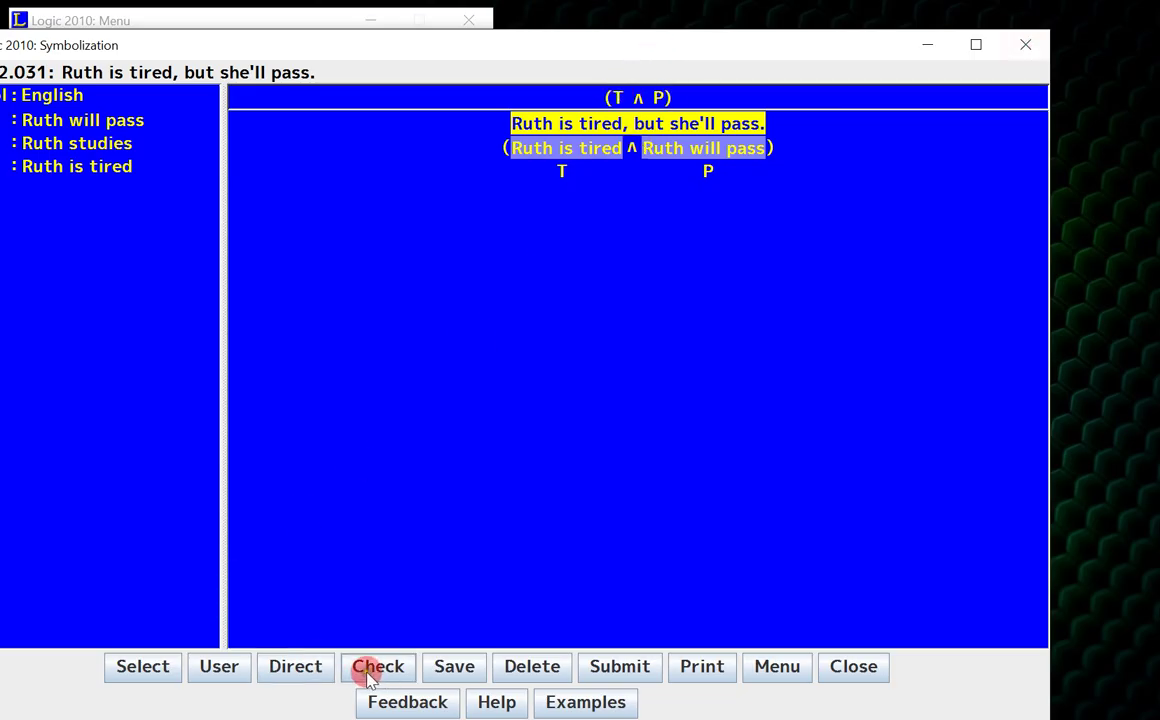
- Check the symbolization (T ∧ P), which is judged correct
click(378, 666)
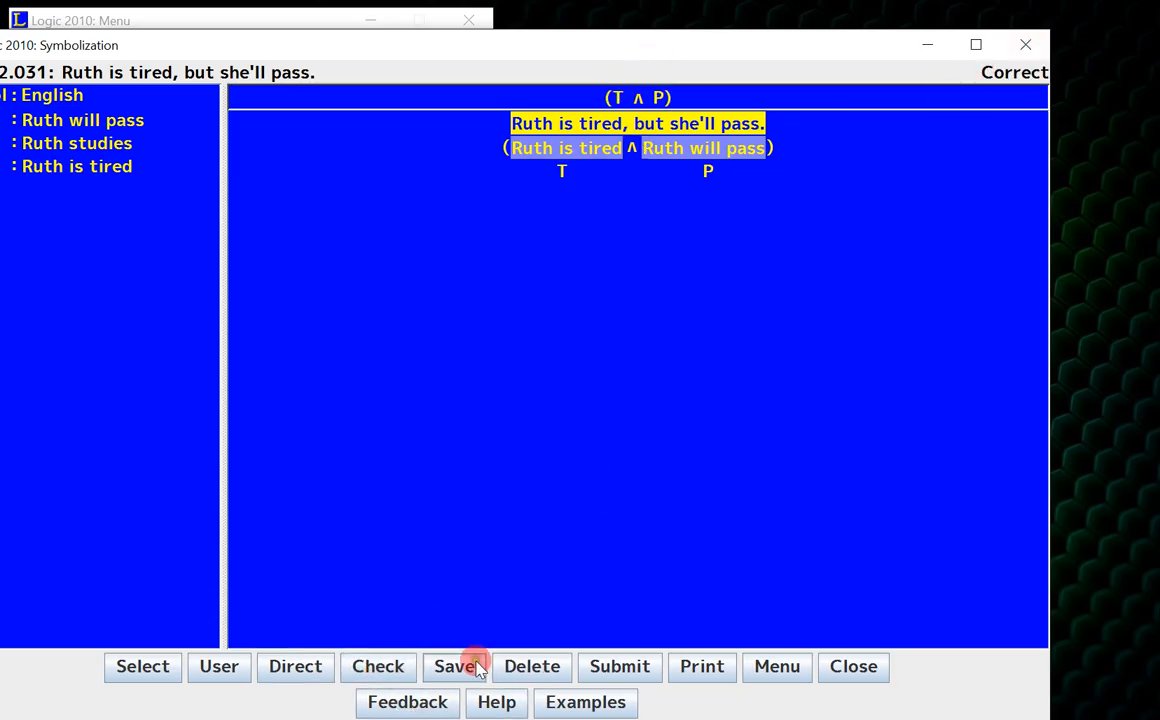
mouse_move(600, 498)
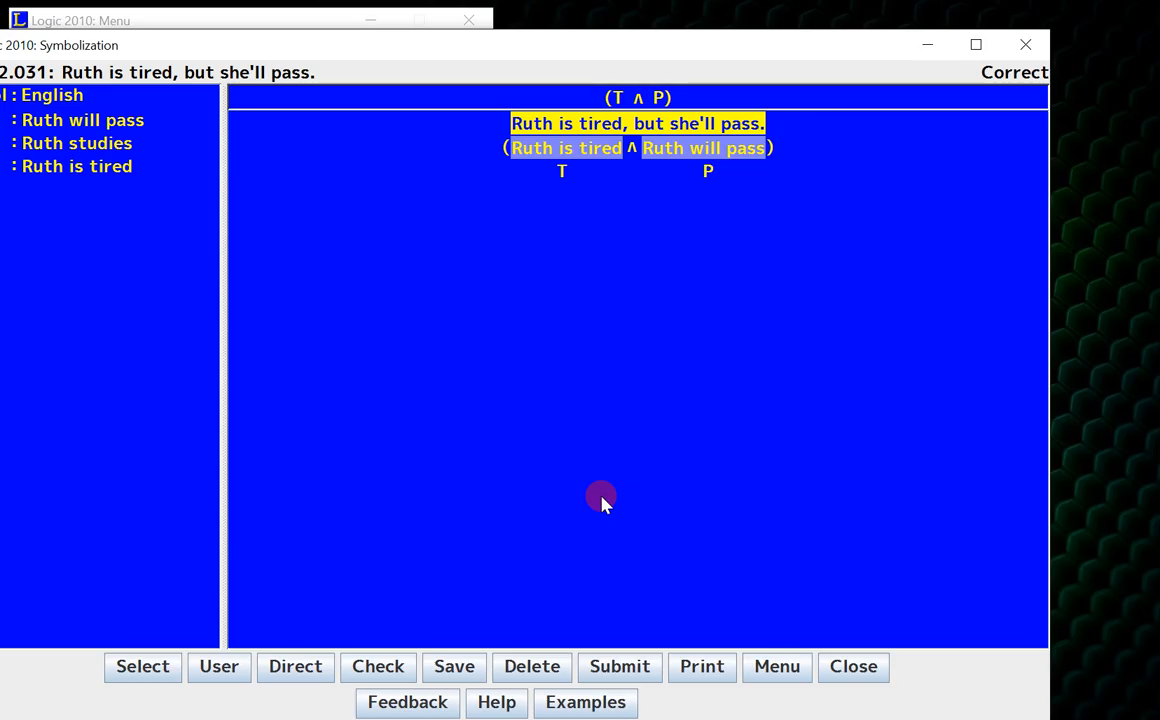